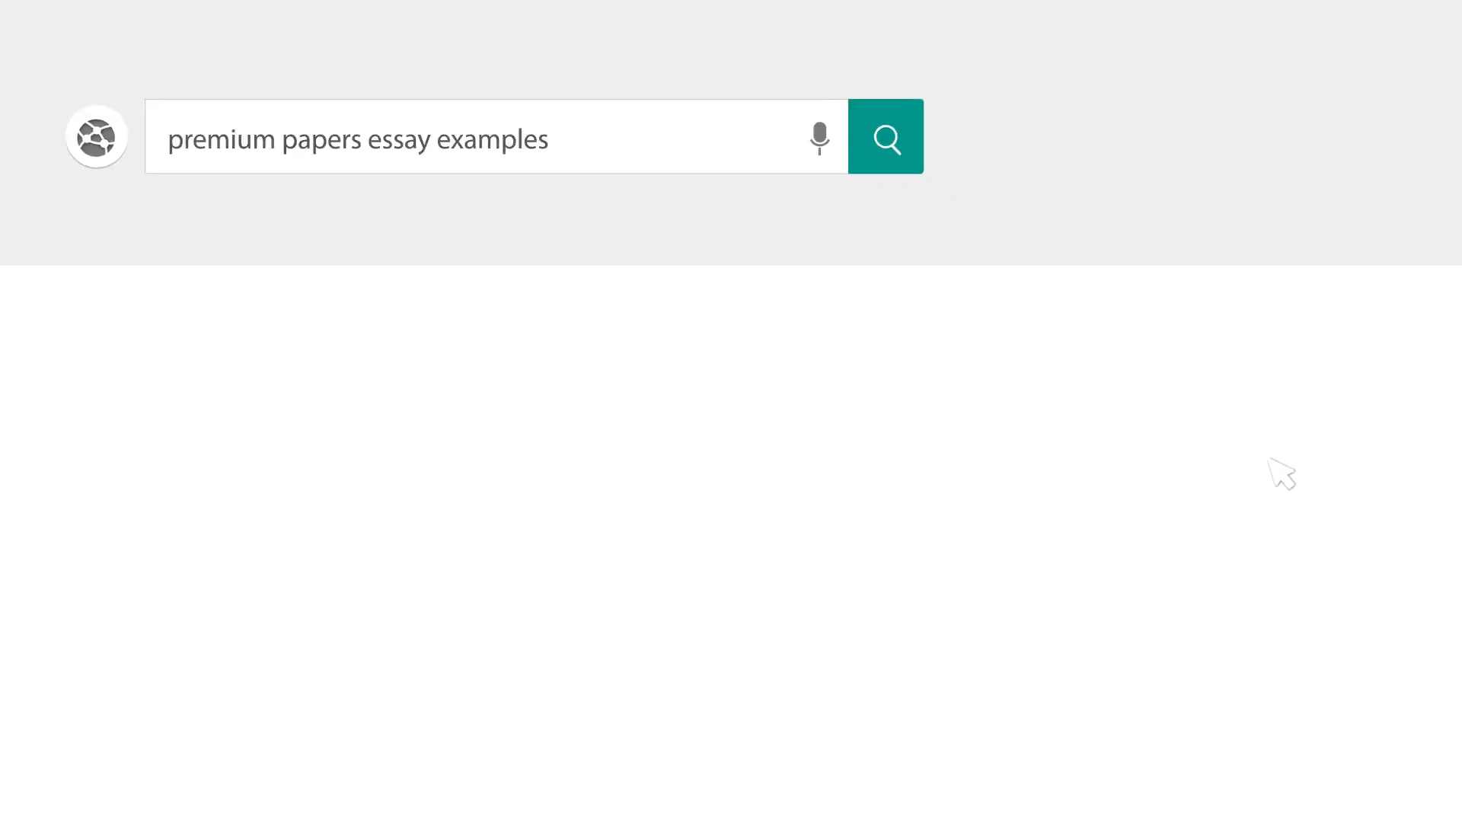
# Step: Write the bold centred heading '"The Rime of the Ancient Mariner" by Samuel Coleridge'
pyautogui.click(884, 135)
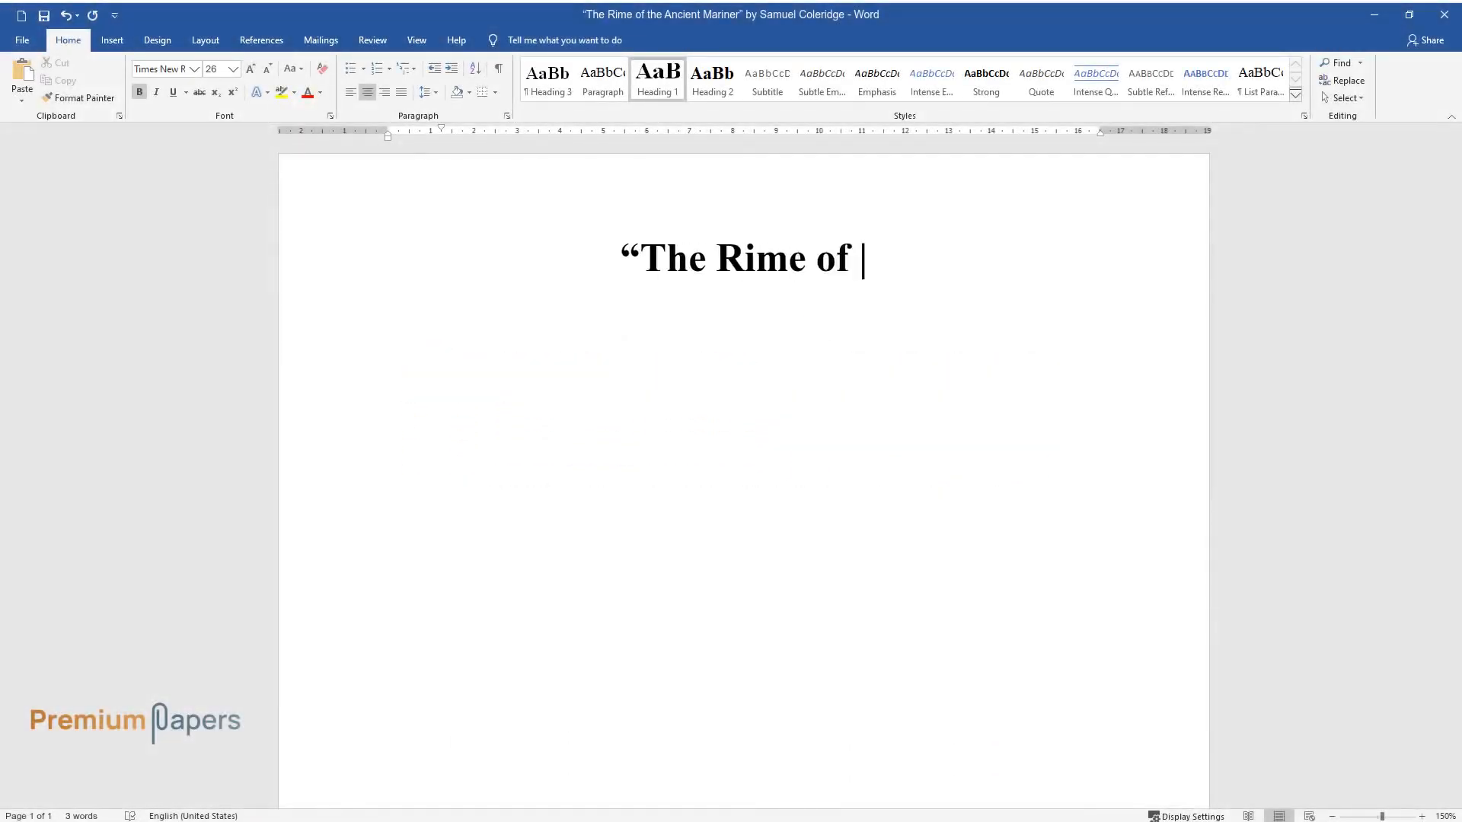
pyautogui.write('the Ancient Mariner" by Samuel')
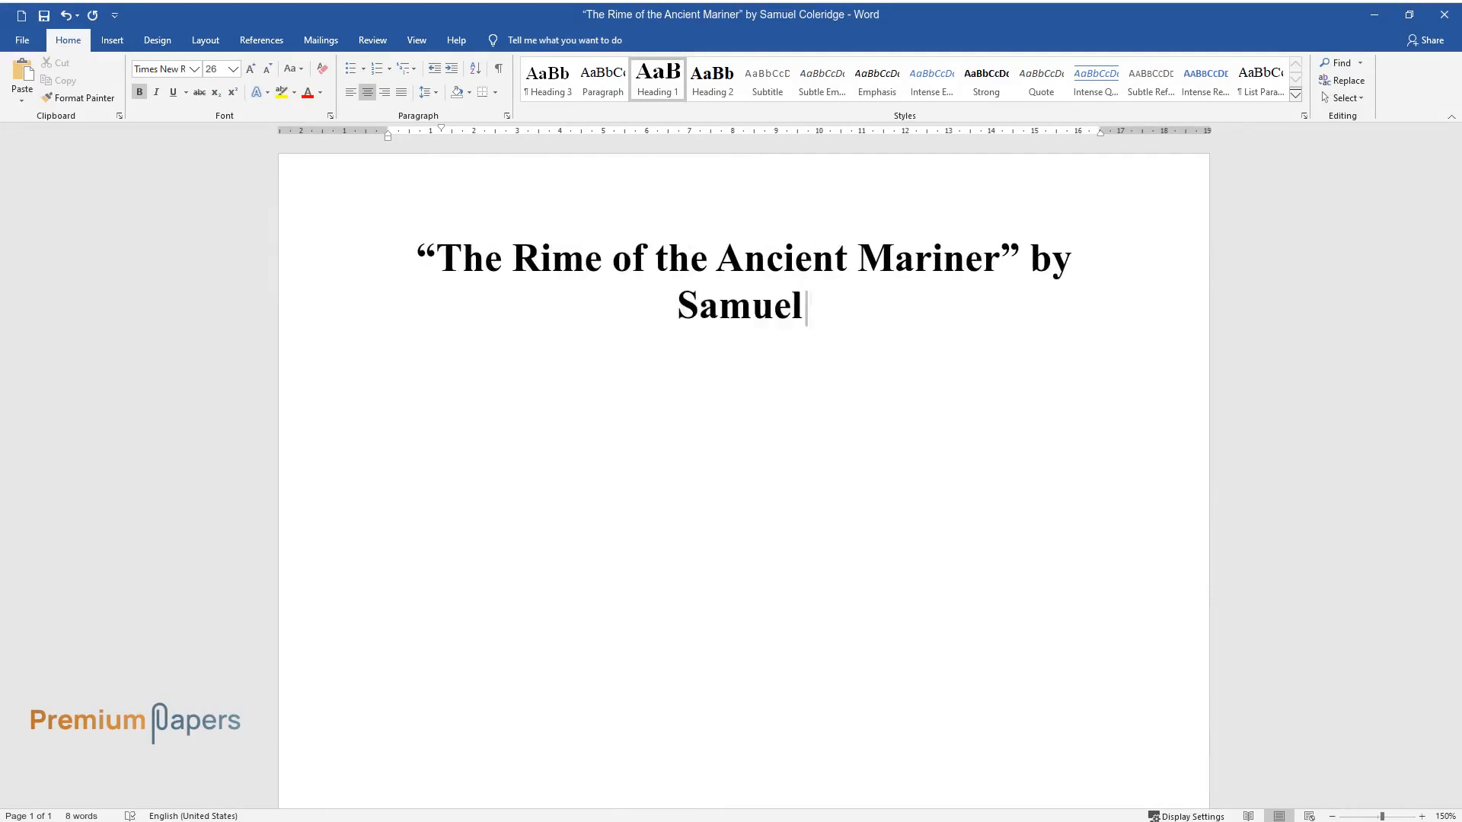
pyautogui.write('Coleridge')
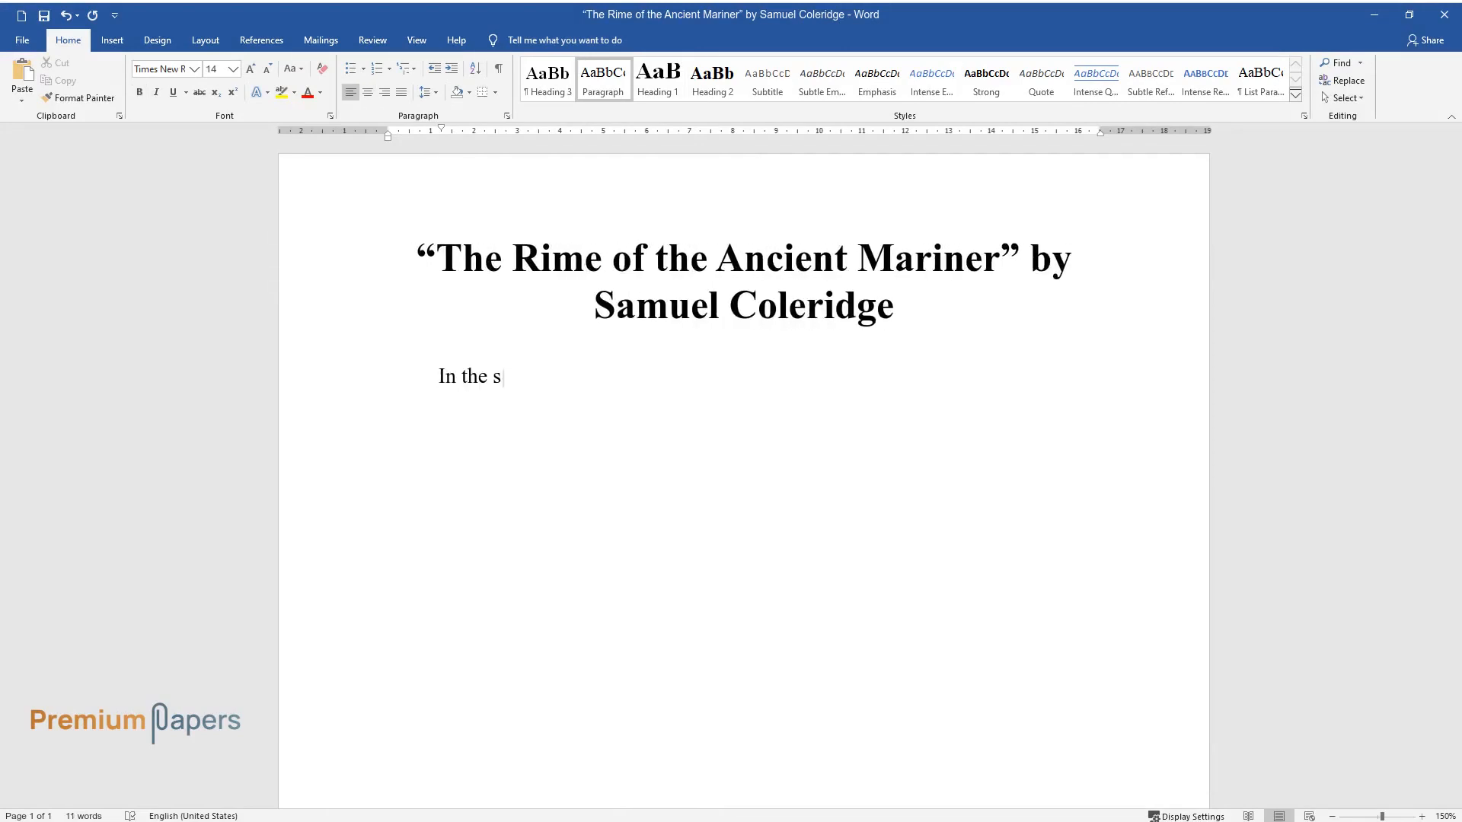
# Step: Summarise the voyage south, the albatross as a good omen and the mariner shooting it
pyautogui.write('even-part lyrical ballad by Samuel')
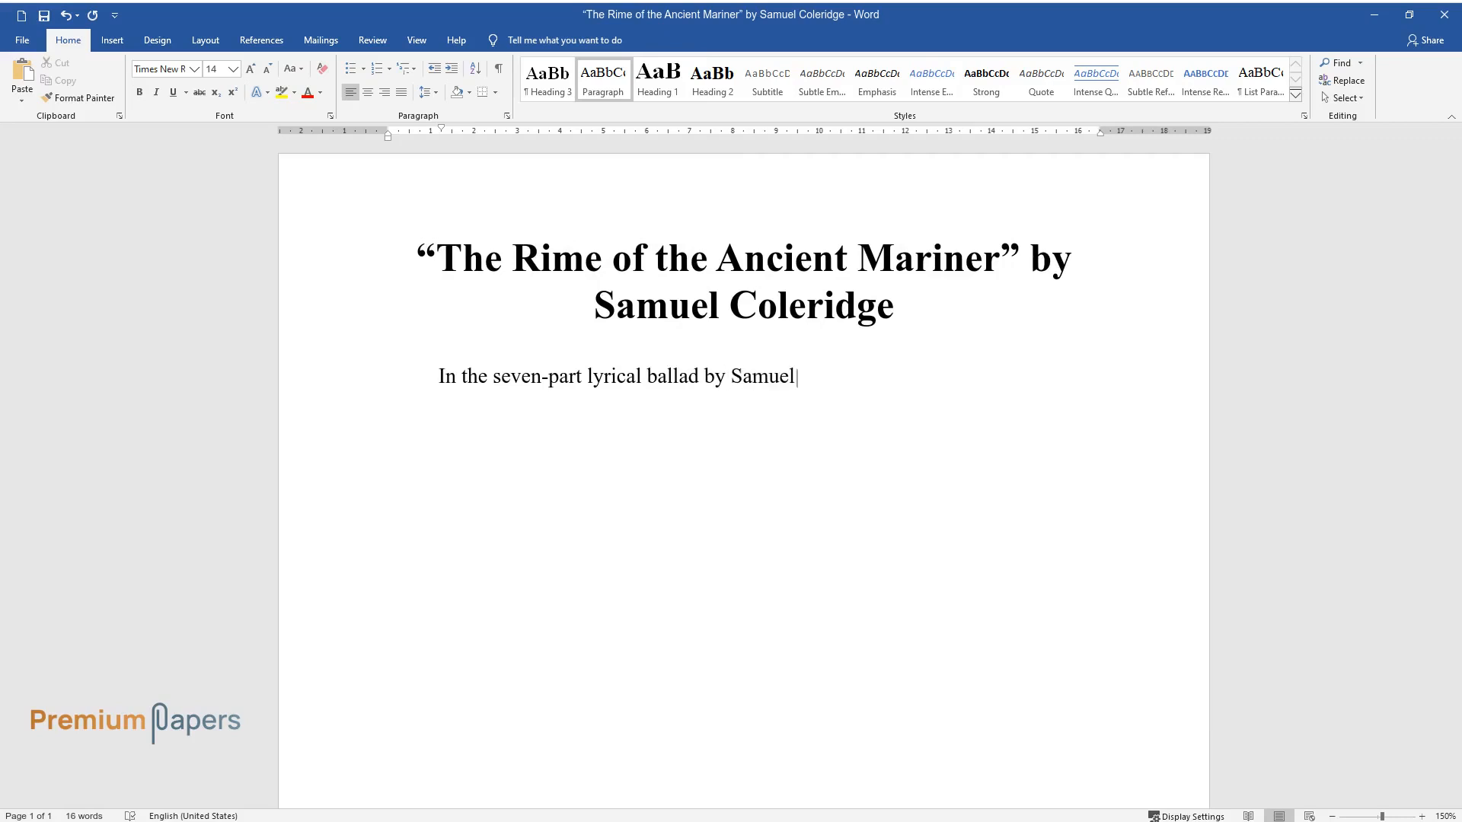
pyautogui.write('Taylor Coleridge entitled "The Ri')
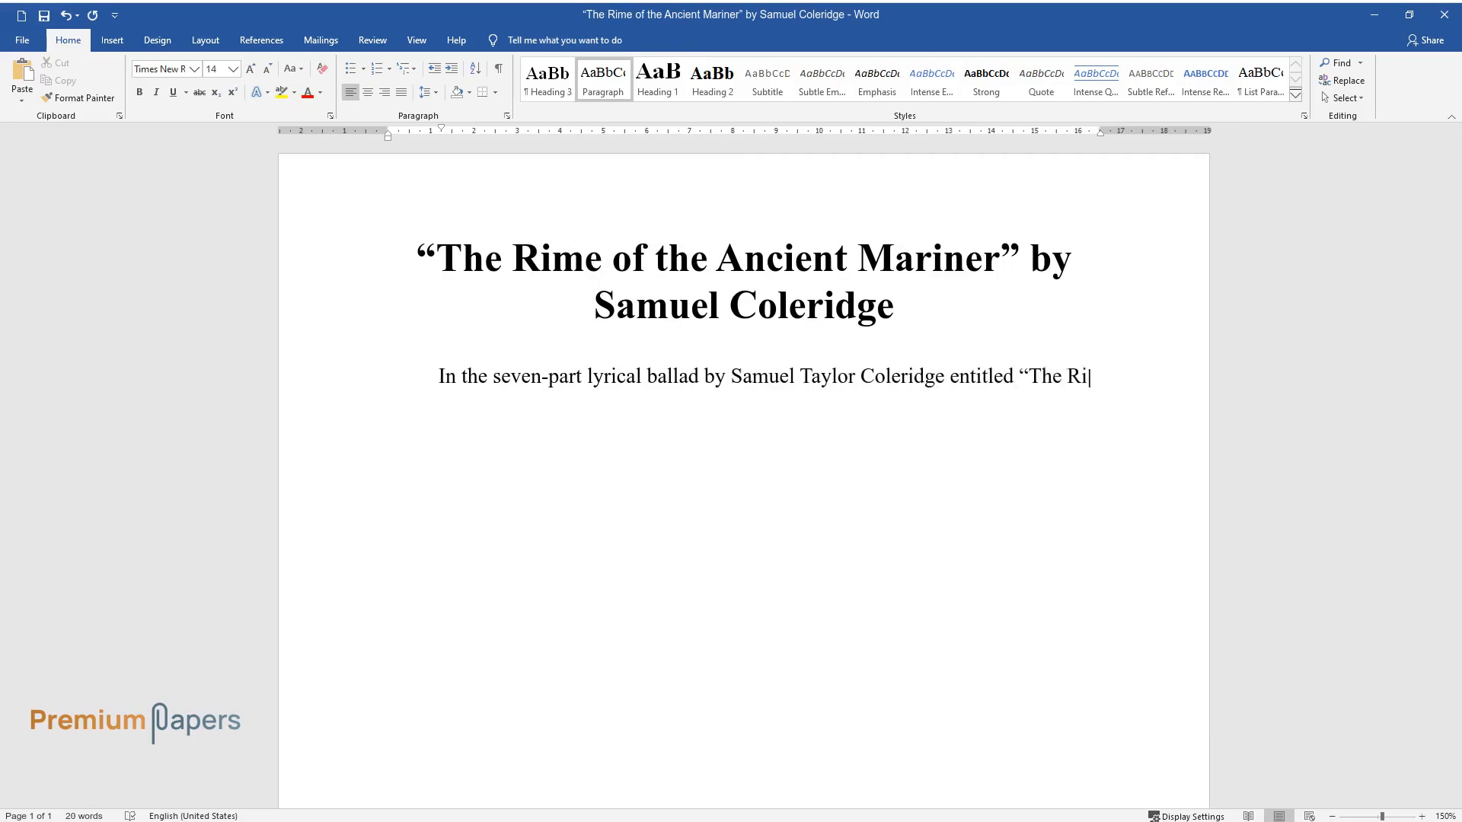
pyautogui.write('me of the Ancient Mariner," the ma')
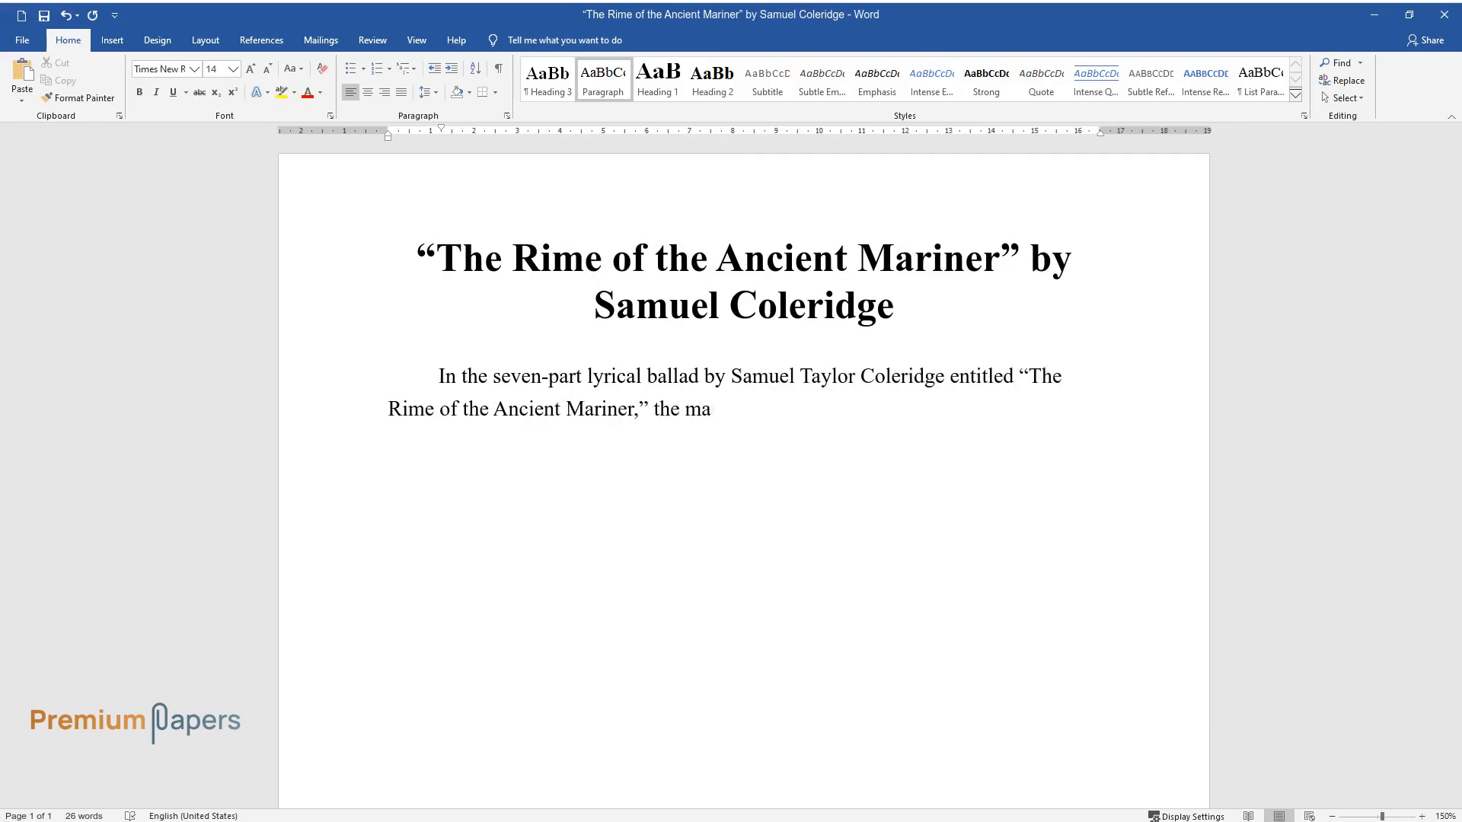
pyautogui.write('in character recounts a horrifying story of his')
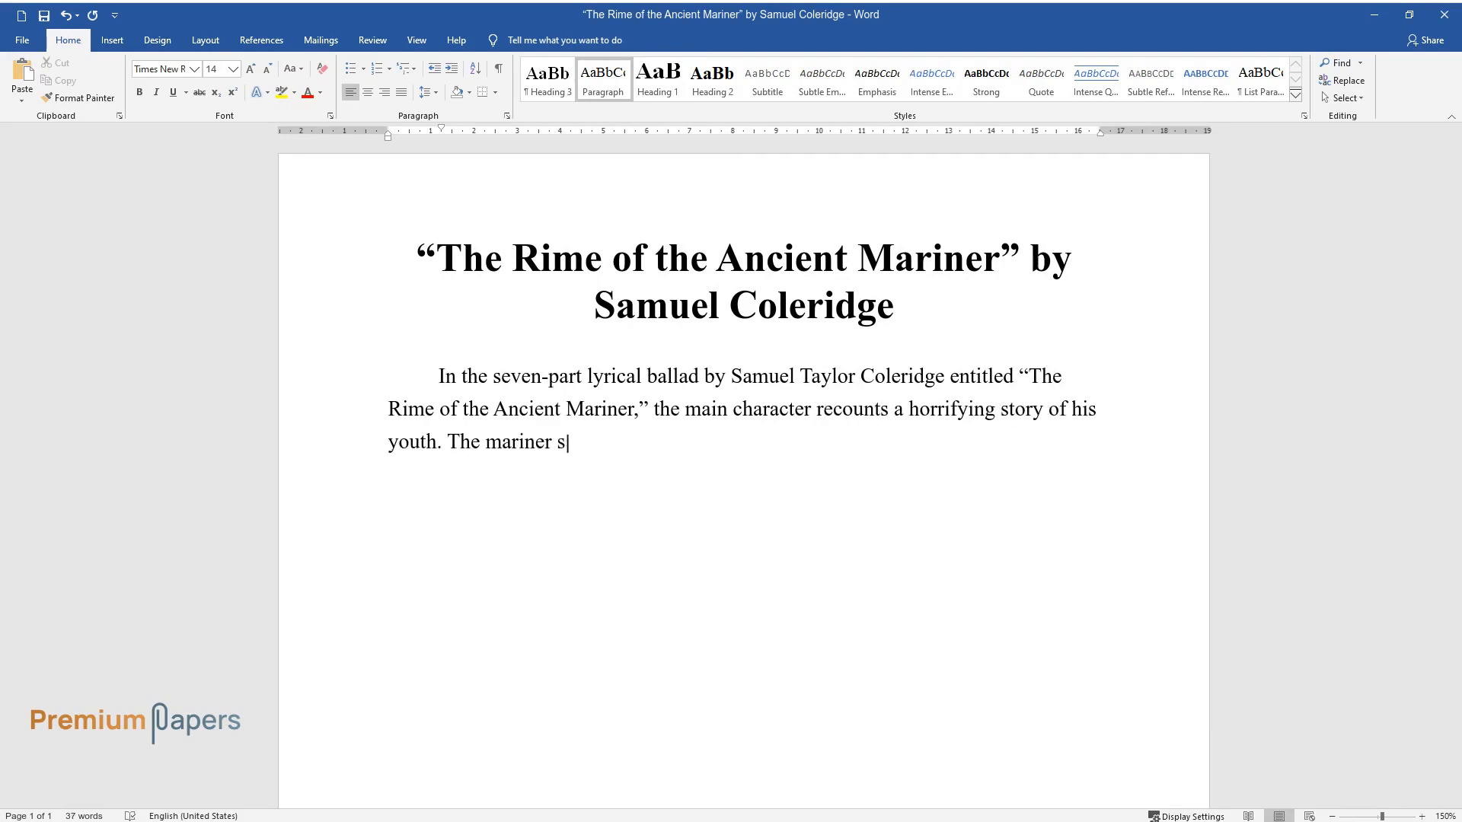
pyautogui.write('ailed on a ship towards the south, when a storm sent it farther,')
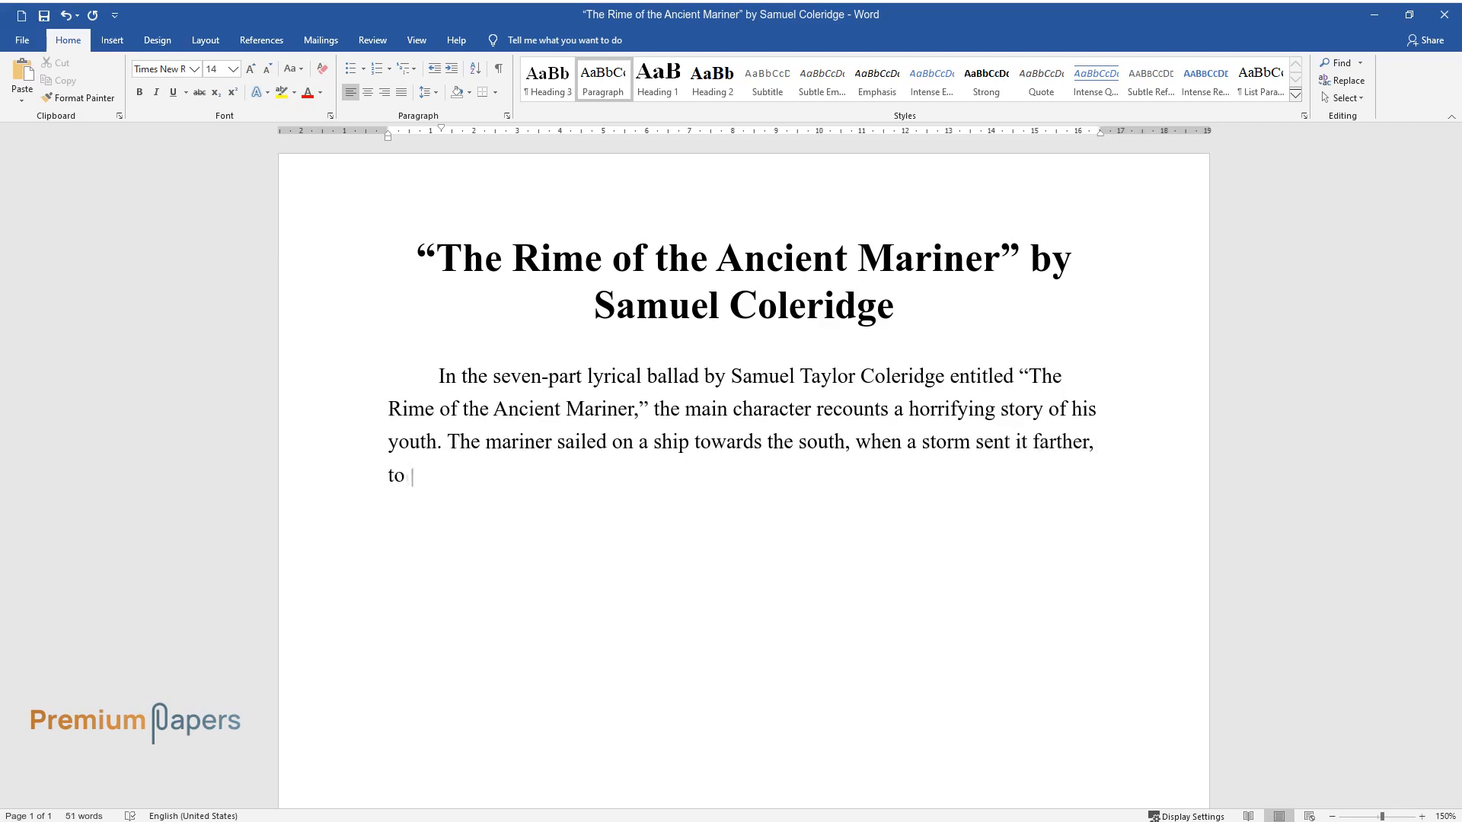
pyautogui.write("the South Pole. Later the ship's")
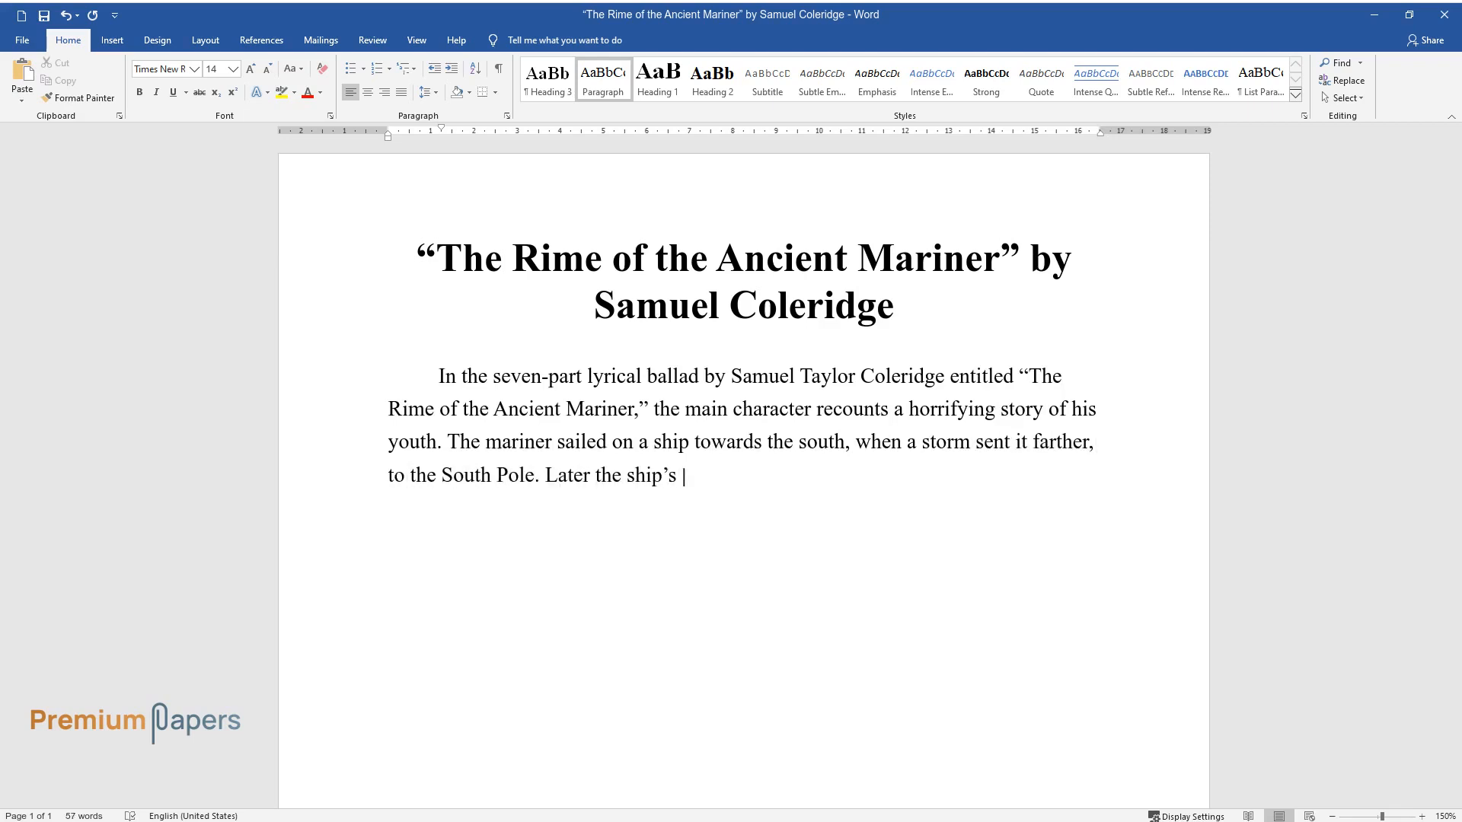
pyautogui.write('crew sees an albatross, they recog')
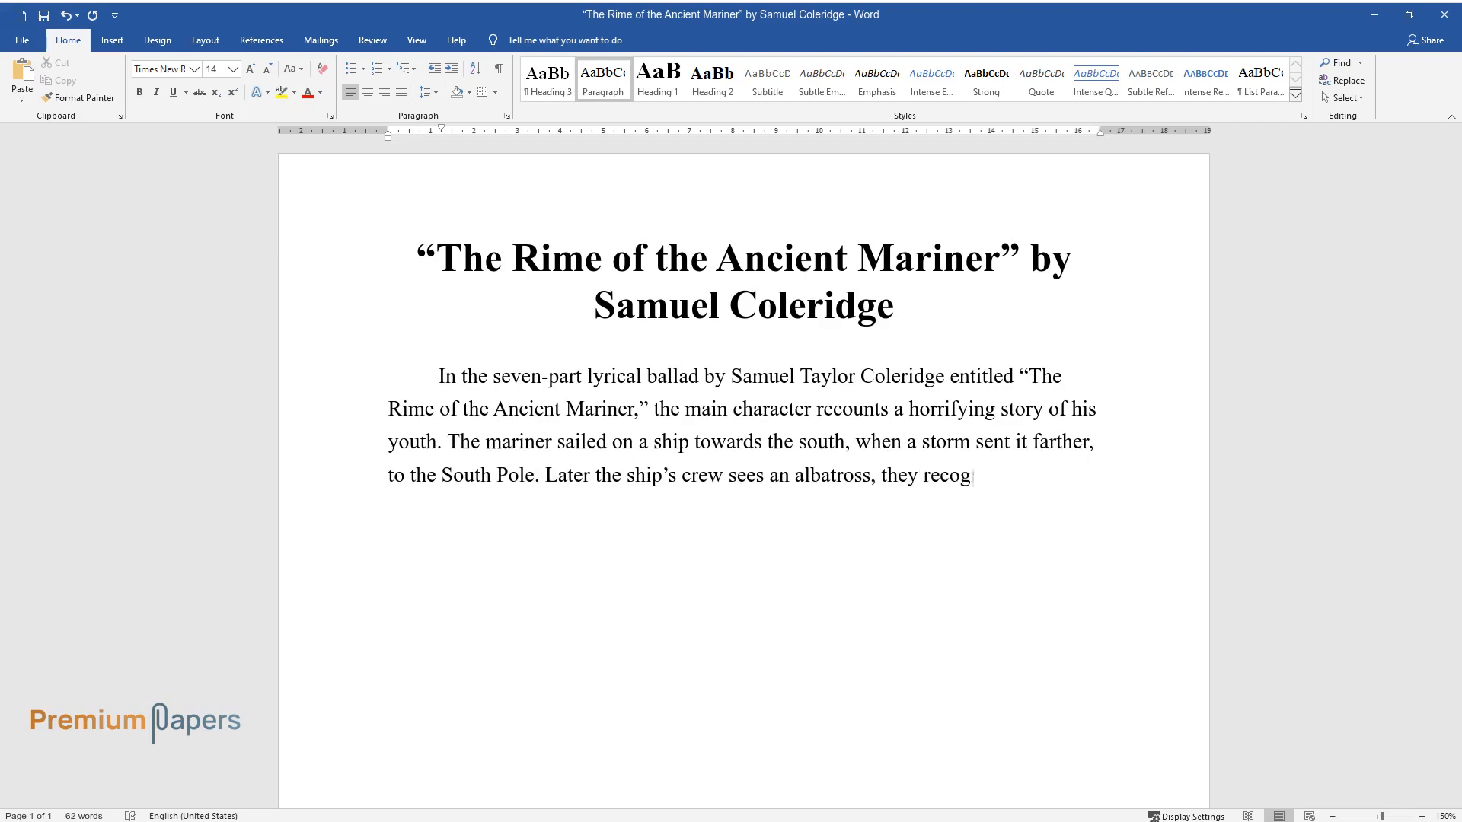
pyautogui.write('nize it as a good omen, and their')
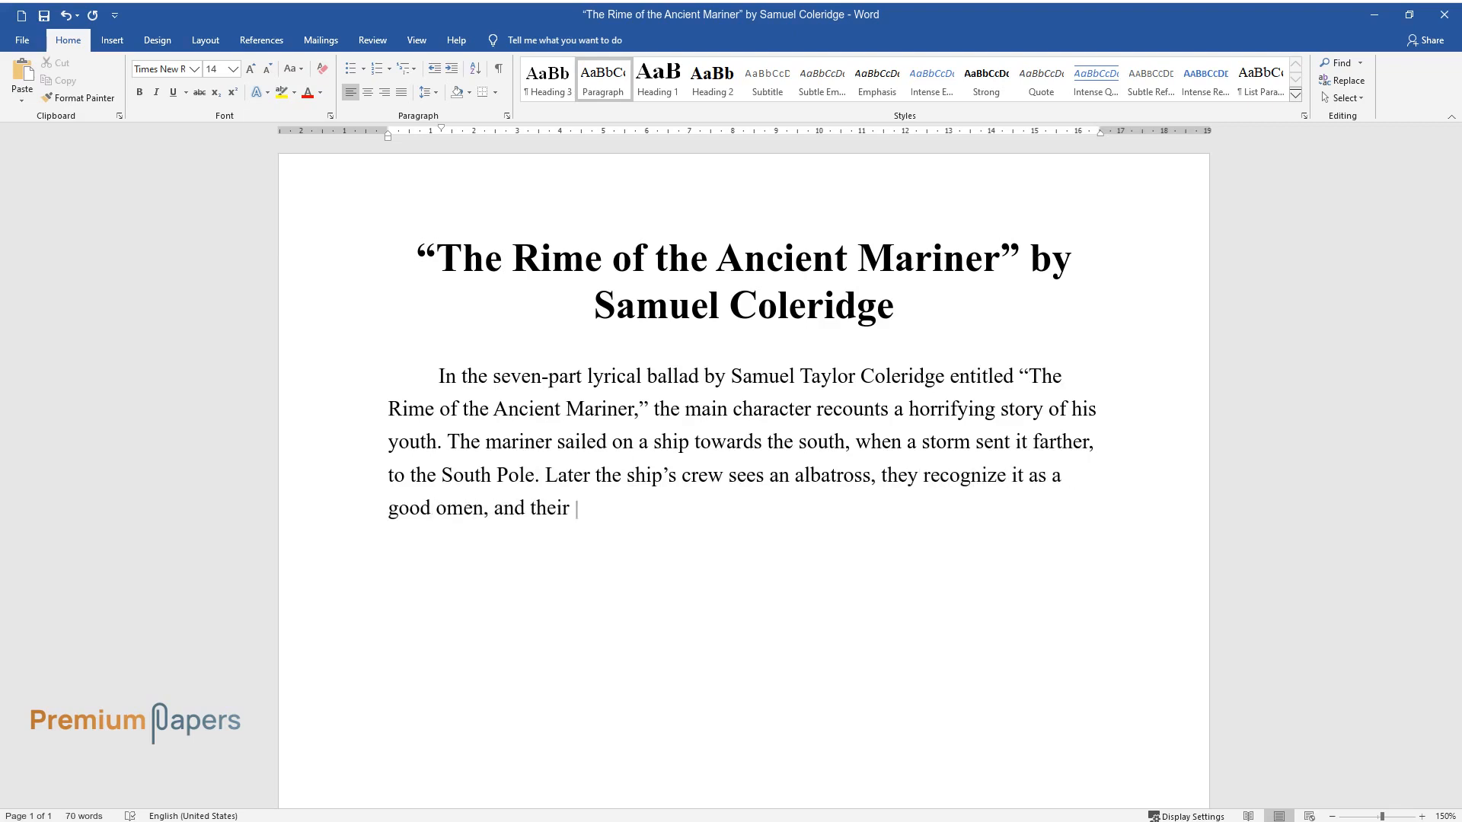
pyautogui.write('journey seems to ease. The next da')
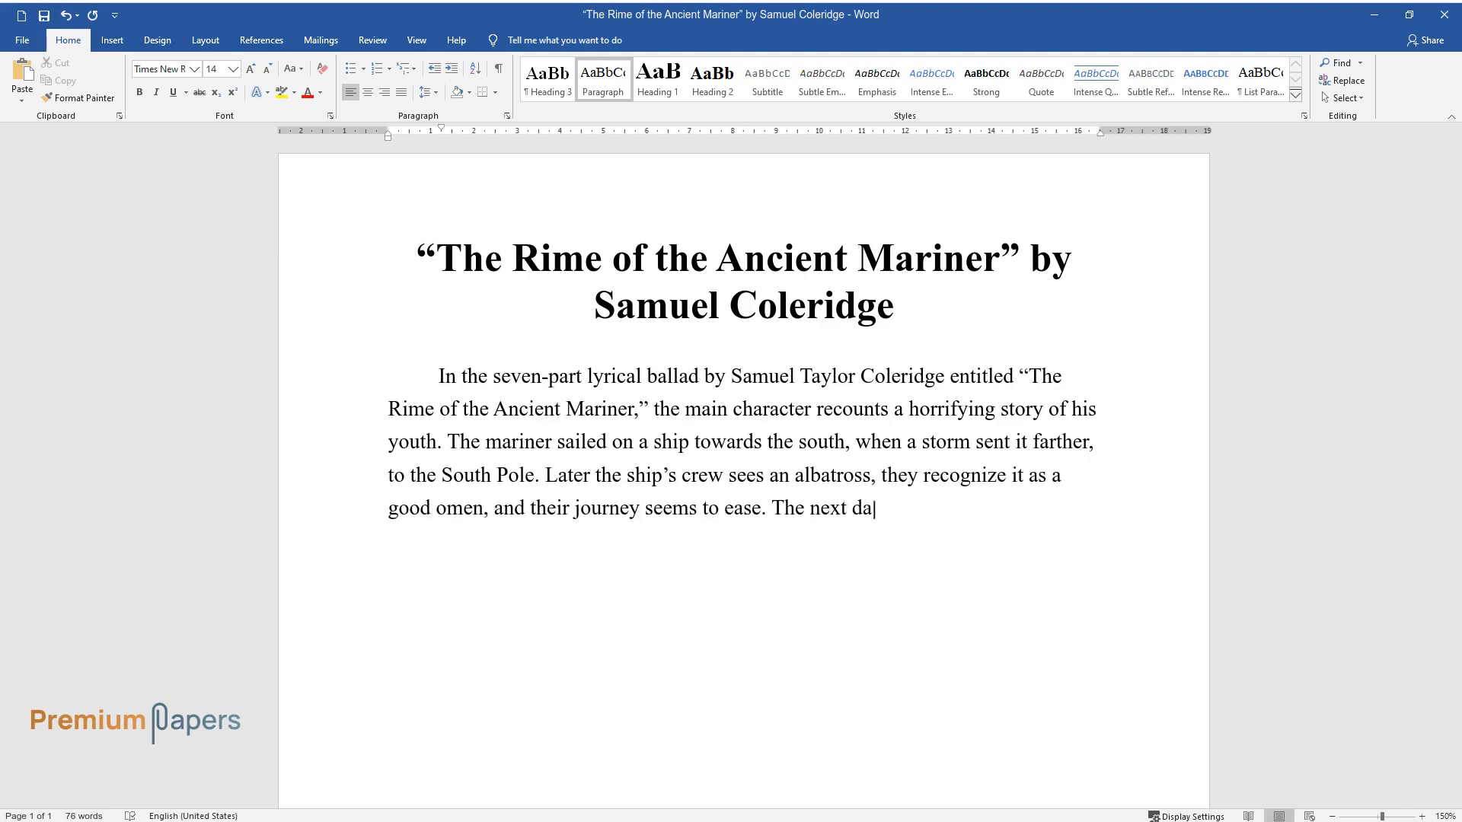
pyautogui.write('y the mariner shoots the albatross')
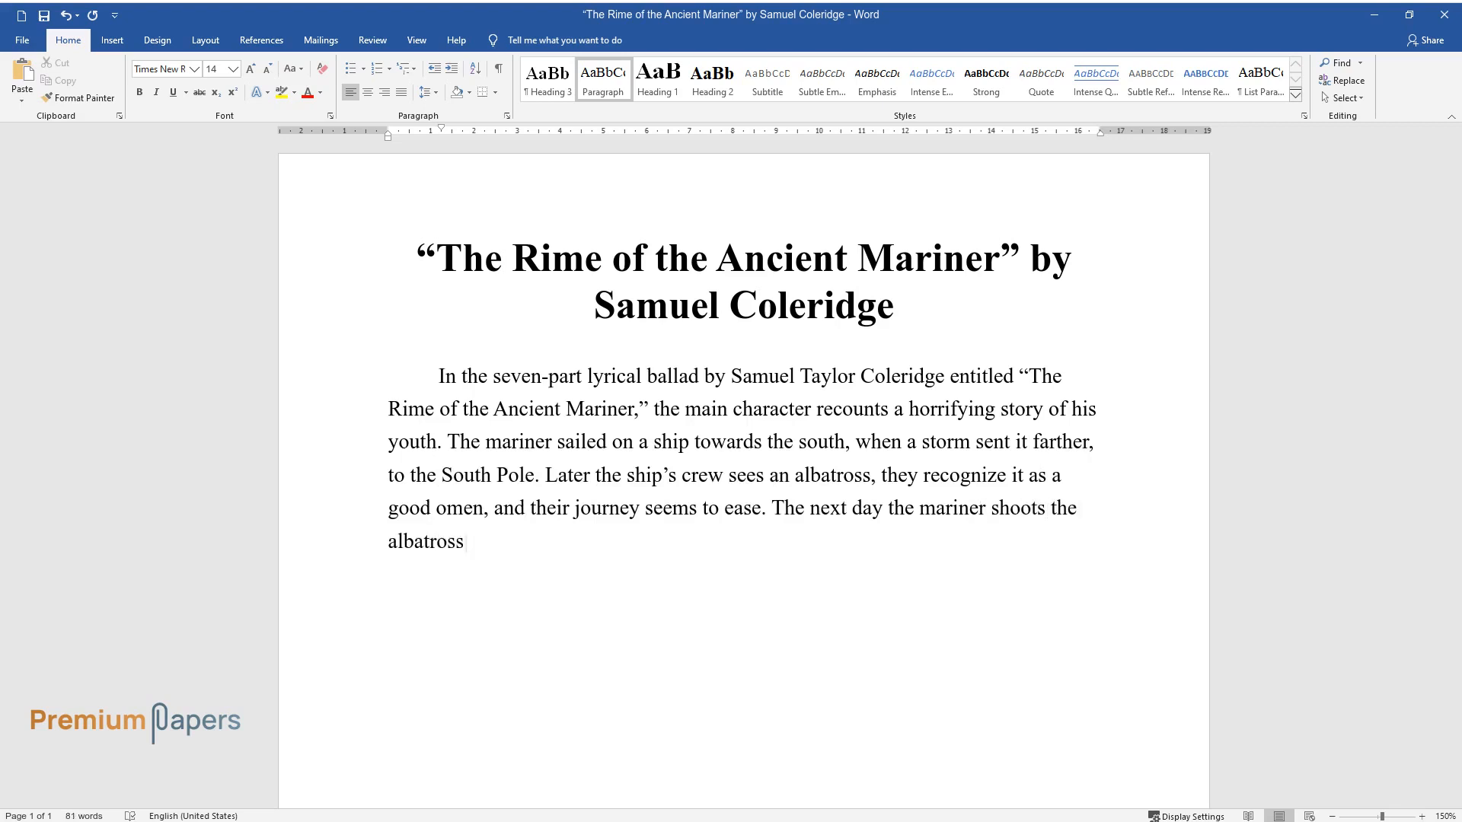
pyautogui.write(', which does not bring immediate m')
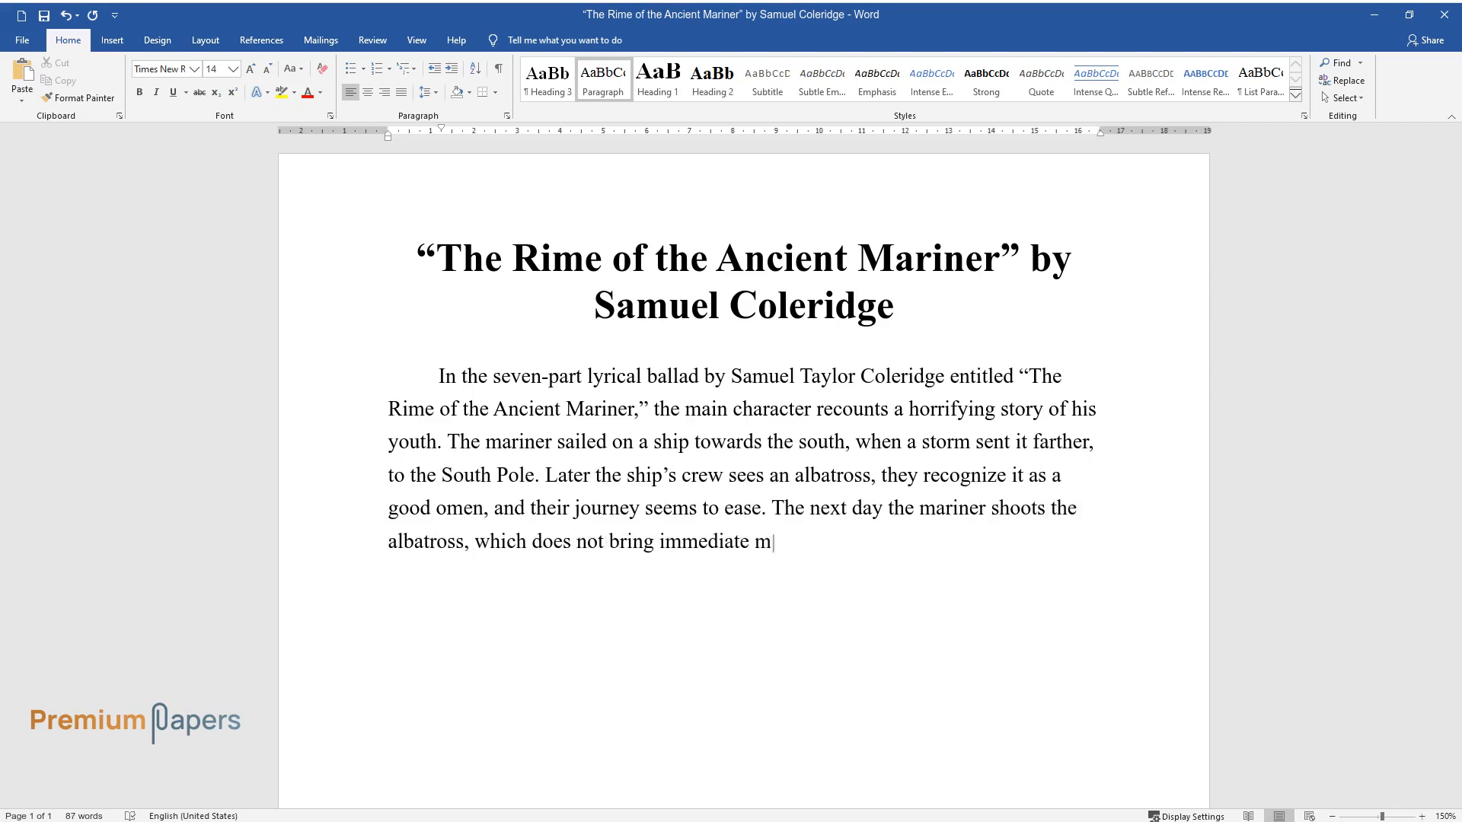
pyautogui.write('isfortune. In contrast, the ship goes')
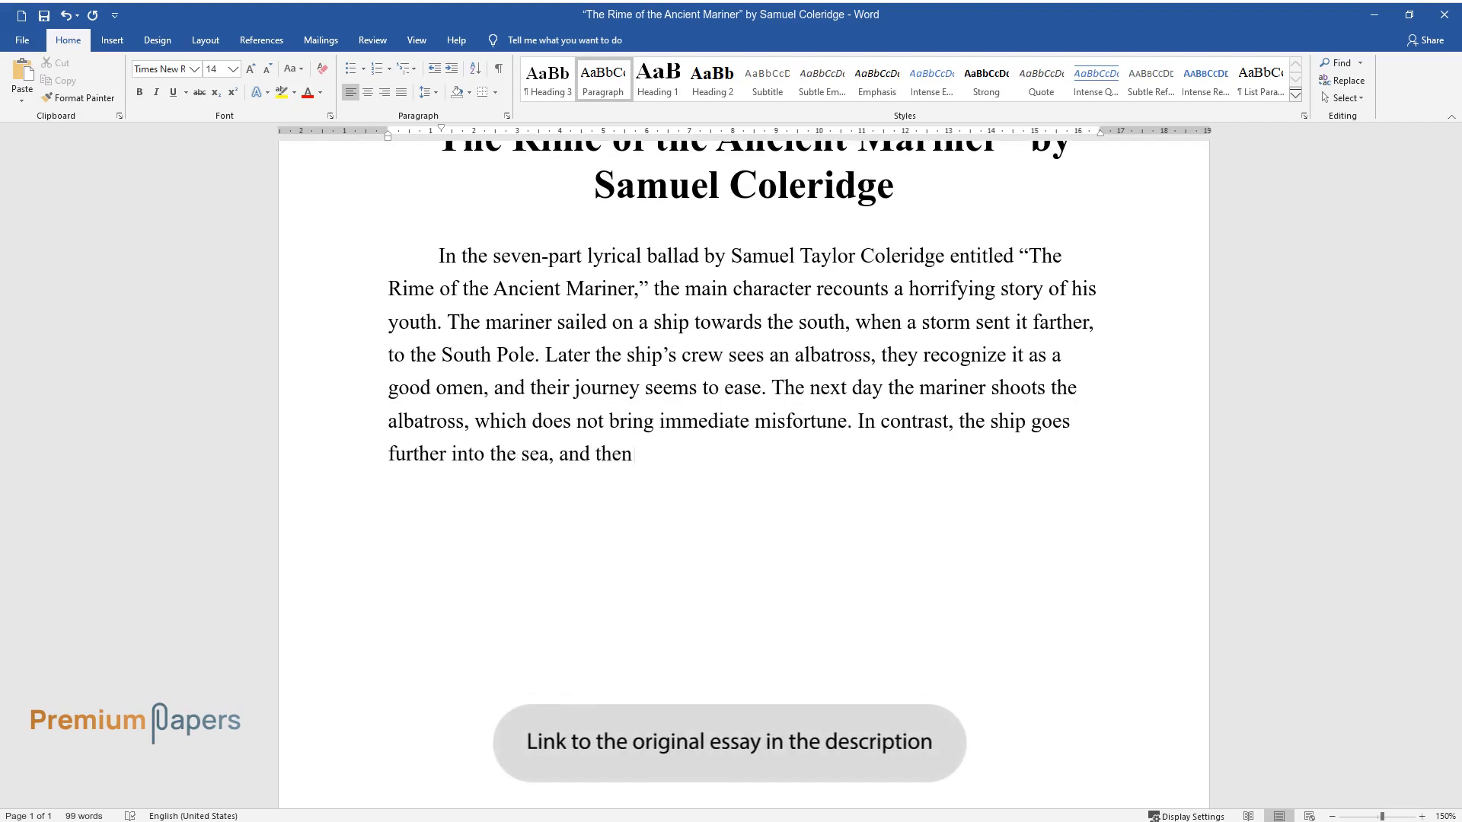
# Step: Finish the summary: windless curse, Life-in-Death, prayer, the Hermit's rescue and telling his story; begin the next paragraph
pyautogui.write('the winds cease. The crew becomes')
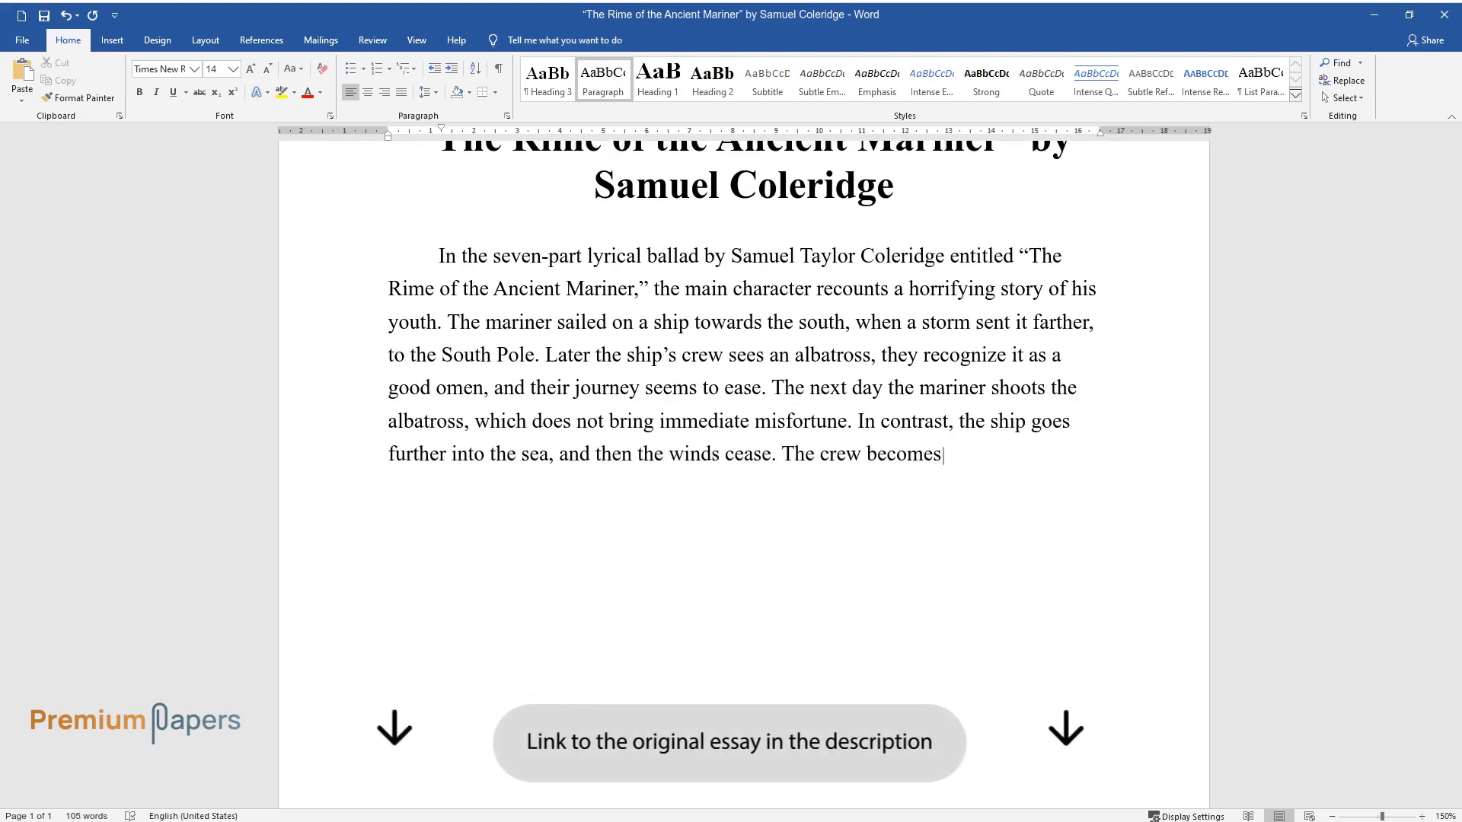
pyautogui.write('furious with the mariner and hang')
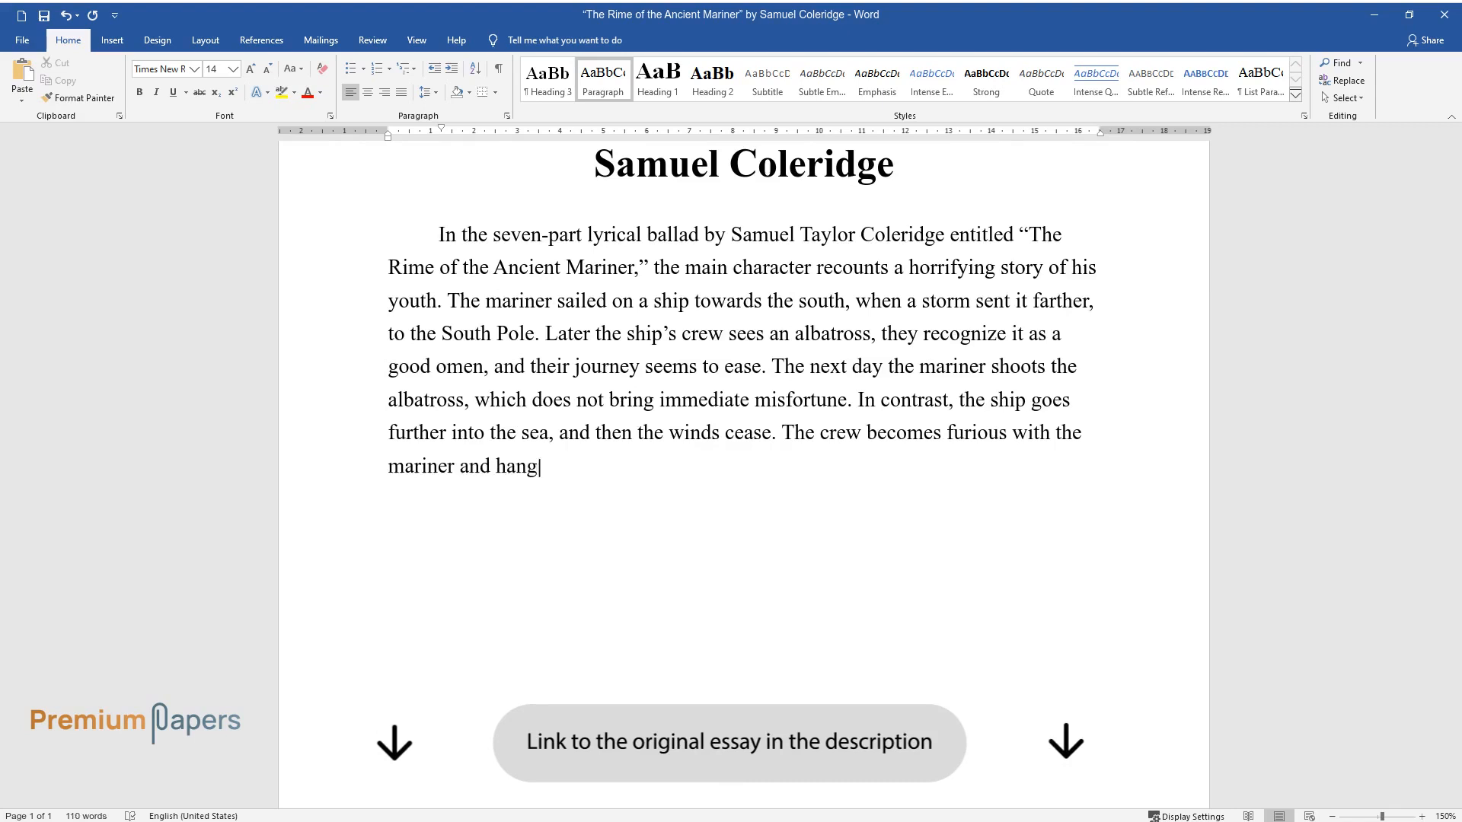
pyautogui.write('s the bird around his neck, cursi')
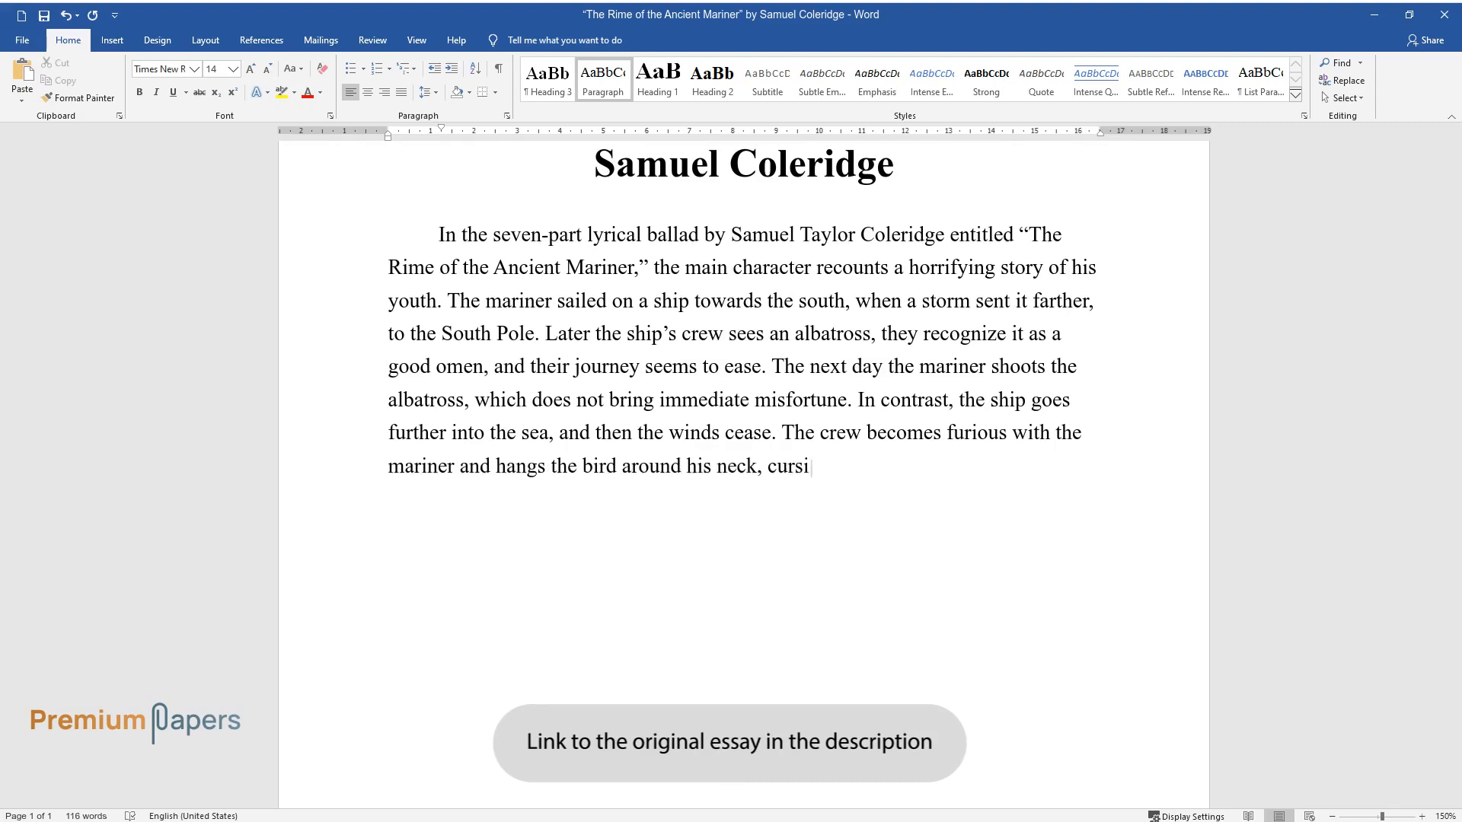
pyautogui.write('ng him. In this windless trap, they')
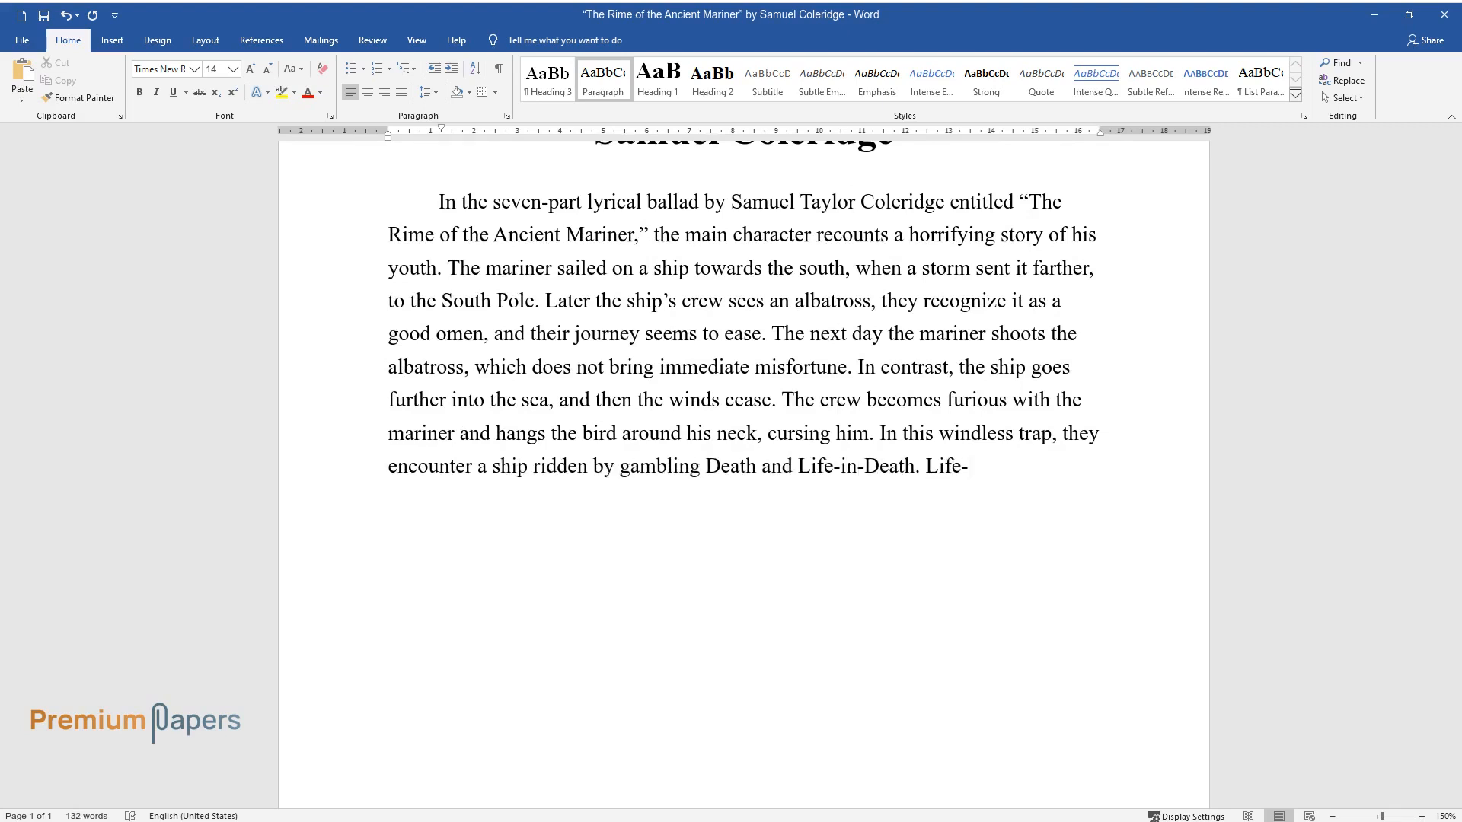
pyautogui.write("in-Death wins the mariner's soul,")
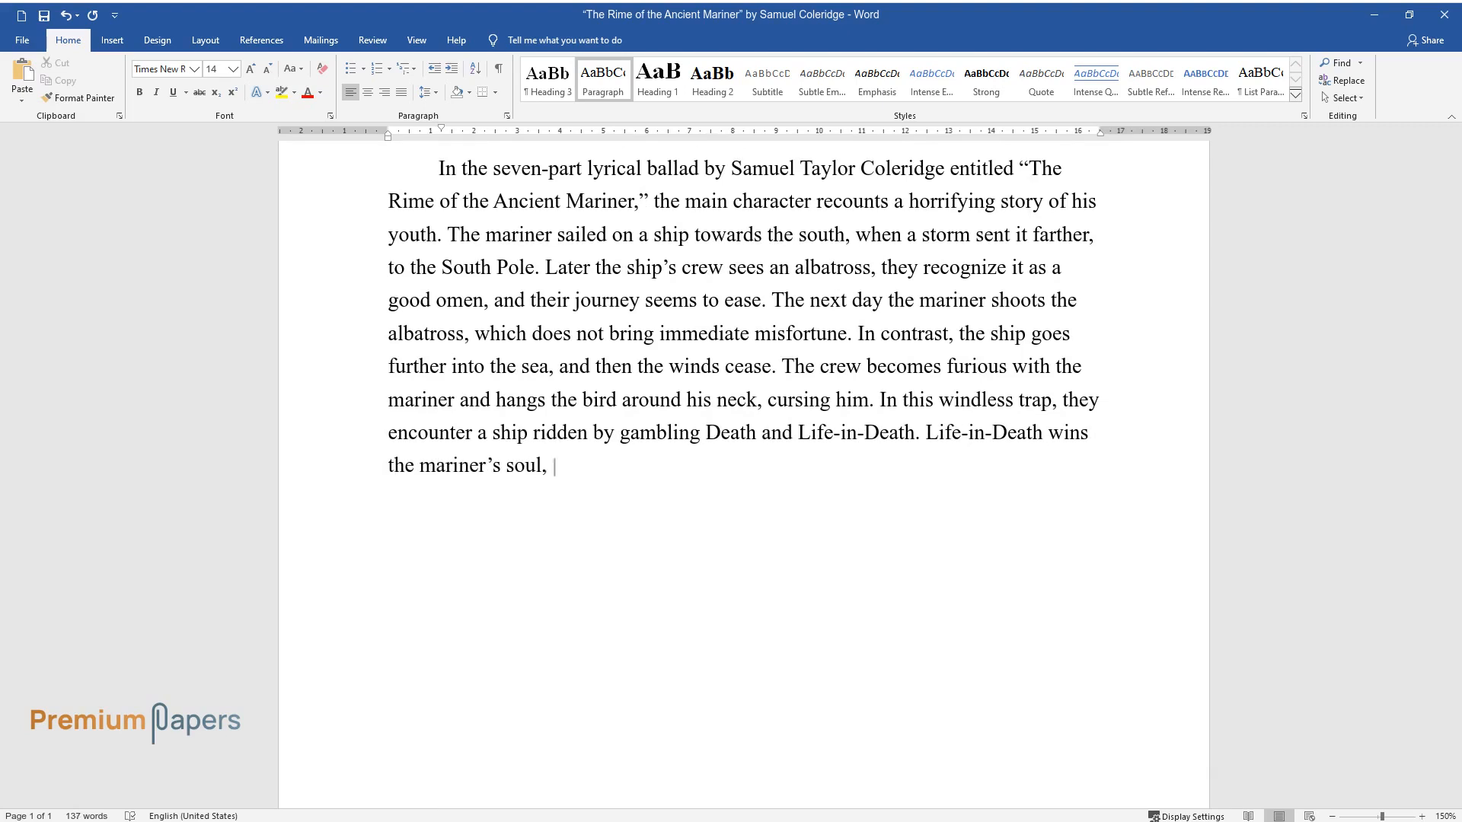
pyautogui.write('and the rest die one by one. When the mariner musters his')
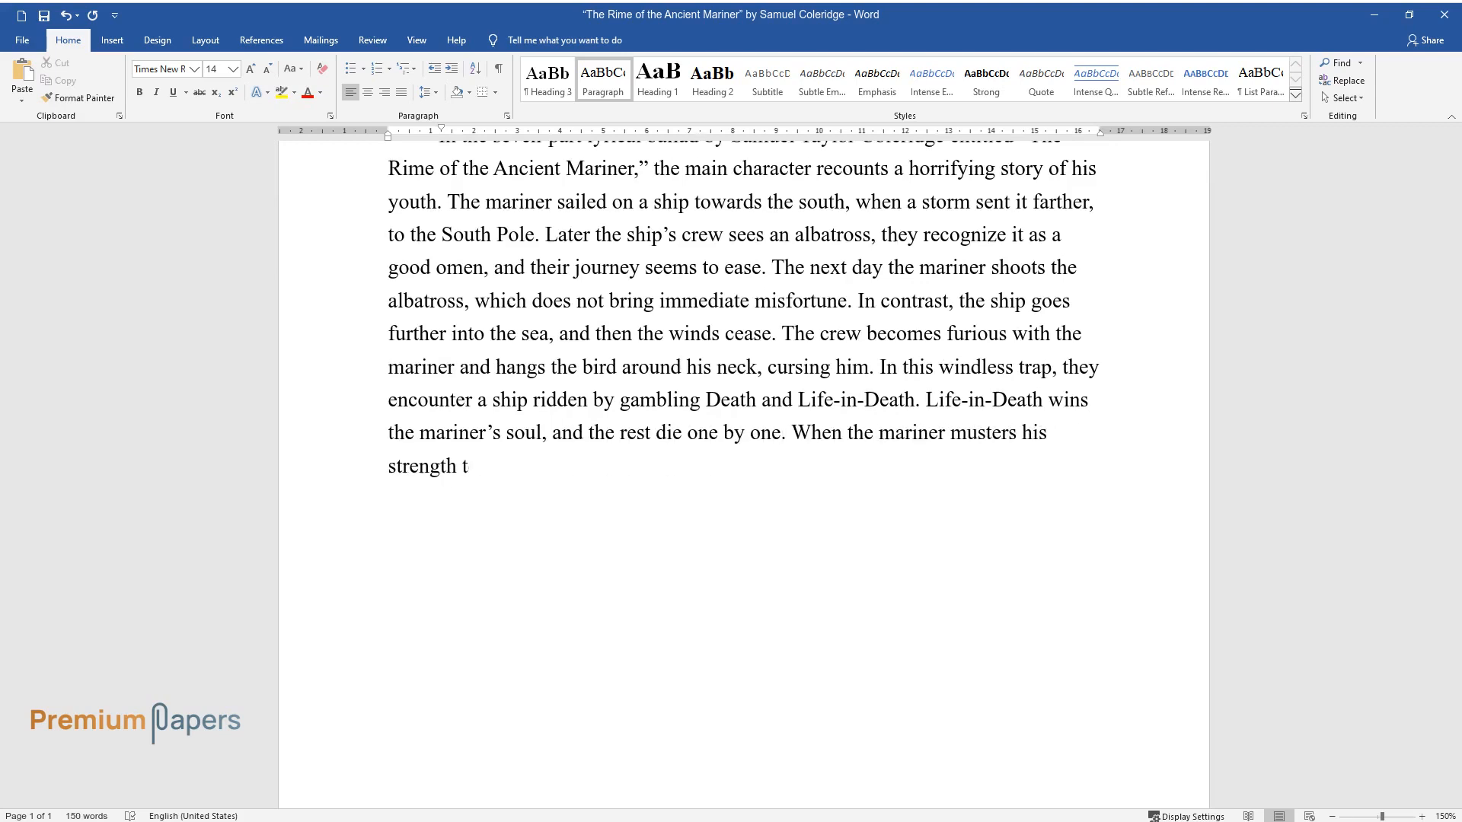
pyautogui.write('o pray, the albatross falls from h')
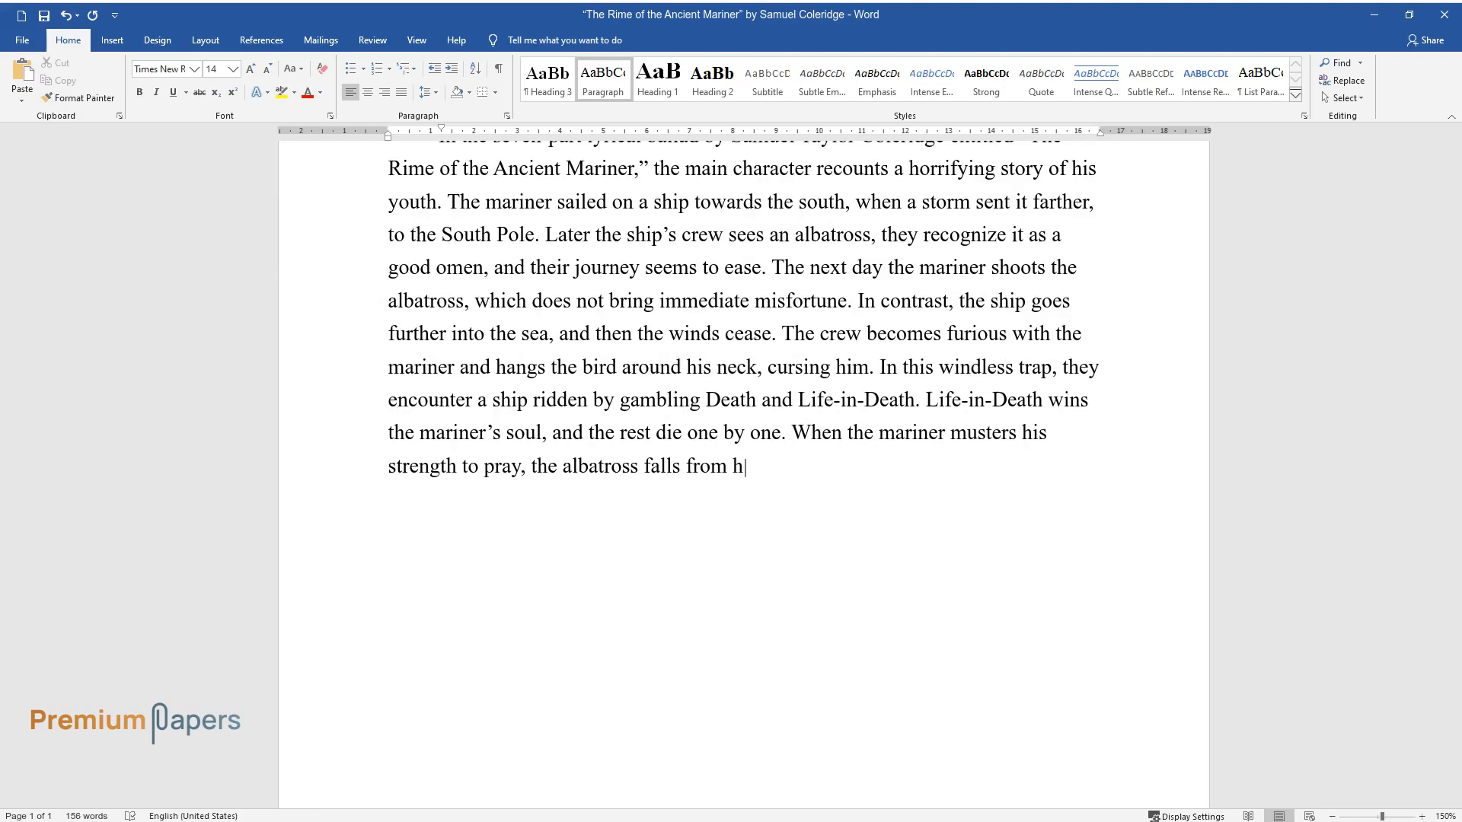
pyautogui.write('is neck into the sea, angels take')
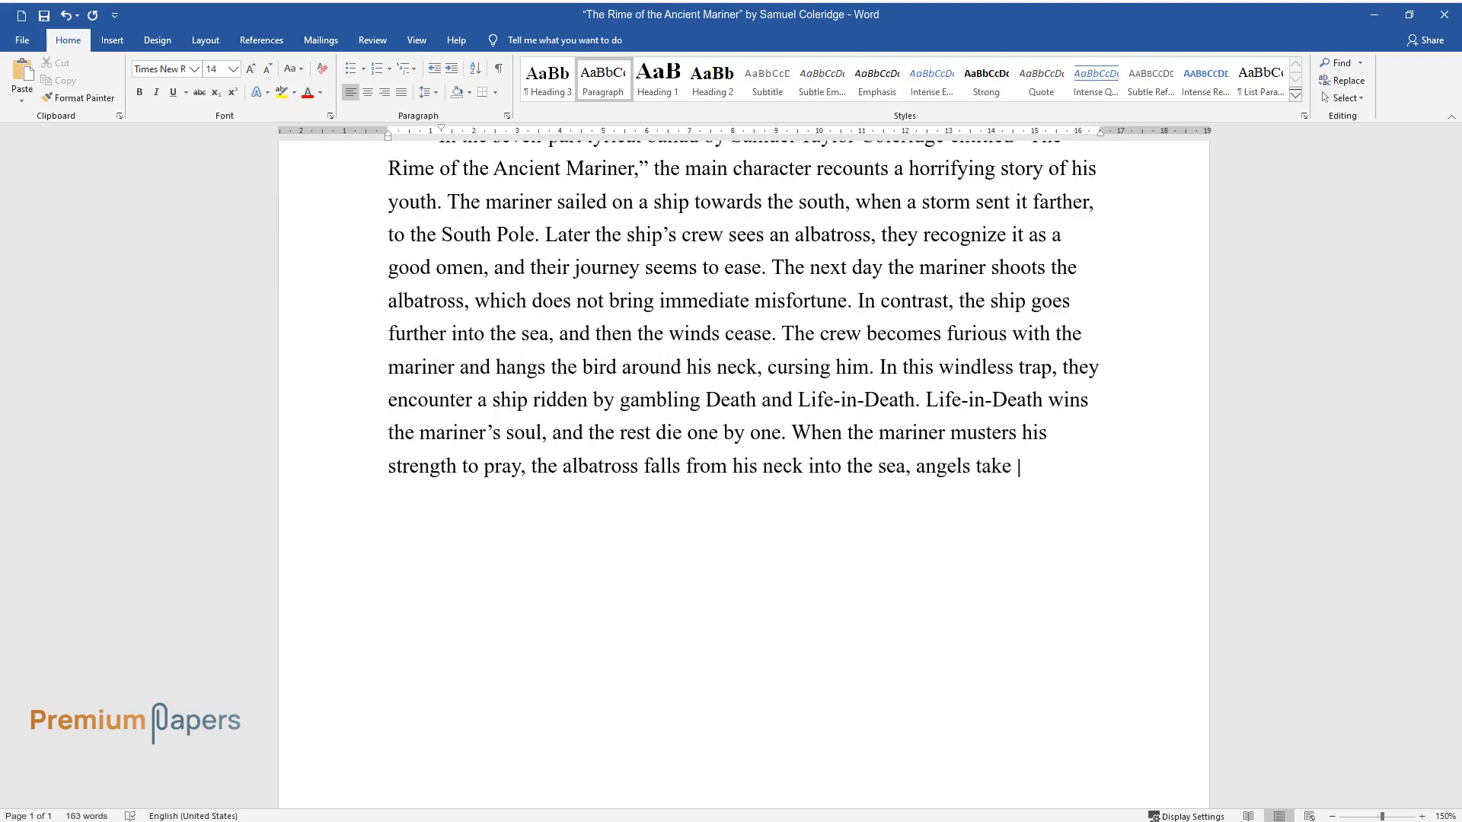
pyautogui.write('his crewmates, and the ship is sen')
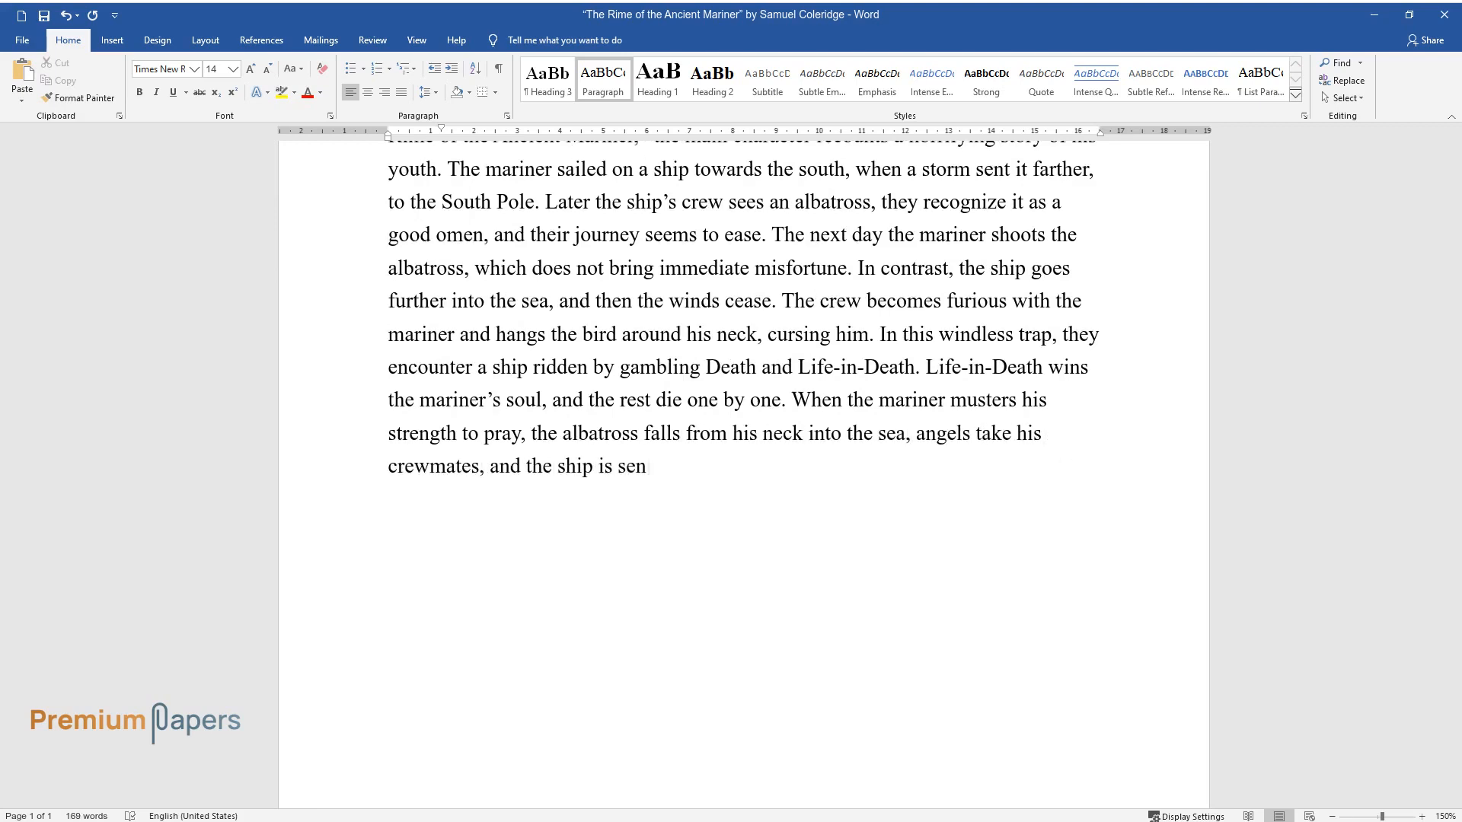
pyautogui.write('t towards the homeland. Upon approaching the')
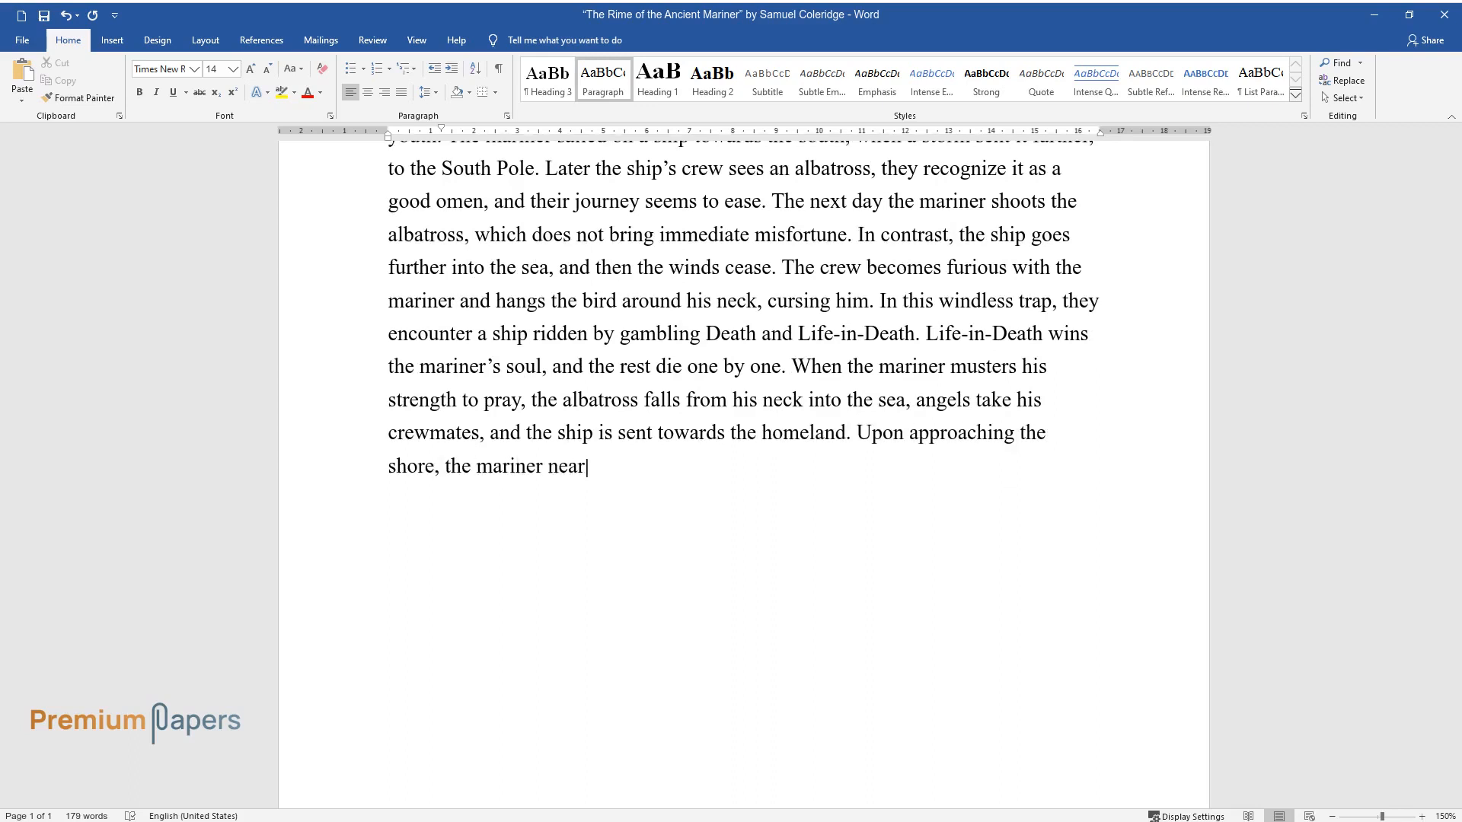
pyautogui.write('ly drowns, but a Hermit saves him, motivating the mariner')
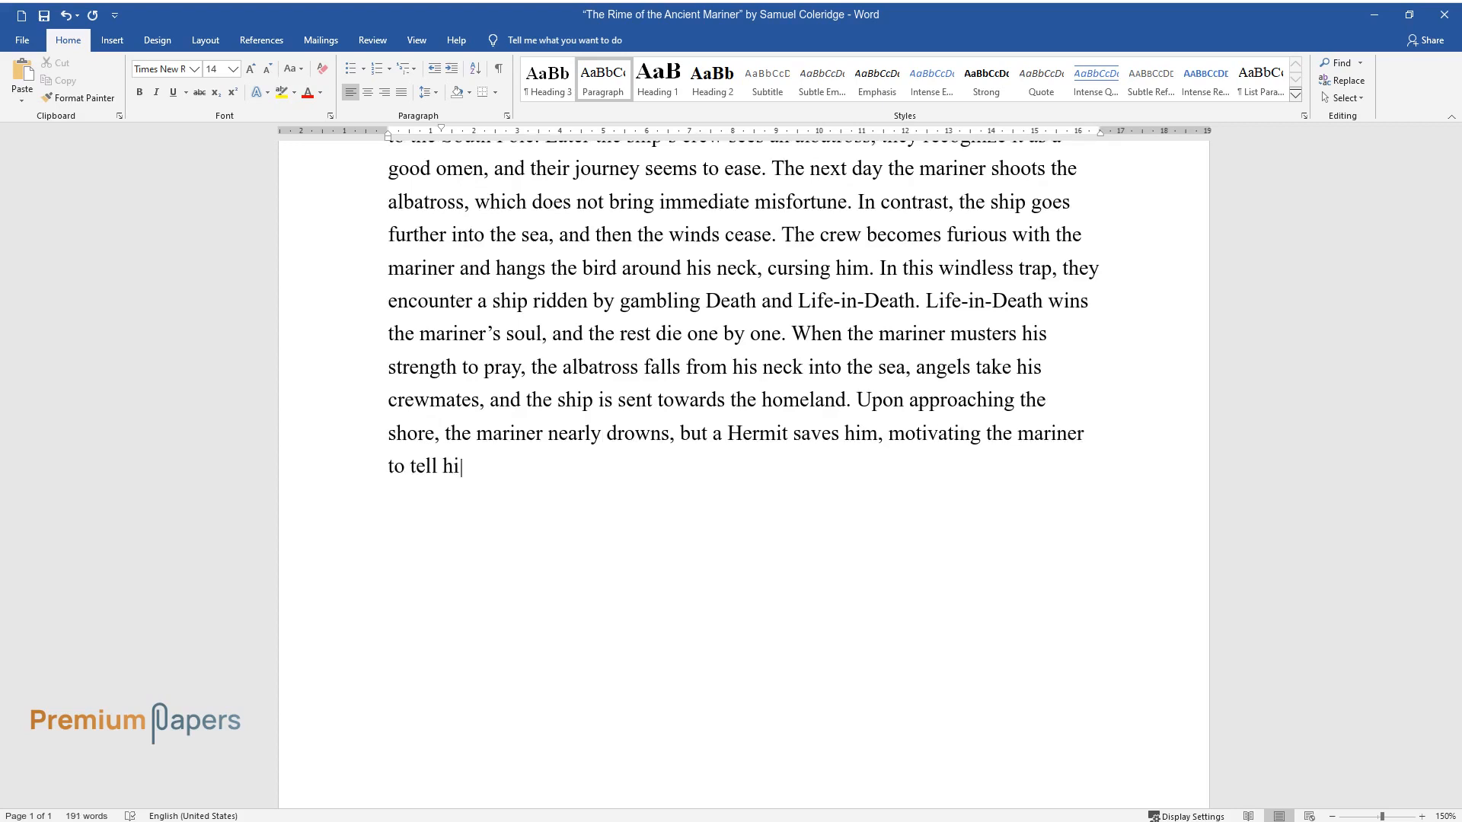
pyautogui.write('s story to the world.')
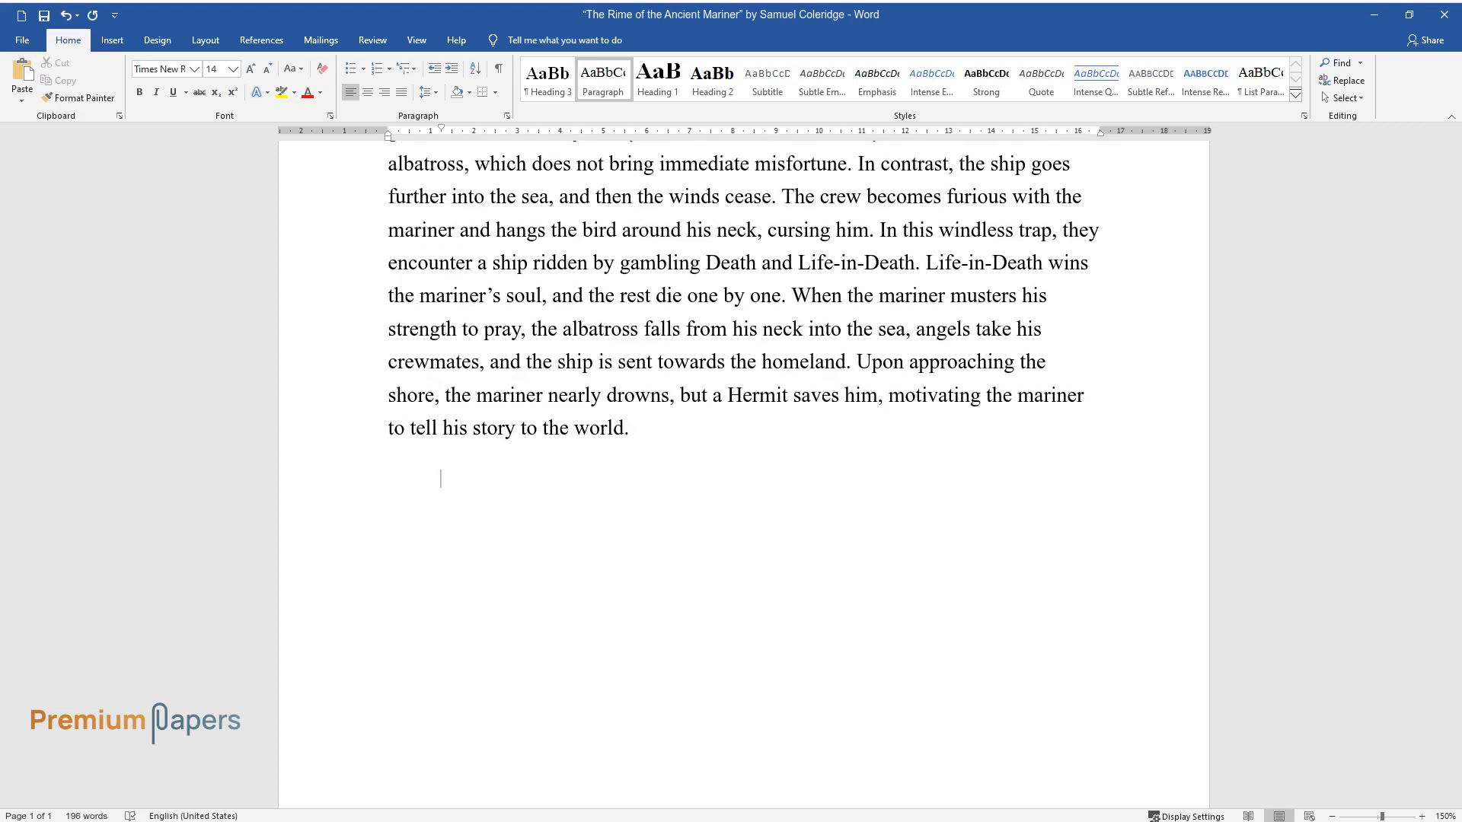
pyautogui.write('The poem covers the religious topics of sin and prayer.')
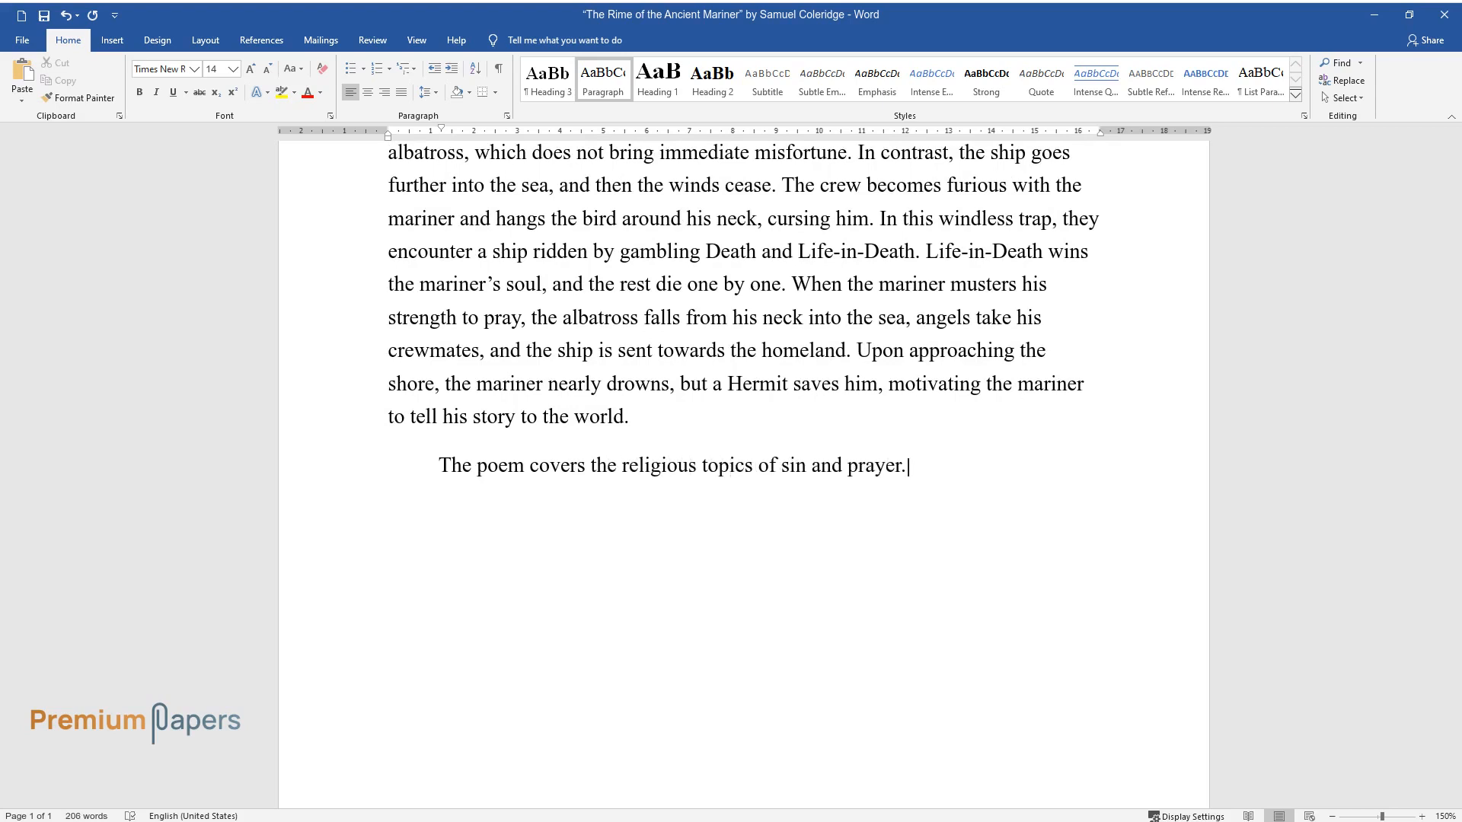
# Step: Write that the mariner's sin was the catalyst and the albatross was sent by God
pyautogui.write('On the one hand, the catalyst of')
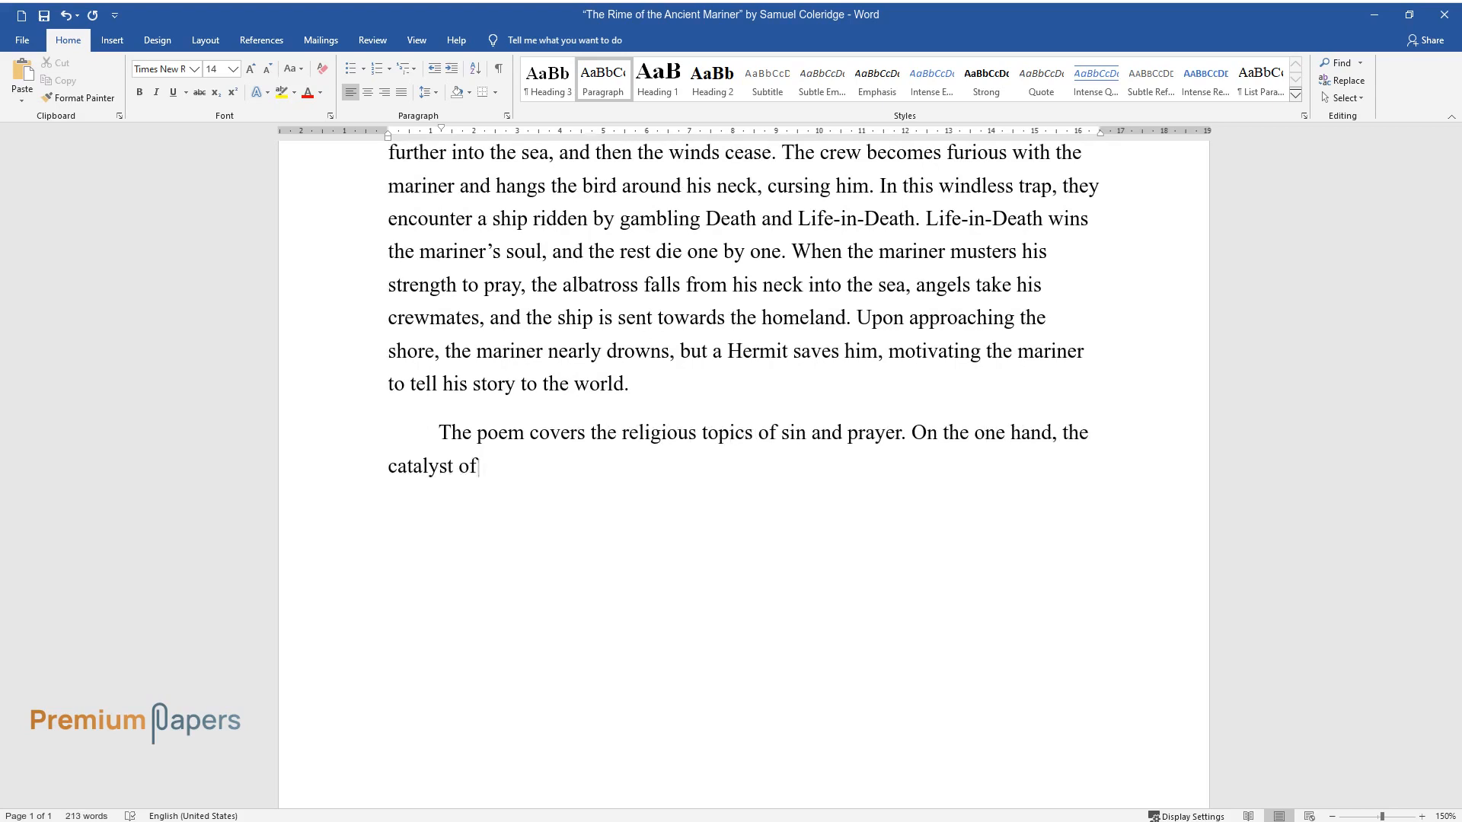
pyautogui.write('the whole life of suffering was t')
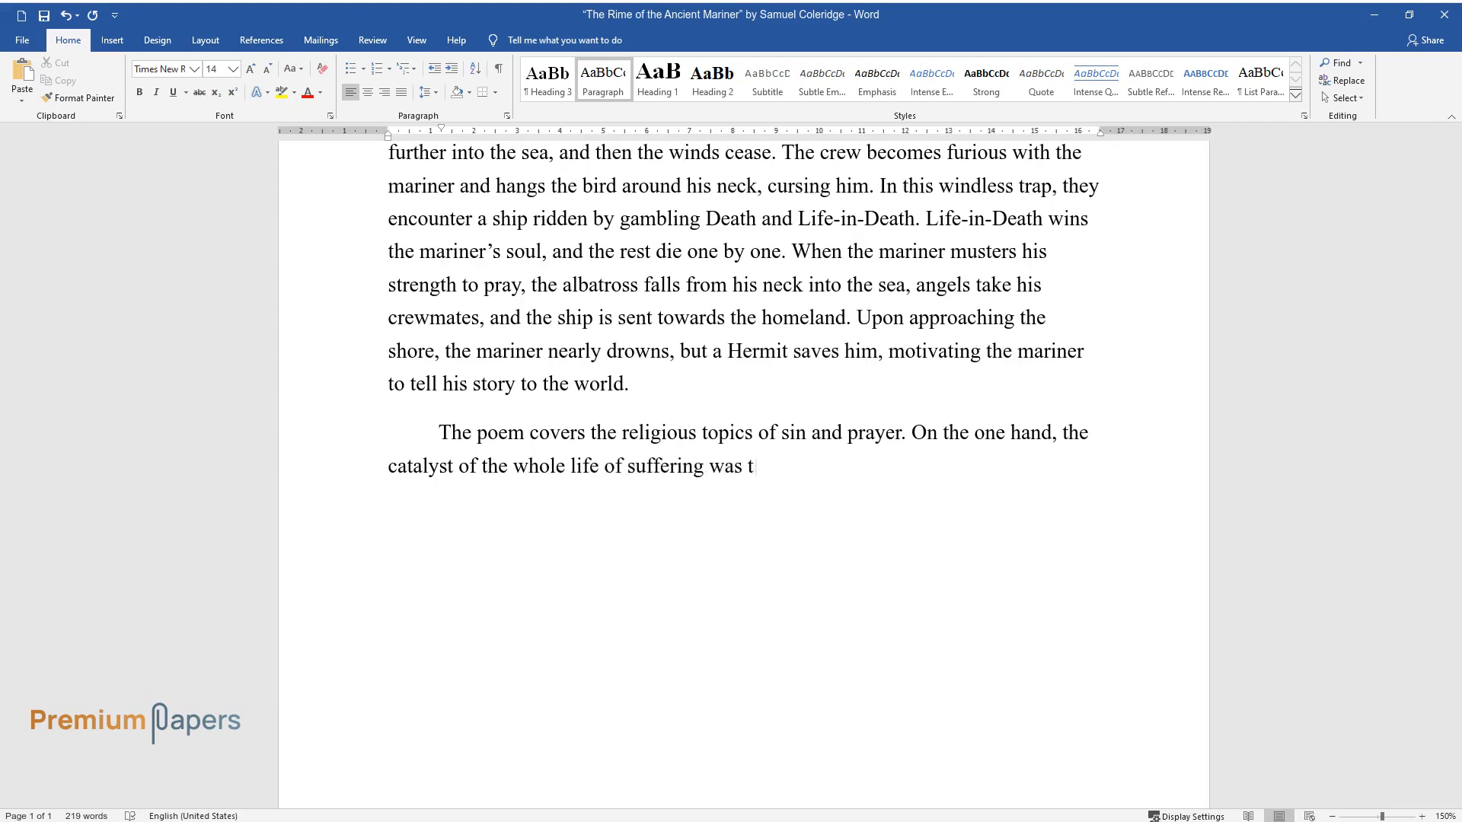
pyautogui.write("he mariner's sin. When the ship was in a")
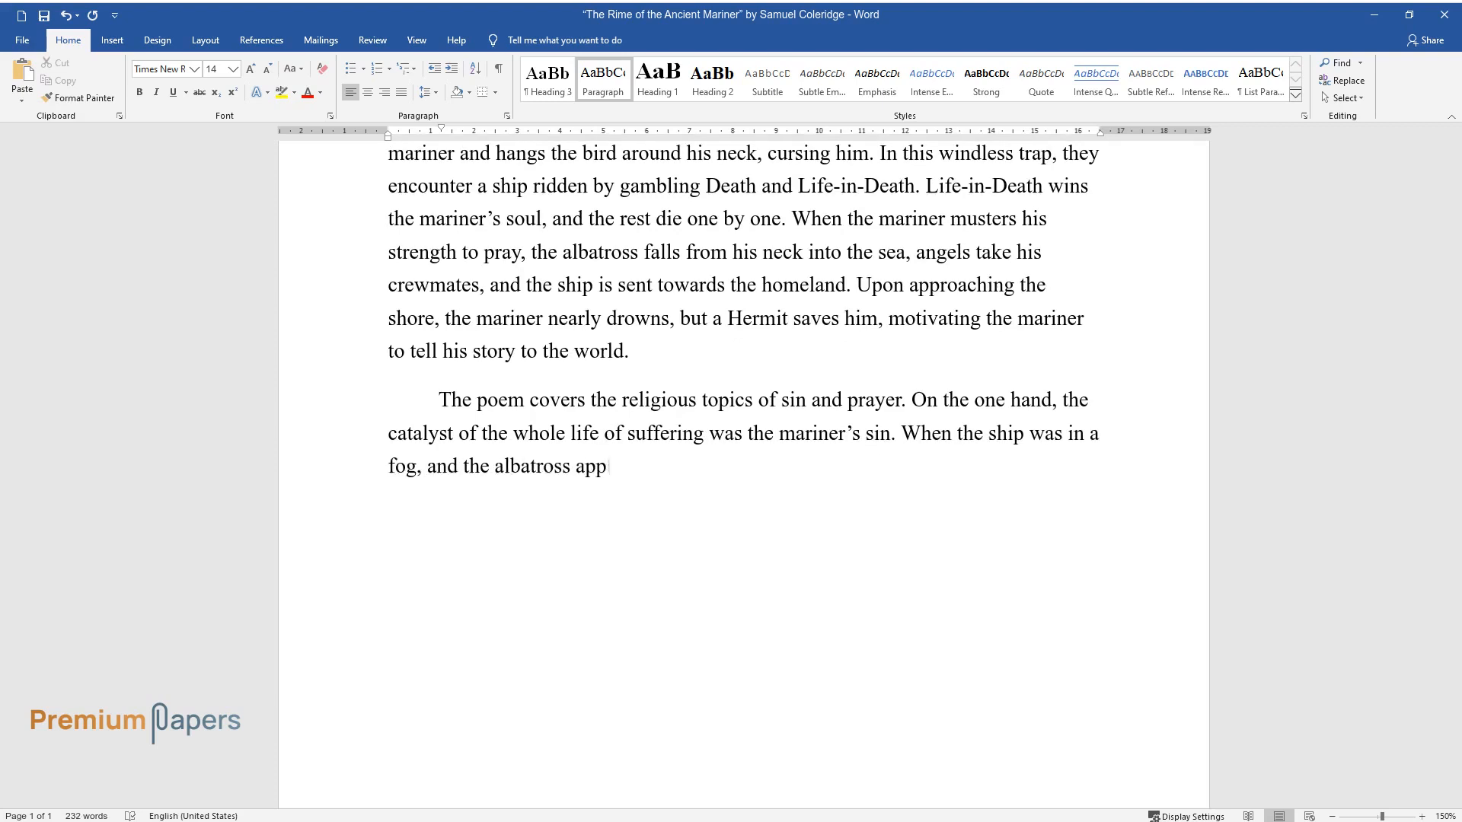
pyautogui.write('eared, it was miraculous, since t')
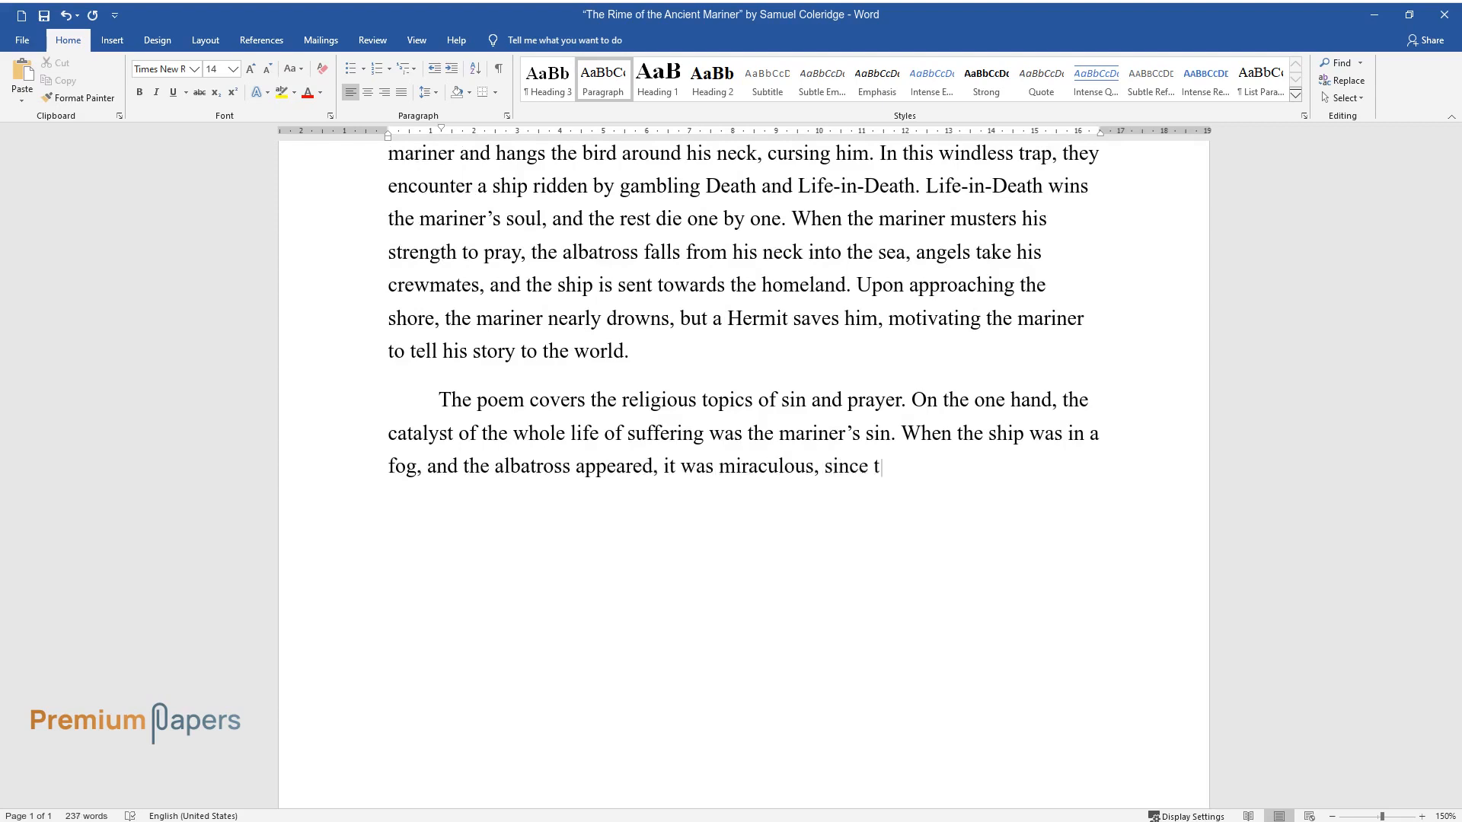
pyautogui.write('hey were far in the otherwise empty sea, possibly, it was a sign s')
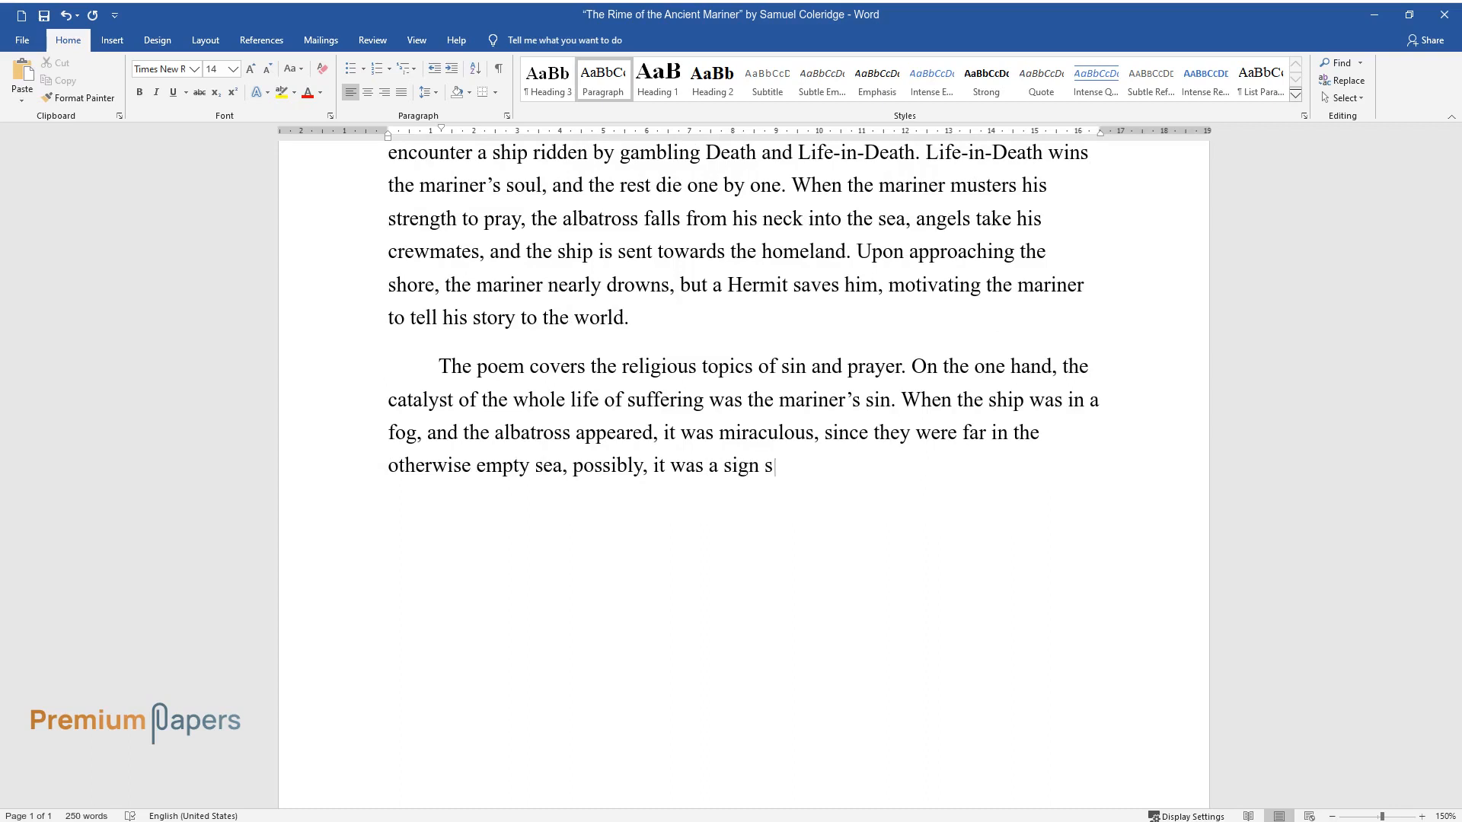
pyautogui.write('ent by God. Despite that, the mariner')
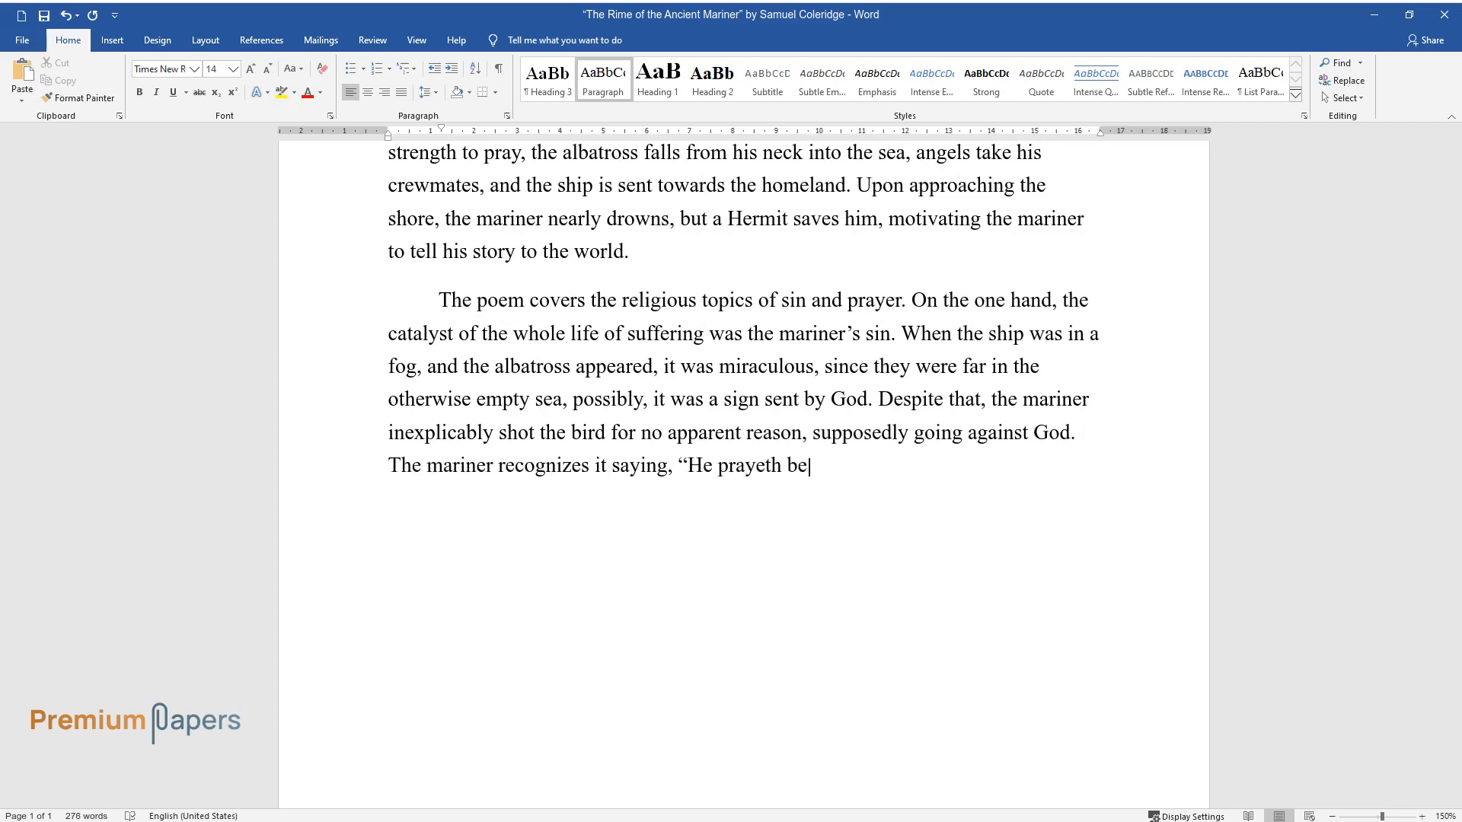
# Step: Quote the 'loveth best / All things' verse and describe Life-in-Death bearing his sin's consequences
pyautogui.write('st, who loveth best / All things')
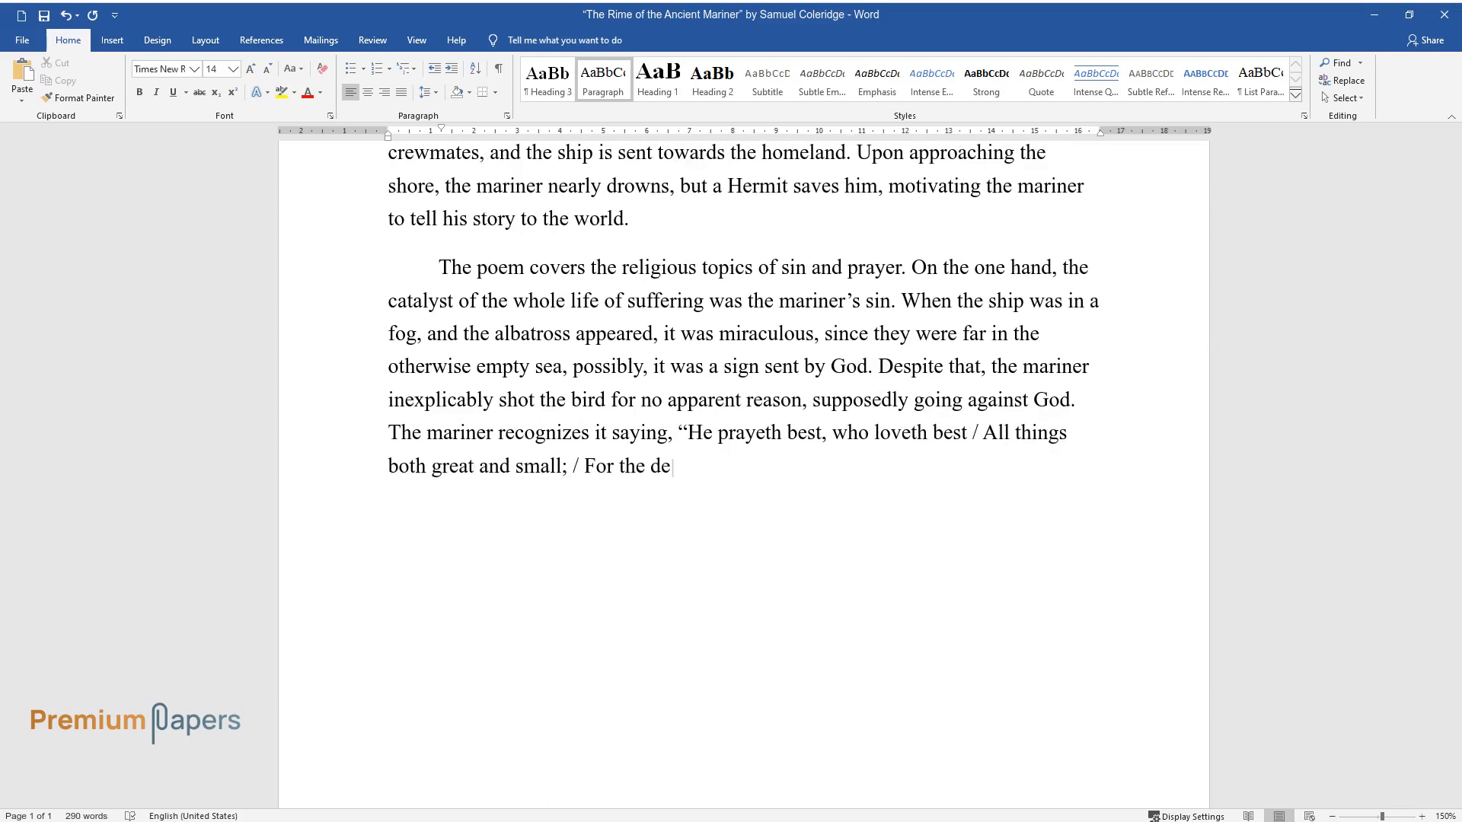
pyautogui.write('ar God who loveth us, / He made and loveth all.”')
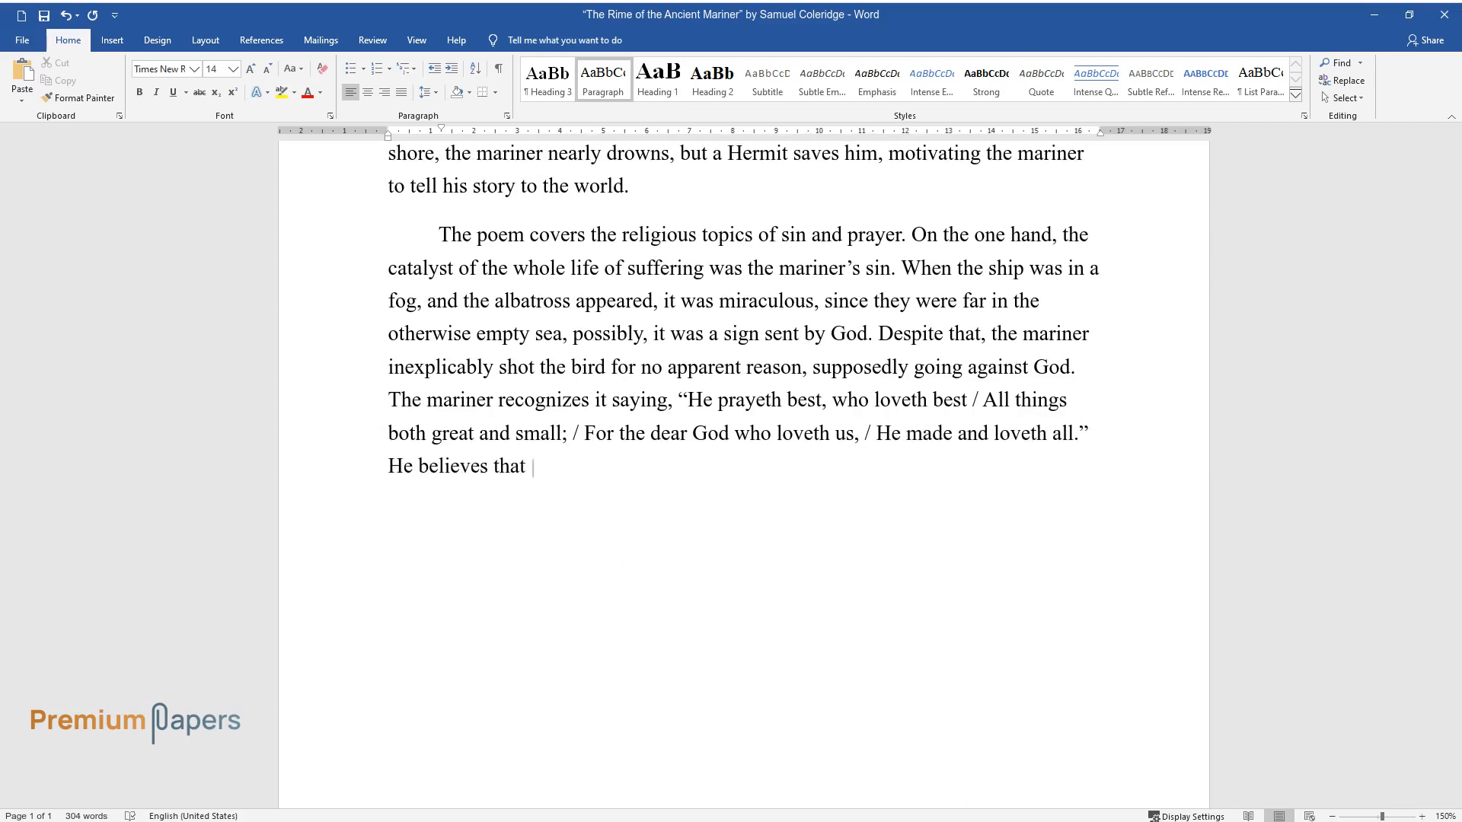
pyautogui.write('one should not kill a living thing')
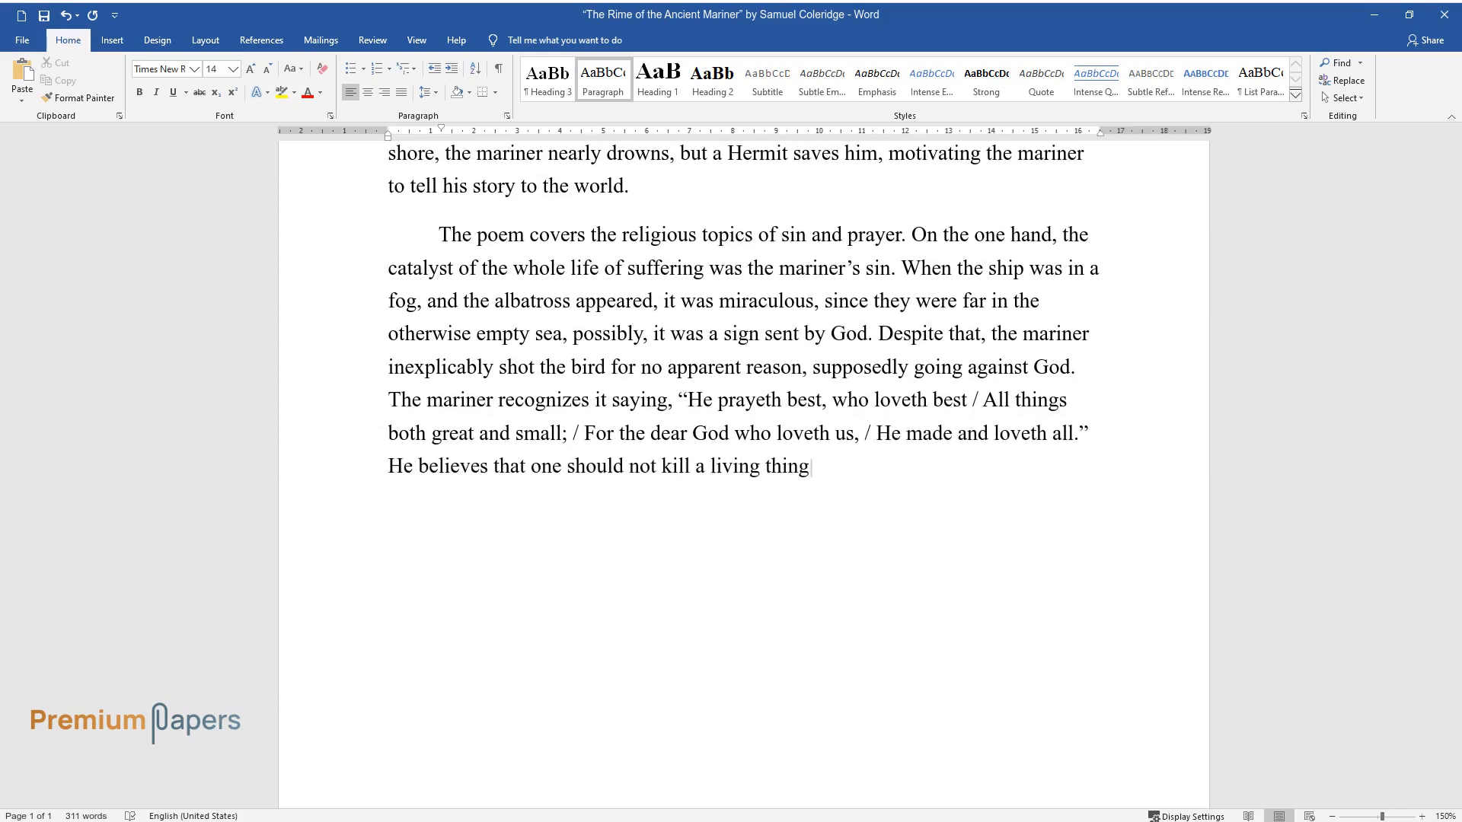
pyautogui.write('without purpose, but instead lov')
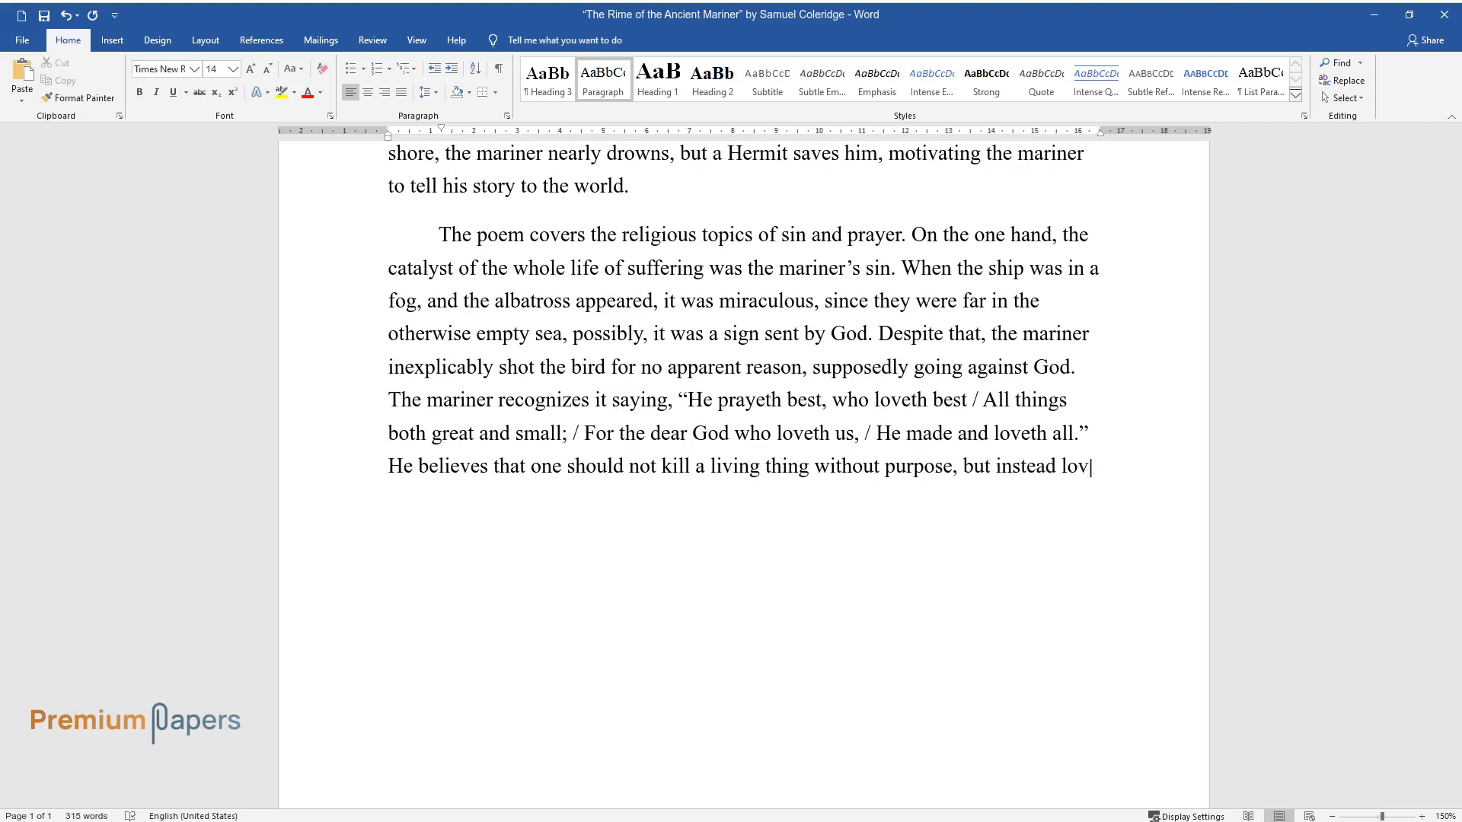
pyautogui.write("e all God's creatures. Notably, L")
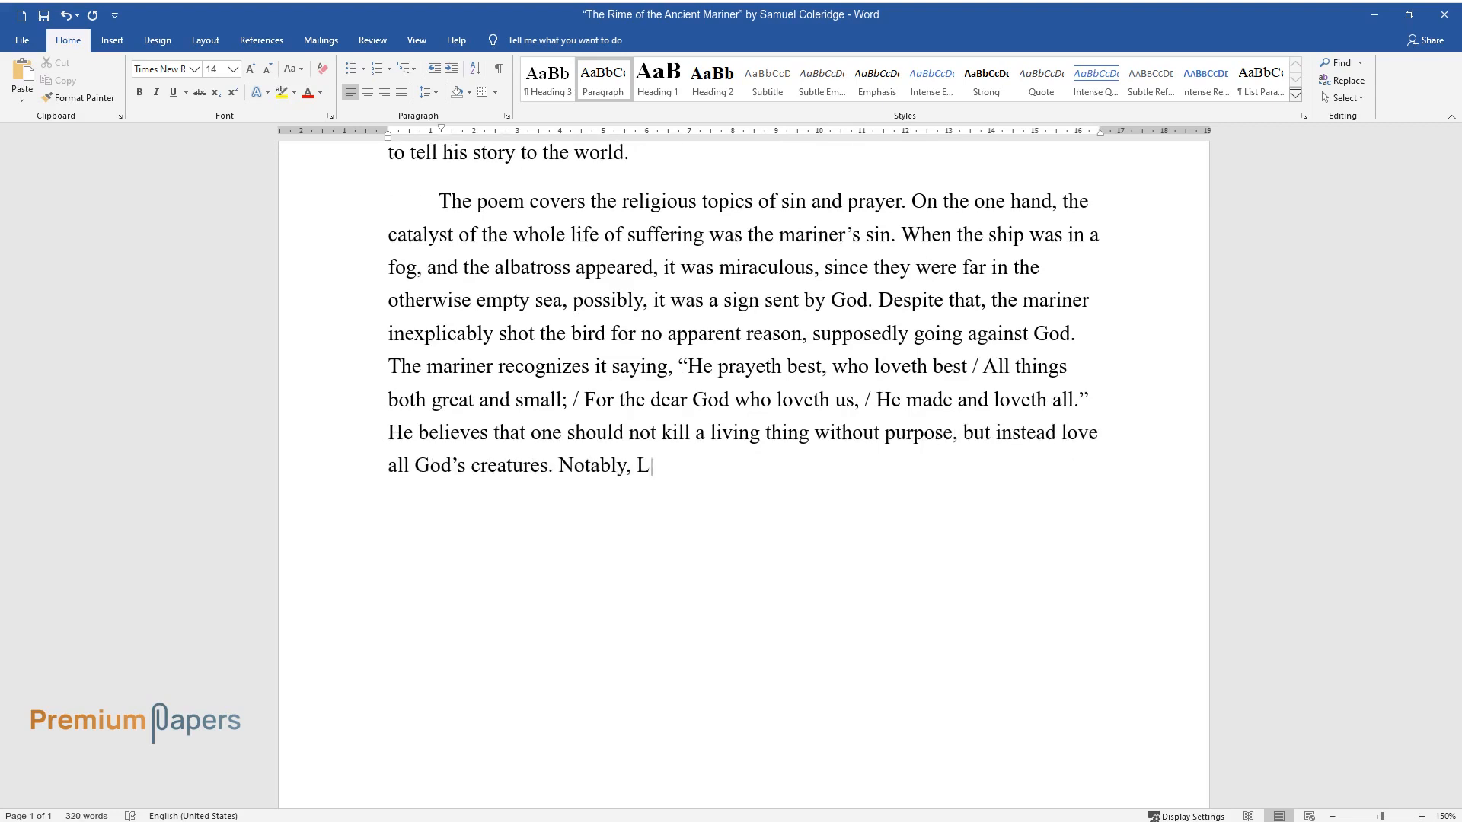
pyautogui.write('ife-in-Death received his soul, g')
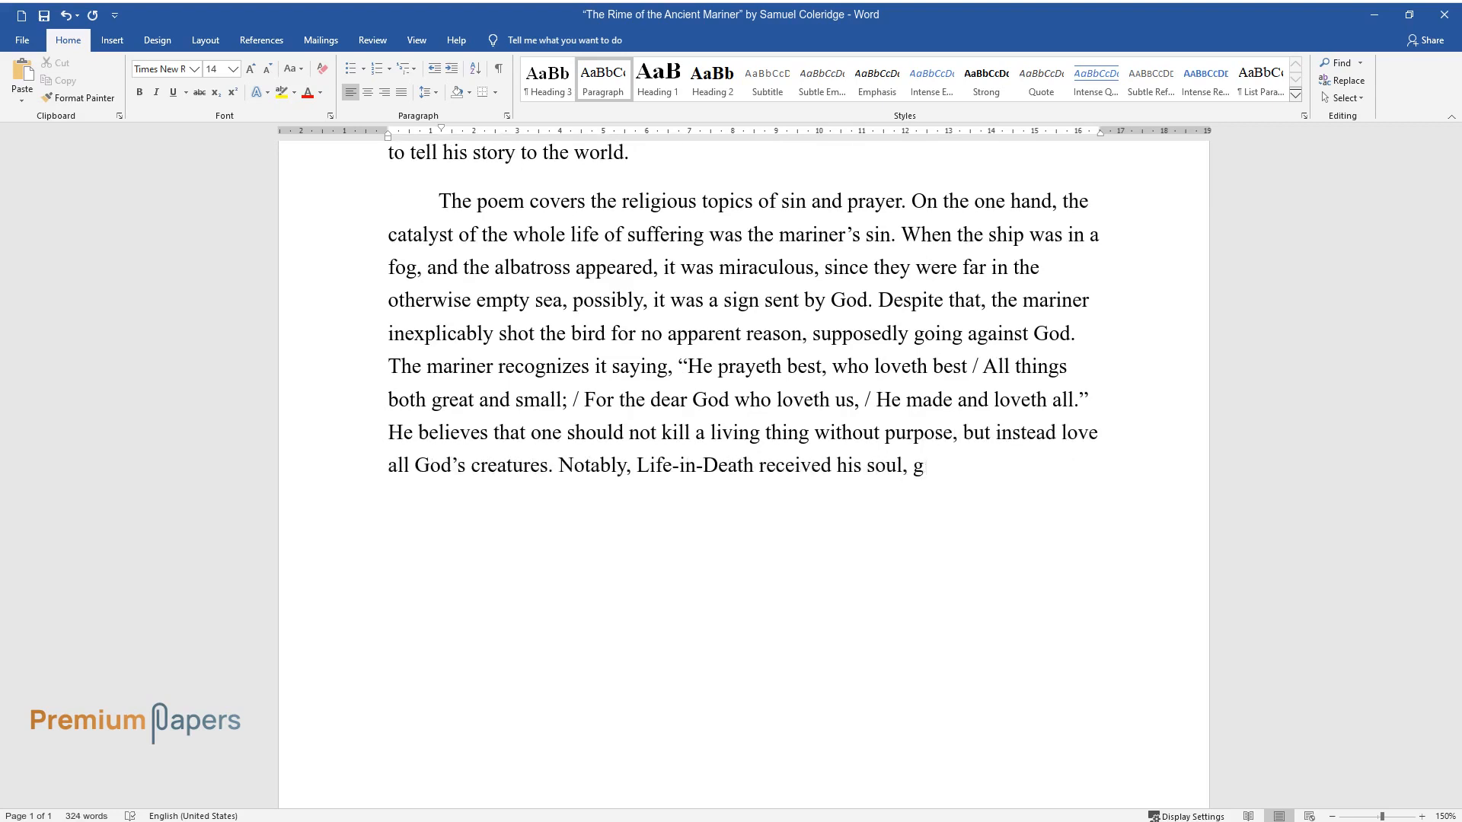
pyautogui.write('ranting him a non-living bearing o')
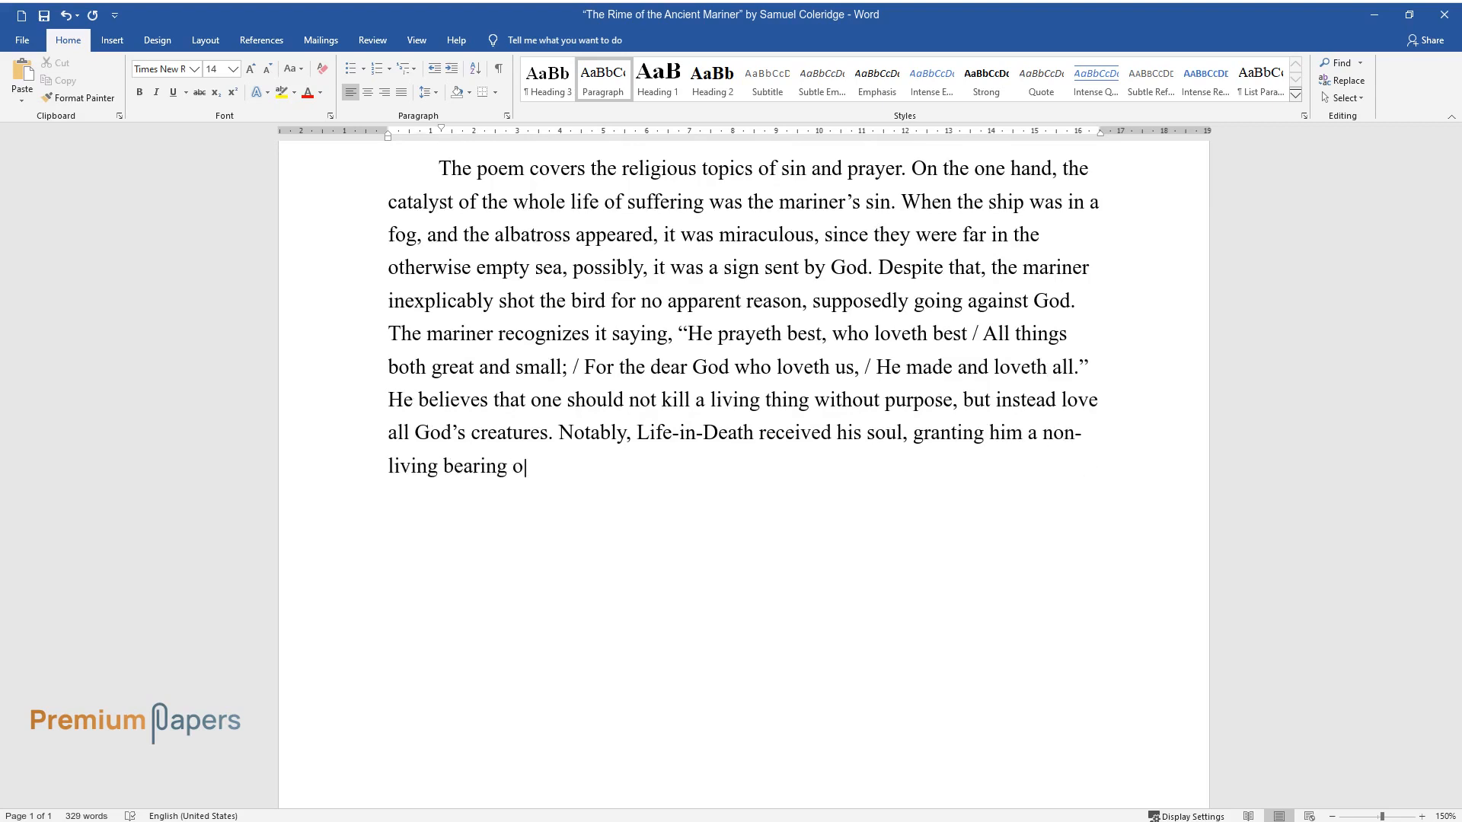
pyautogui.write("f his sinful action's consequences.")
pyautogui.write('On the other')
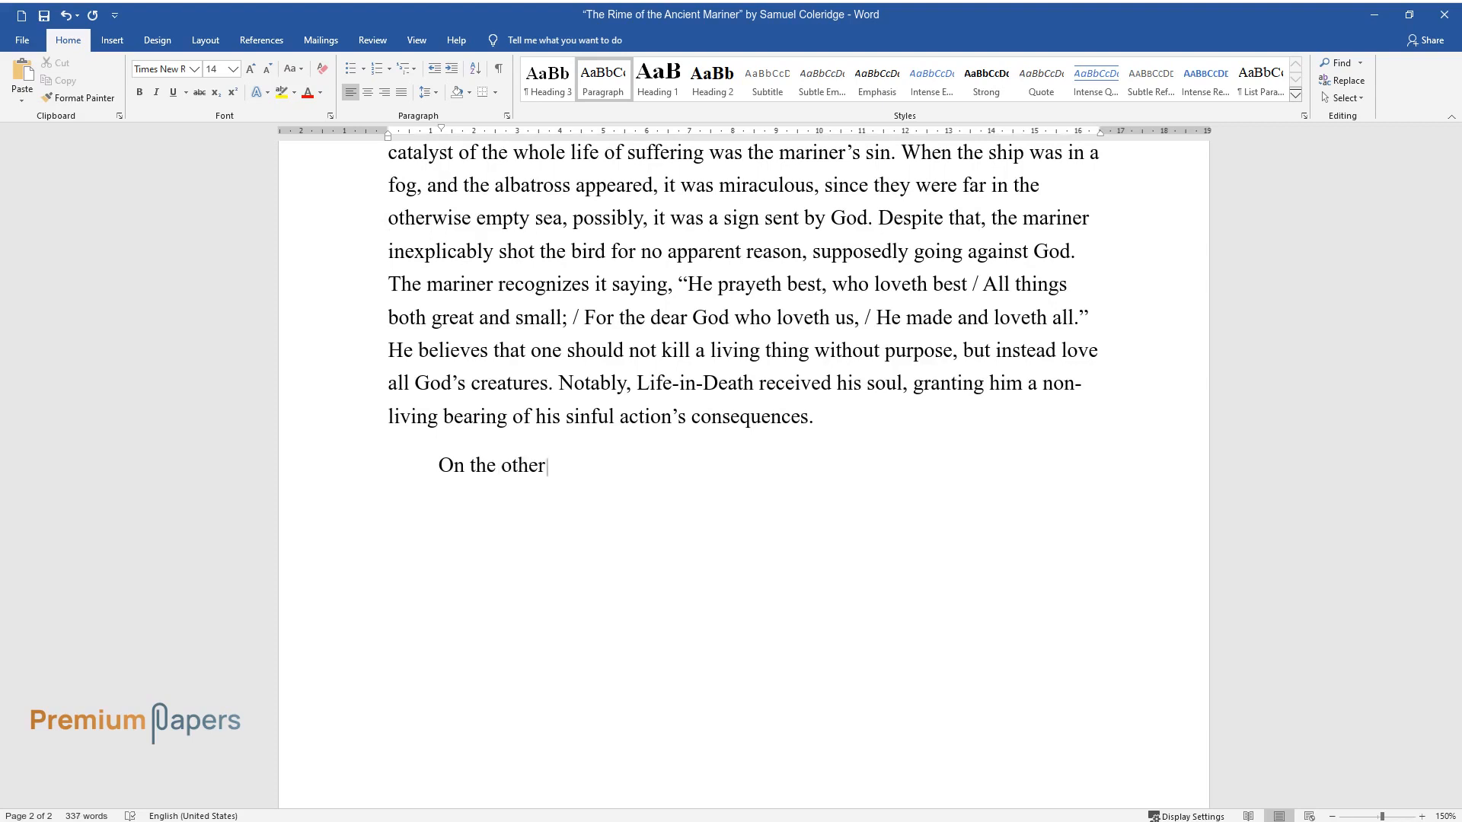
# Step: Write how God relieved the praying mariner and the closing line on retribution and 'how powerful prayer can be.'
pyautogui.write('hand, when the mariner prayed, God')
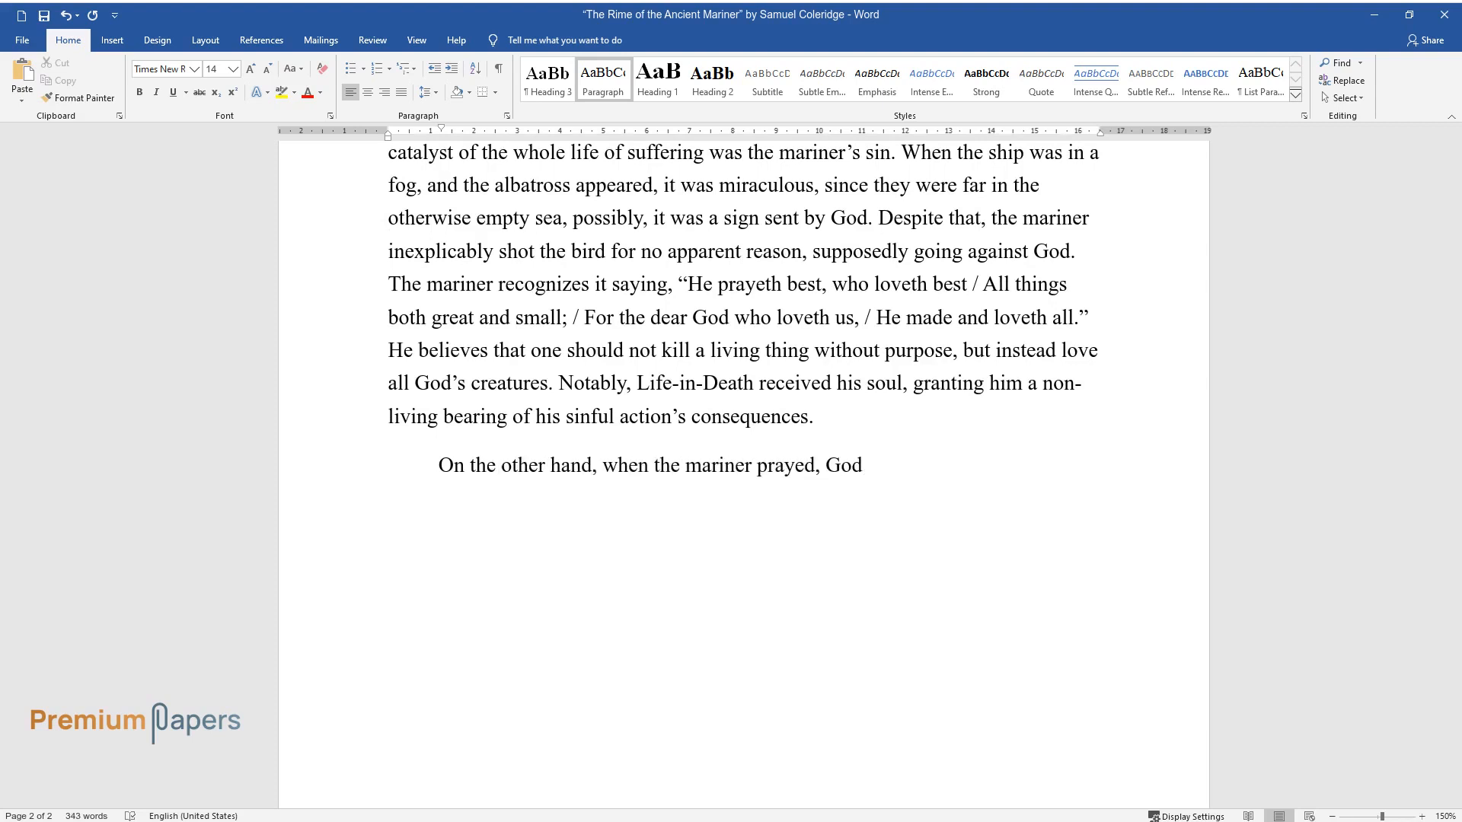
pyautogui.write('mercifully relieved his sufferings')
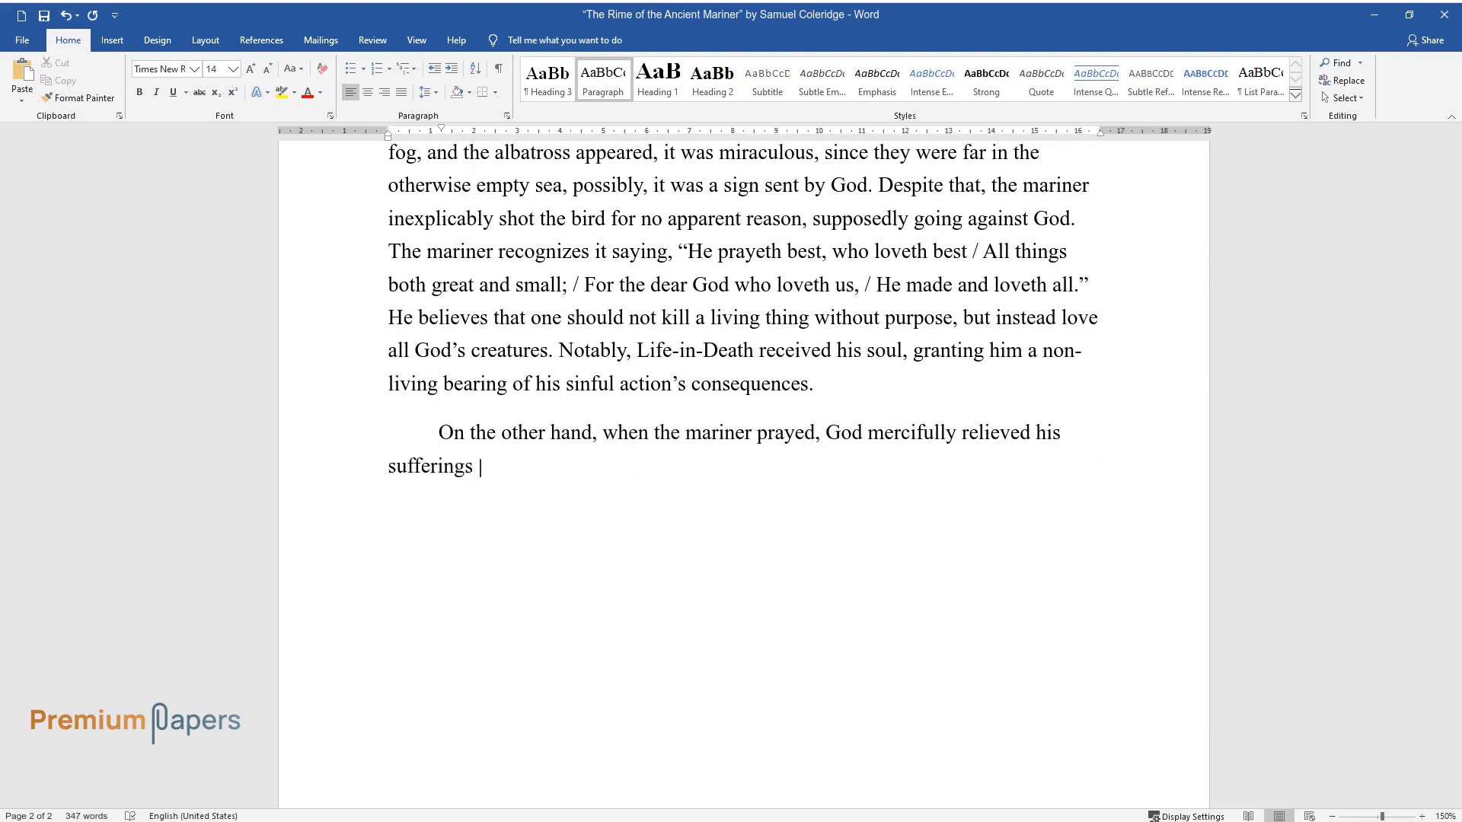
pyautogui.write("by taking his crewmates' bodies, which reminded him of his sin, and")
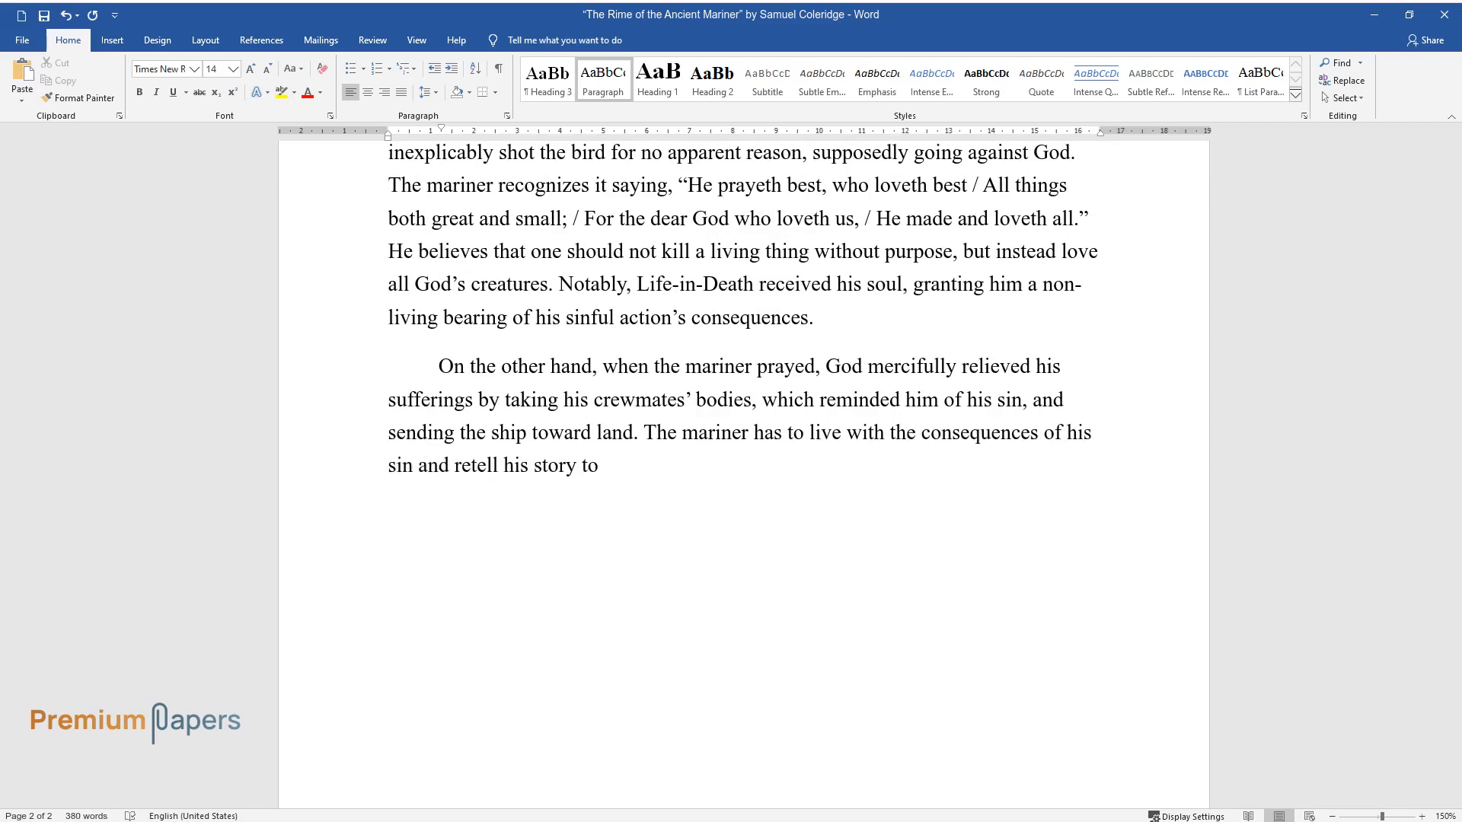
pyautogui.write('people he meets, but his prayer is')
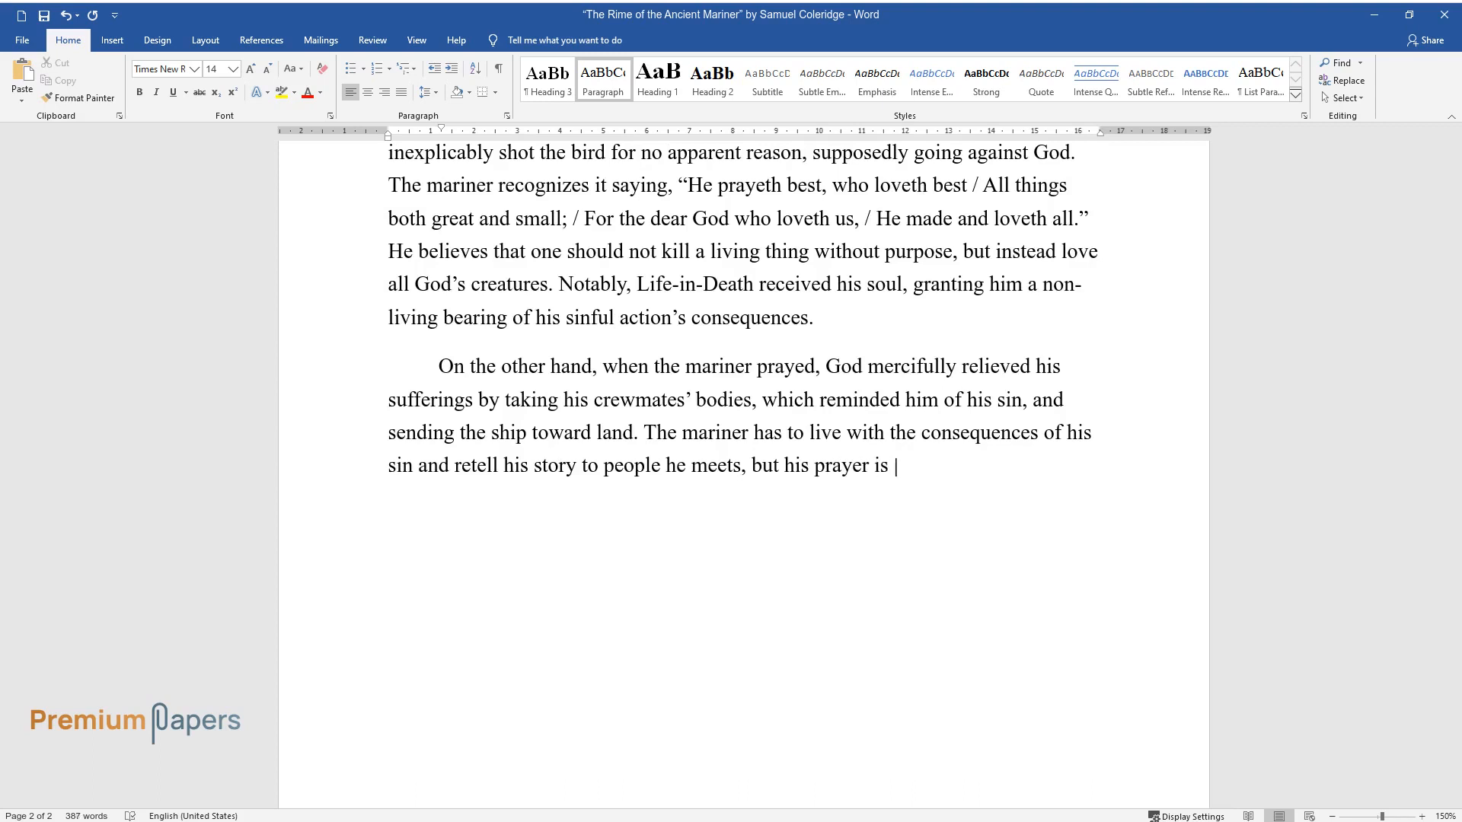
pyautogui.write('answered even in the most hopeless c')
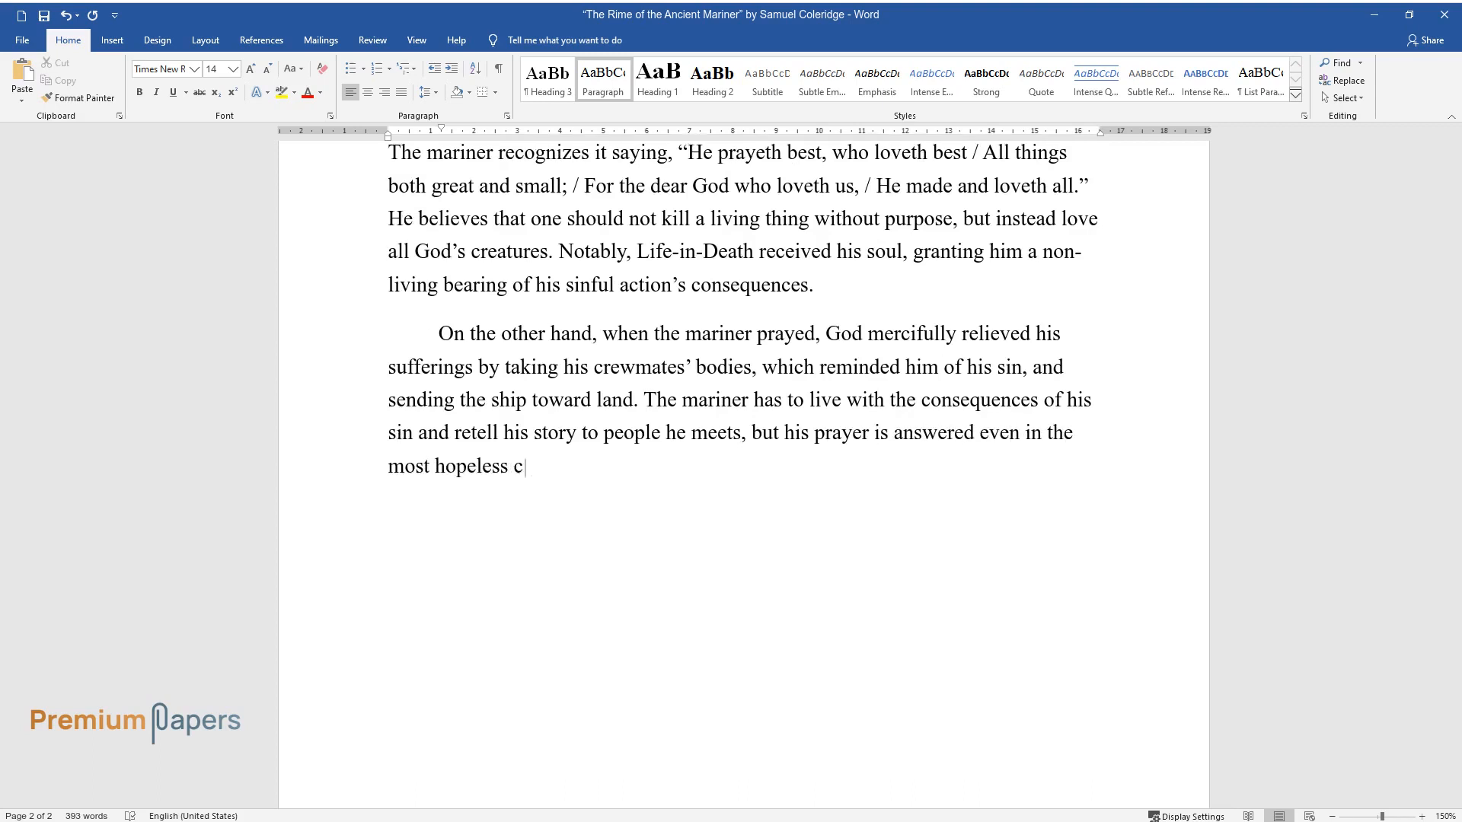
pyautogui.write('ircumstances. Therefore, the author')
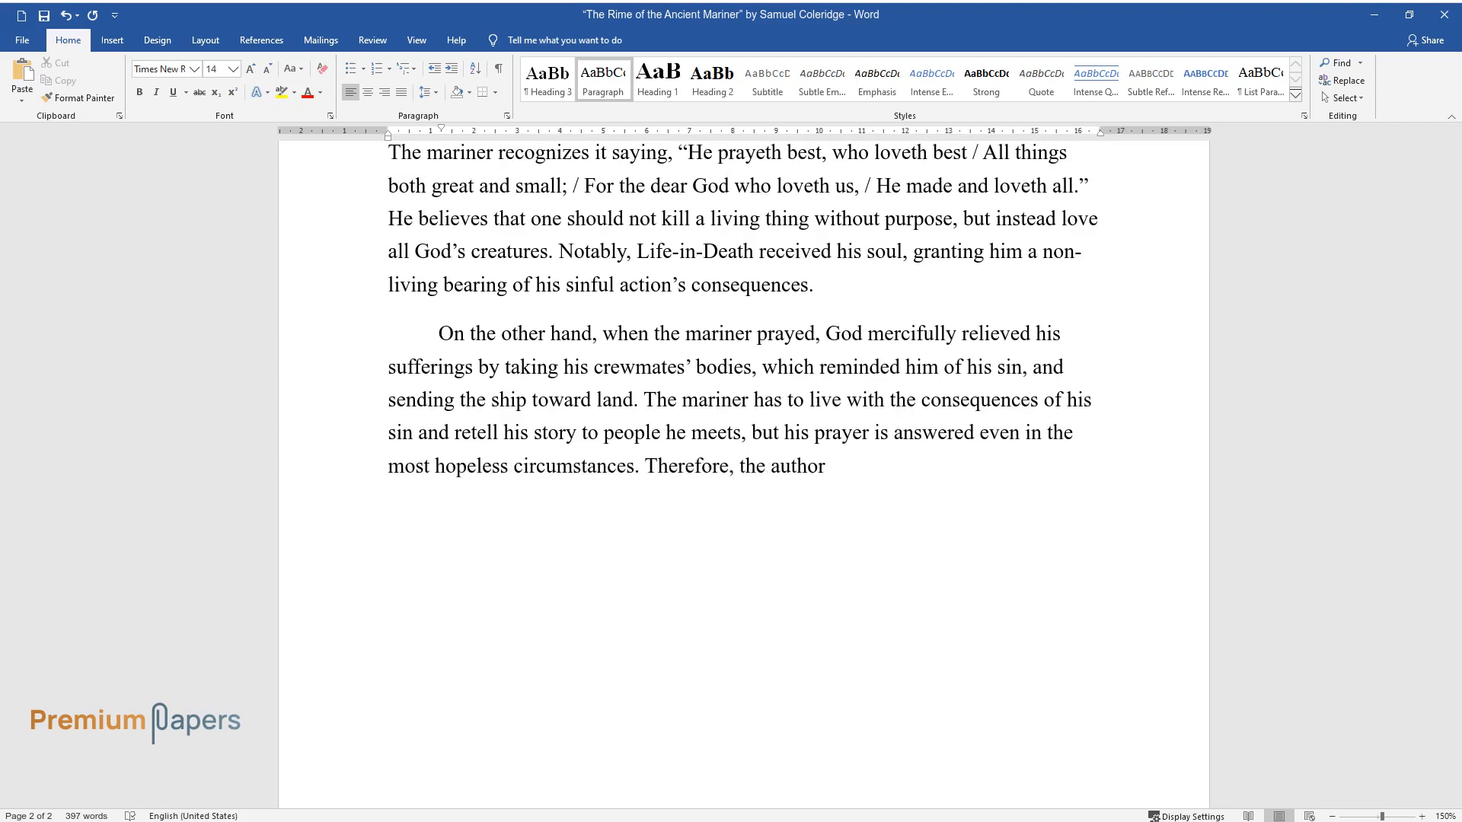
pyautogui.write('warns readers about retribution for')
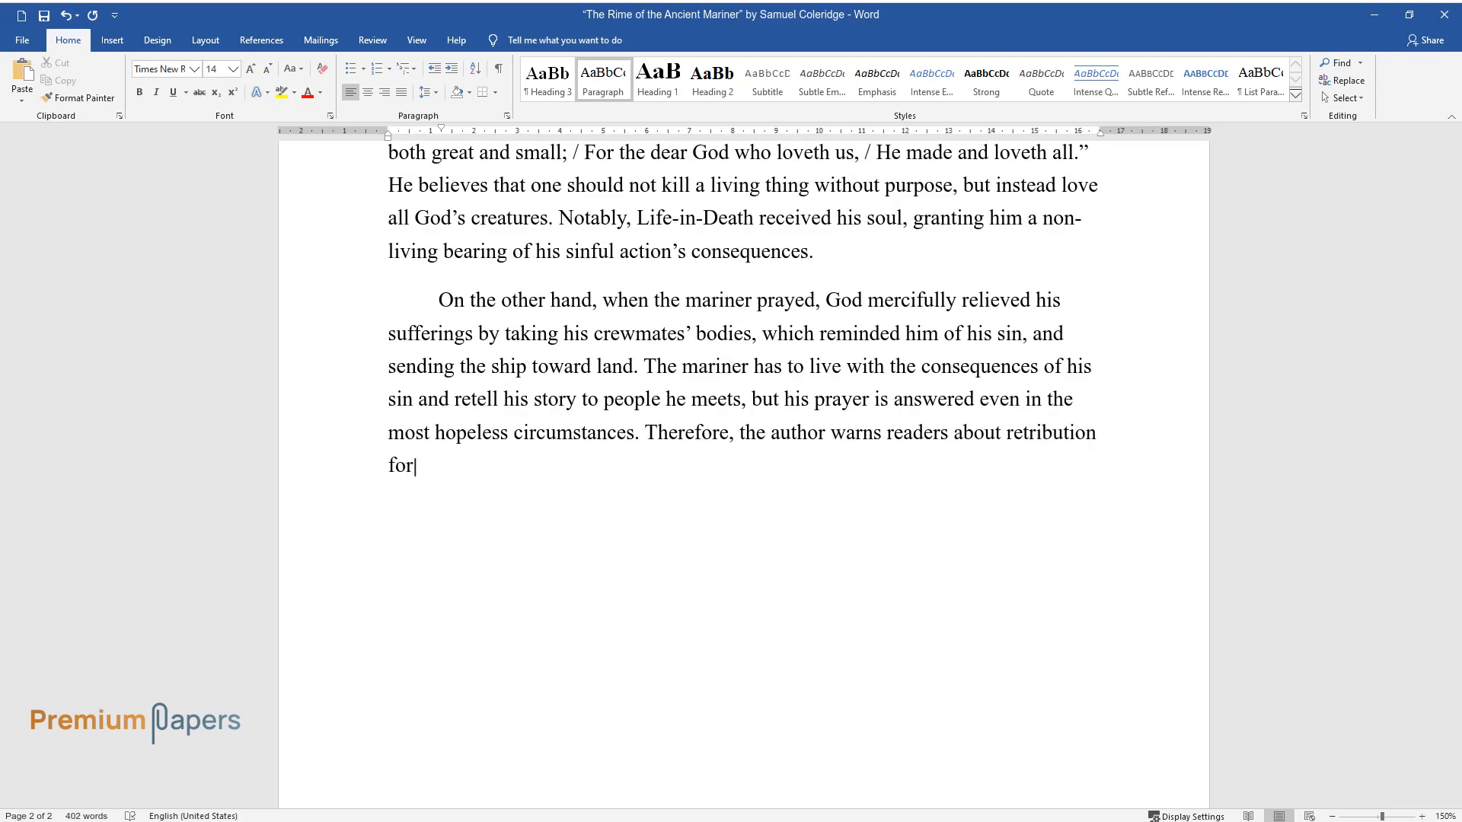
pyautogui.write('the sins and illustrates how powerf')
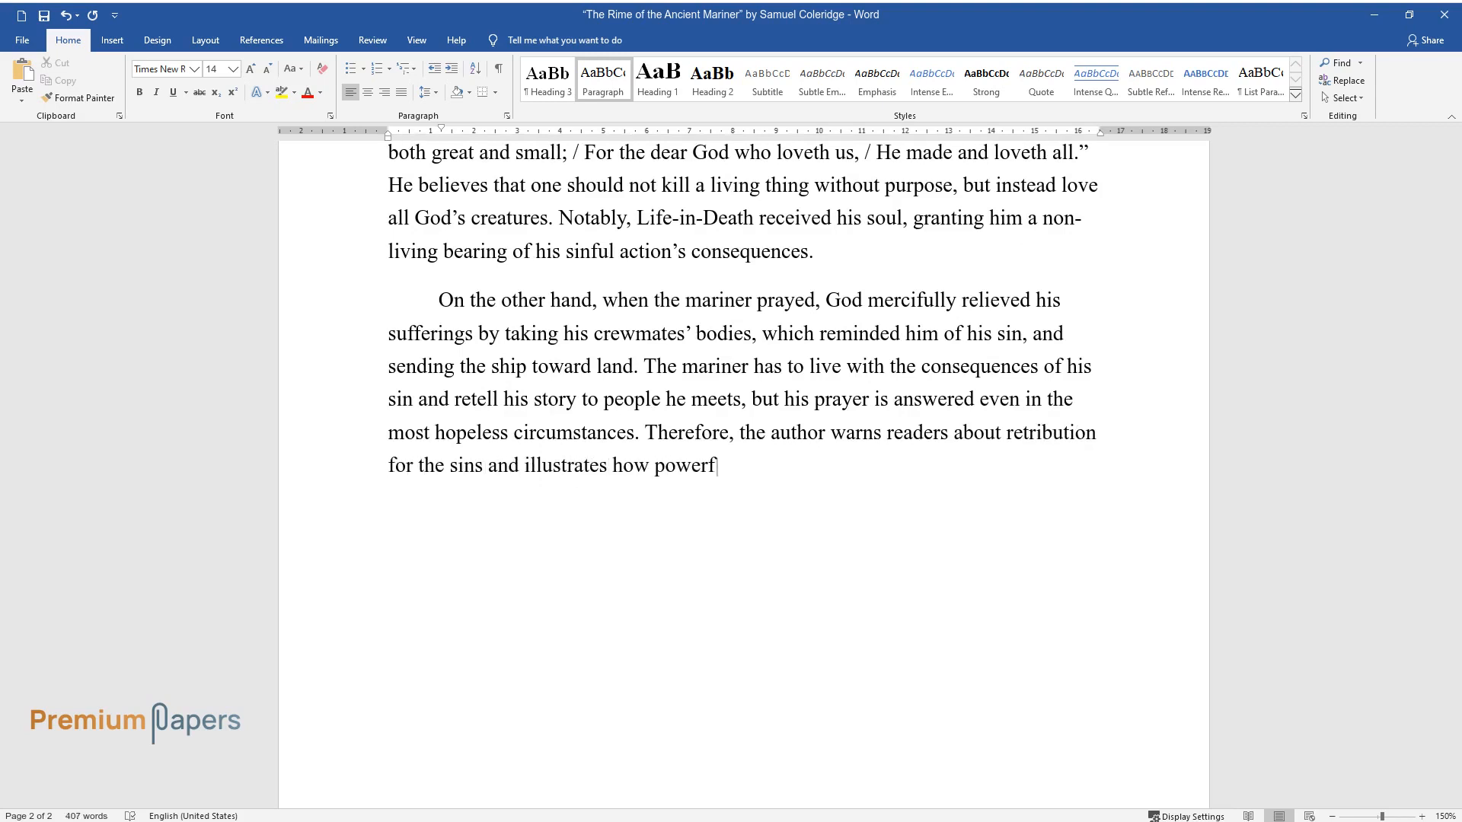
pyautogui.write('ul prayer can be.')
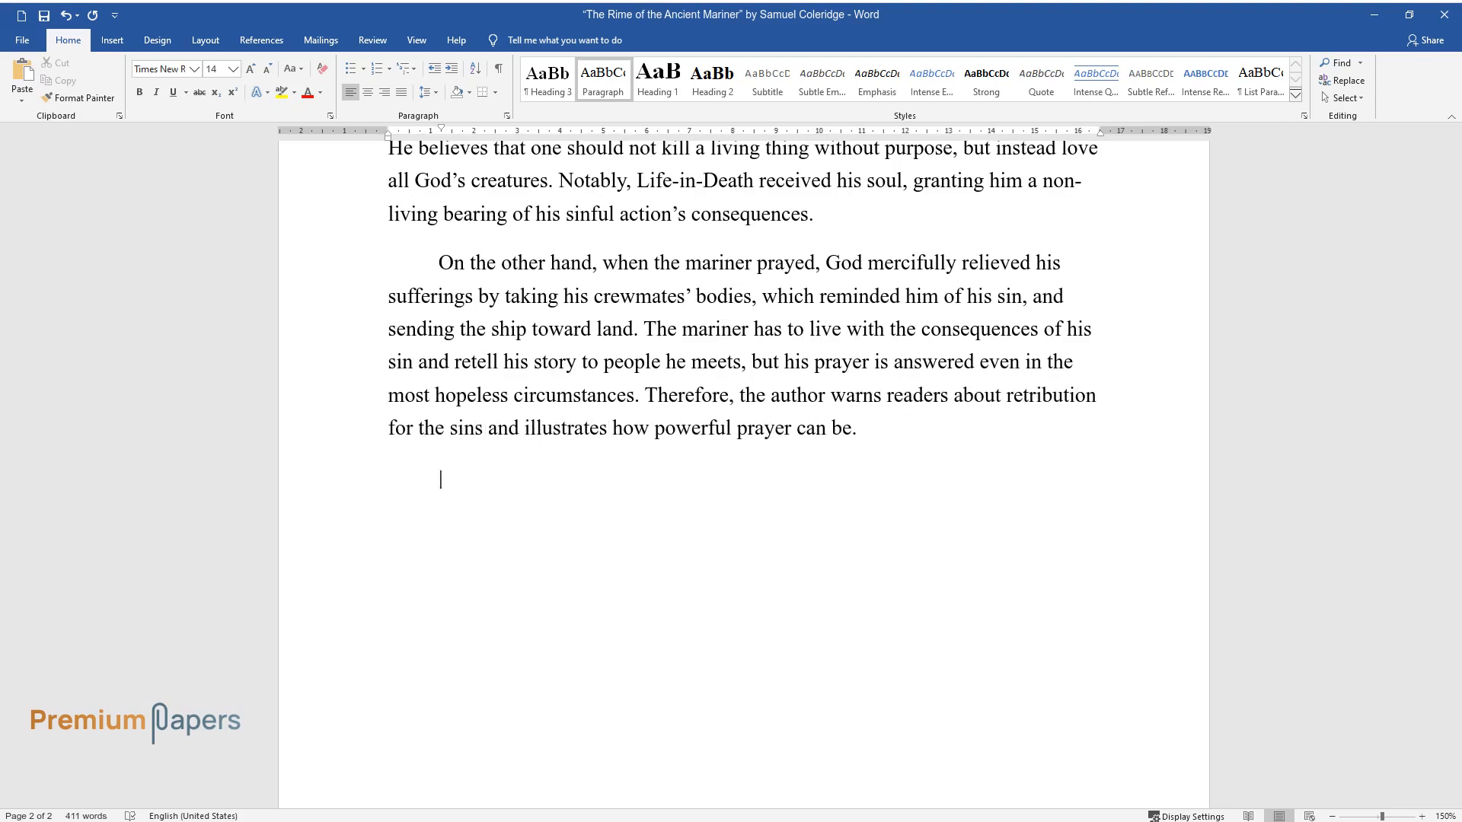
# Step: Write the opinion opening: Coleridge reminds readers of sin's implications, an exaggerated example carried for one's life
pyautogui.write('In my opinion, by tell')
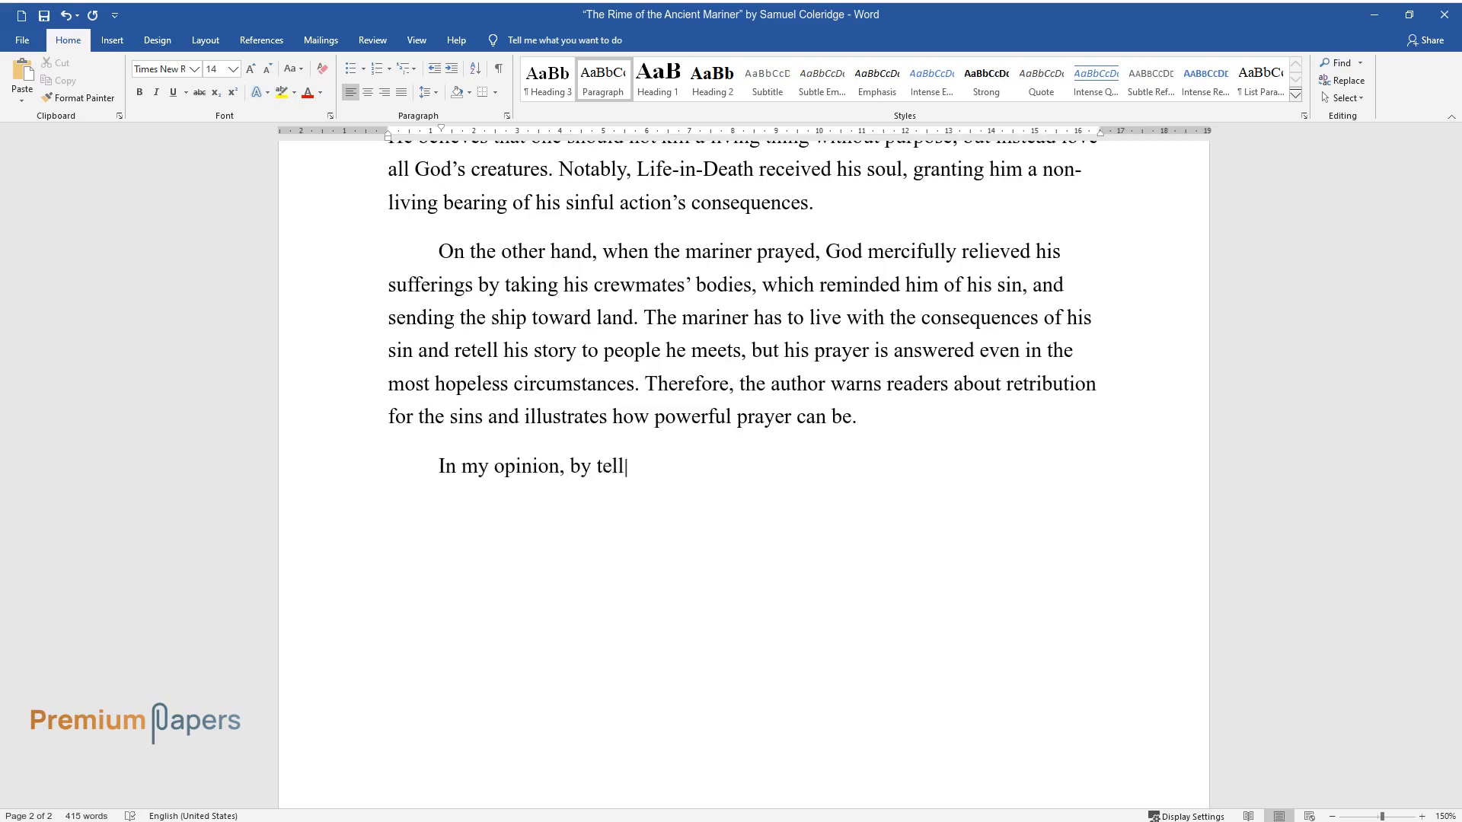
pyautogui.write('ing the horrifying tale of the old')
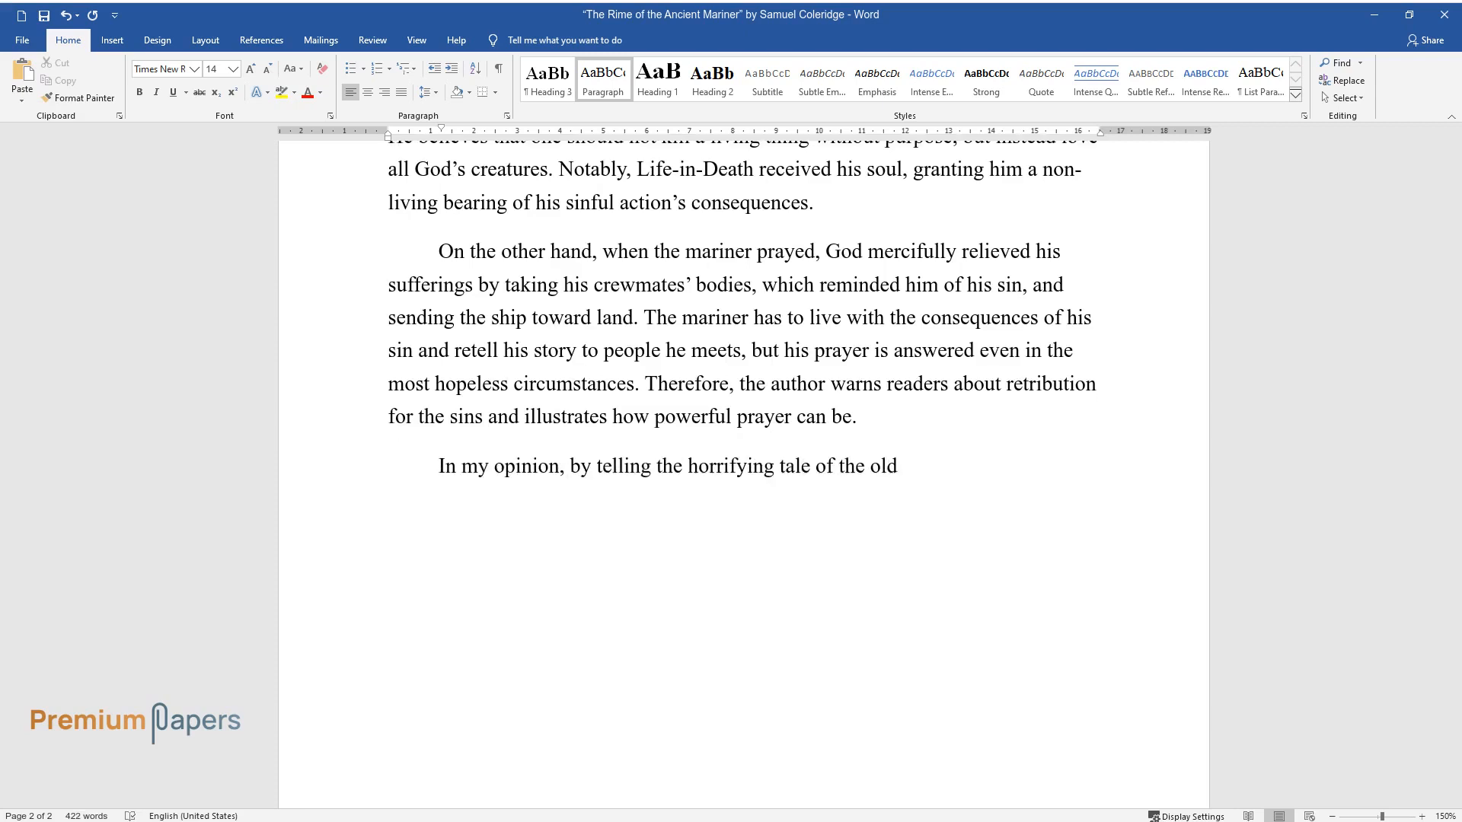
pyautogui.write('mariner, Samuel Taylor Coleridge r')
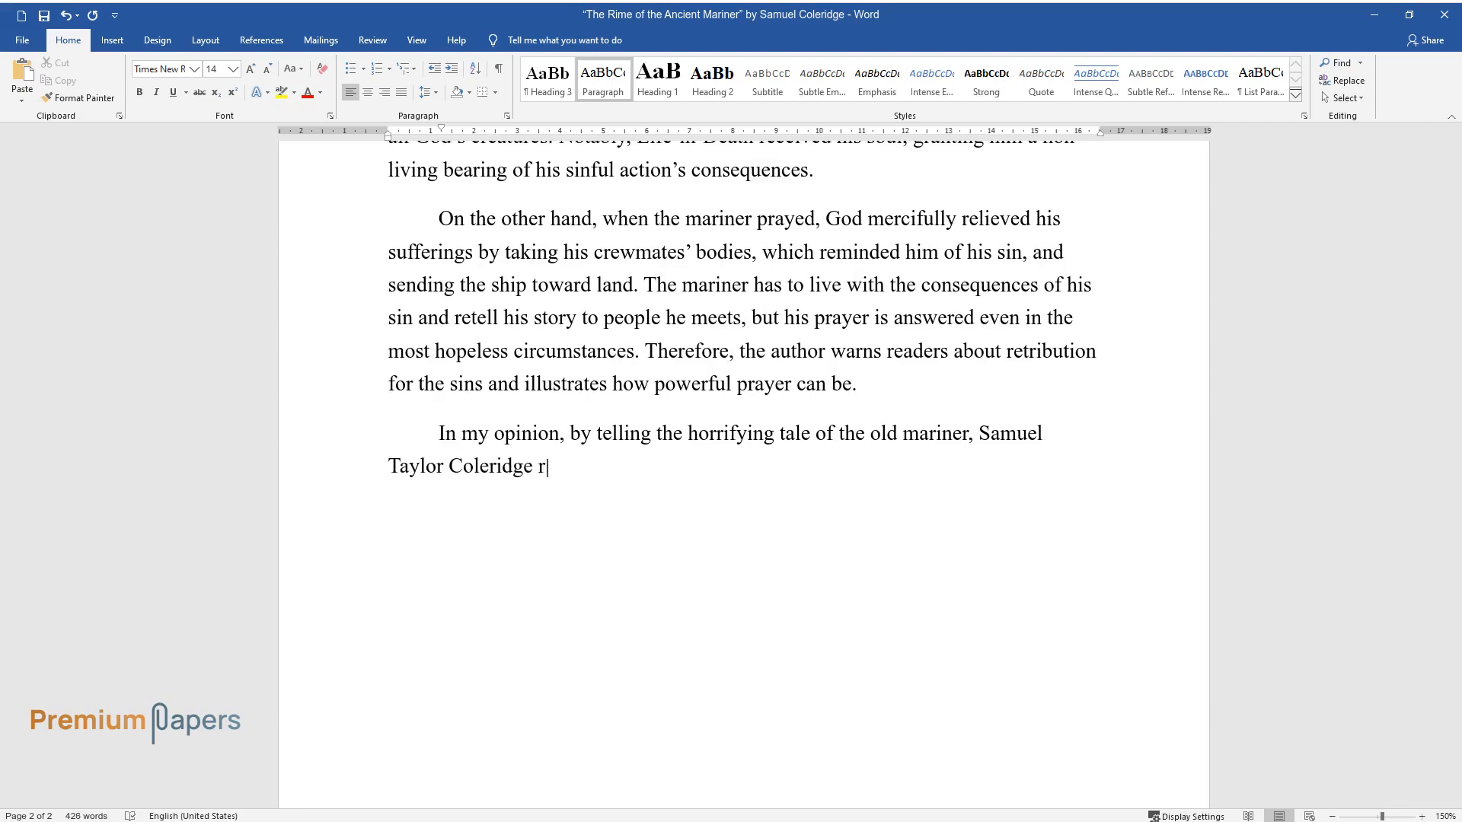
pyautogui.write('eminds the readers about the implications of sins and the power')
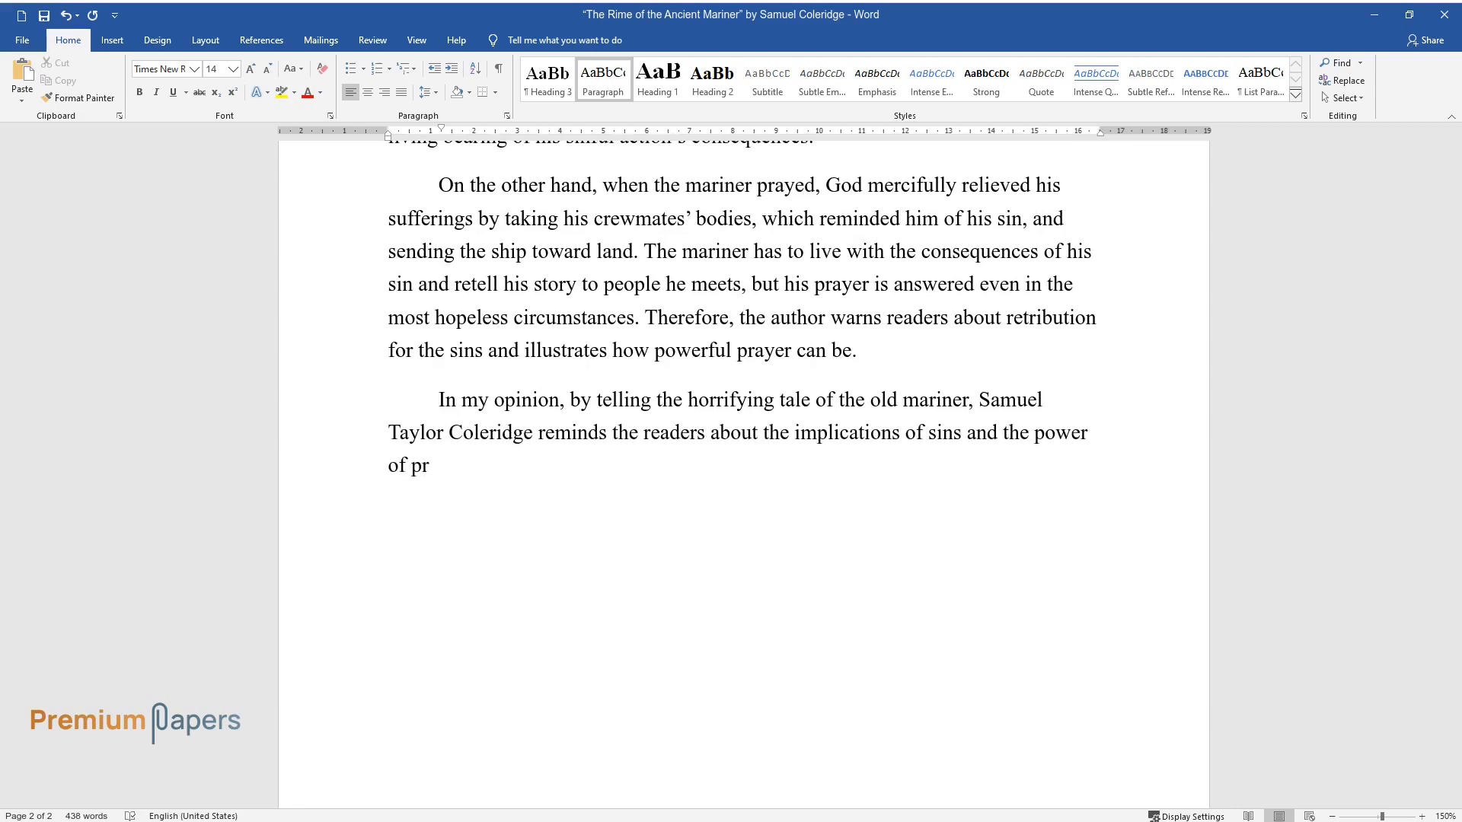
pyautogui.write('ayer. It is easy to forget that actions have consequences and do some')
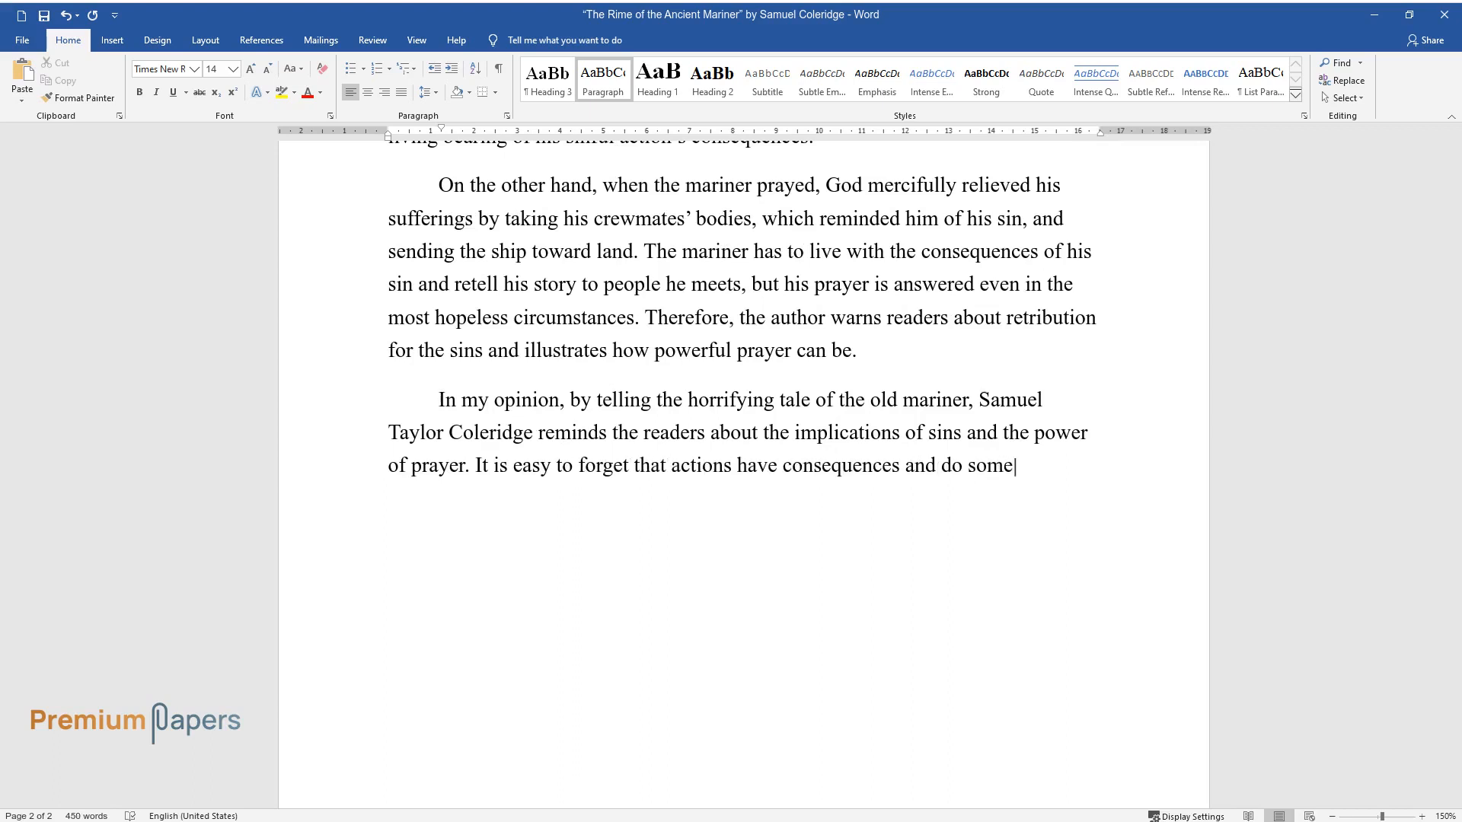
pyautogui.write('thing without consideration. However, one can learn from a grave and')
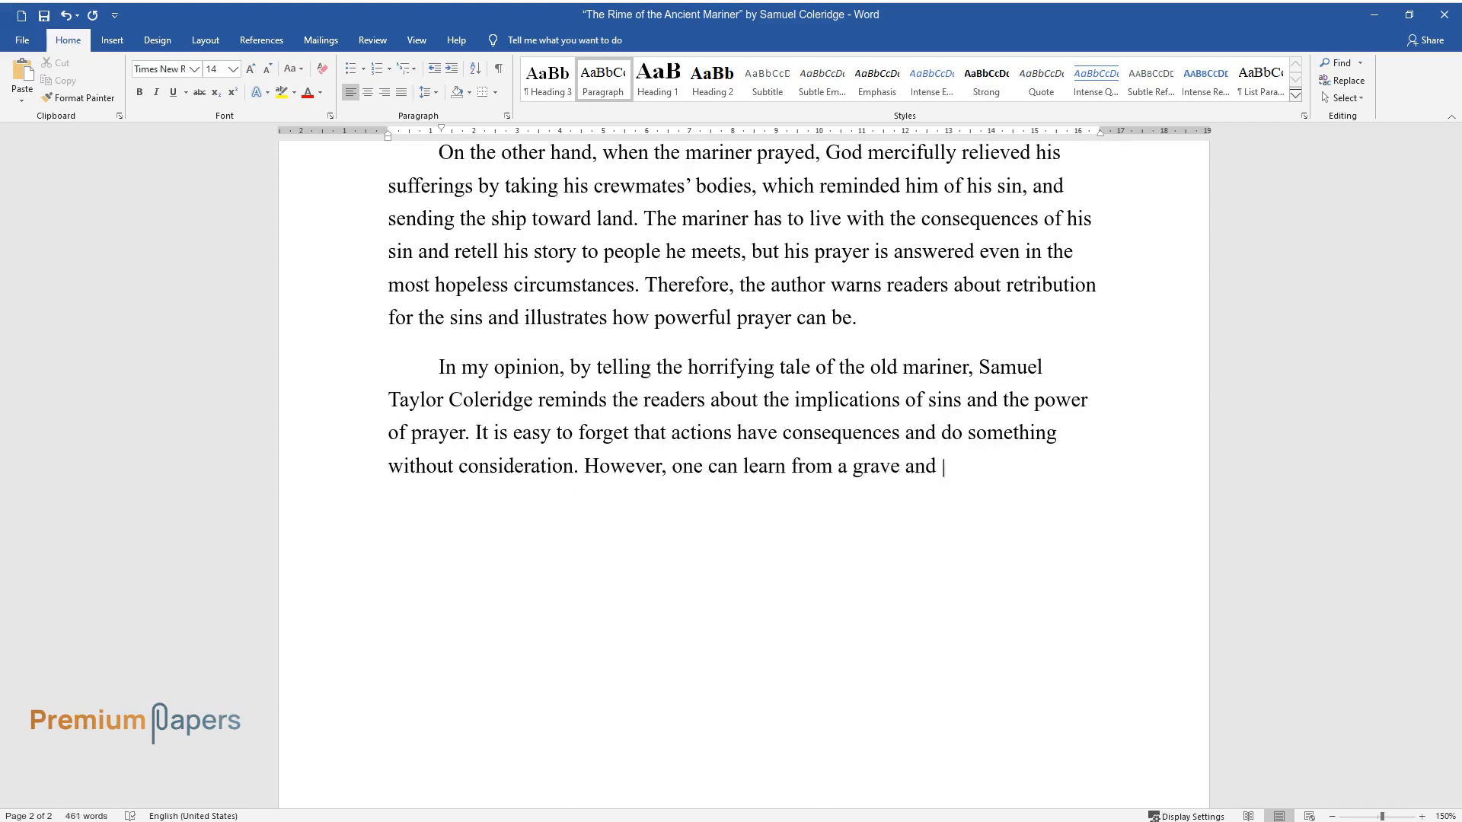
pyautogui.write('exaggerated example not to commit')
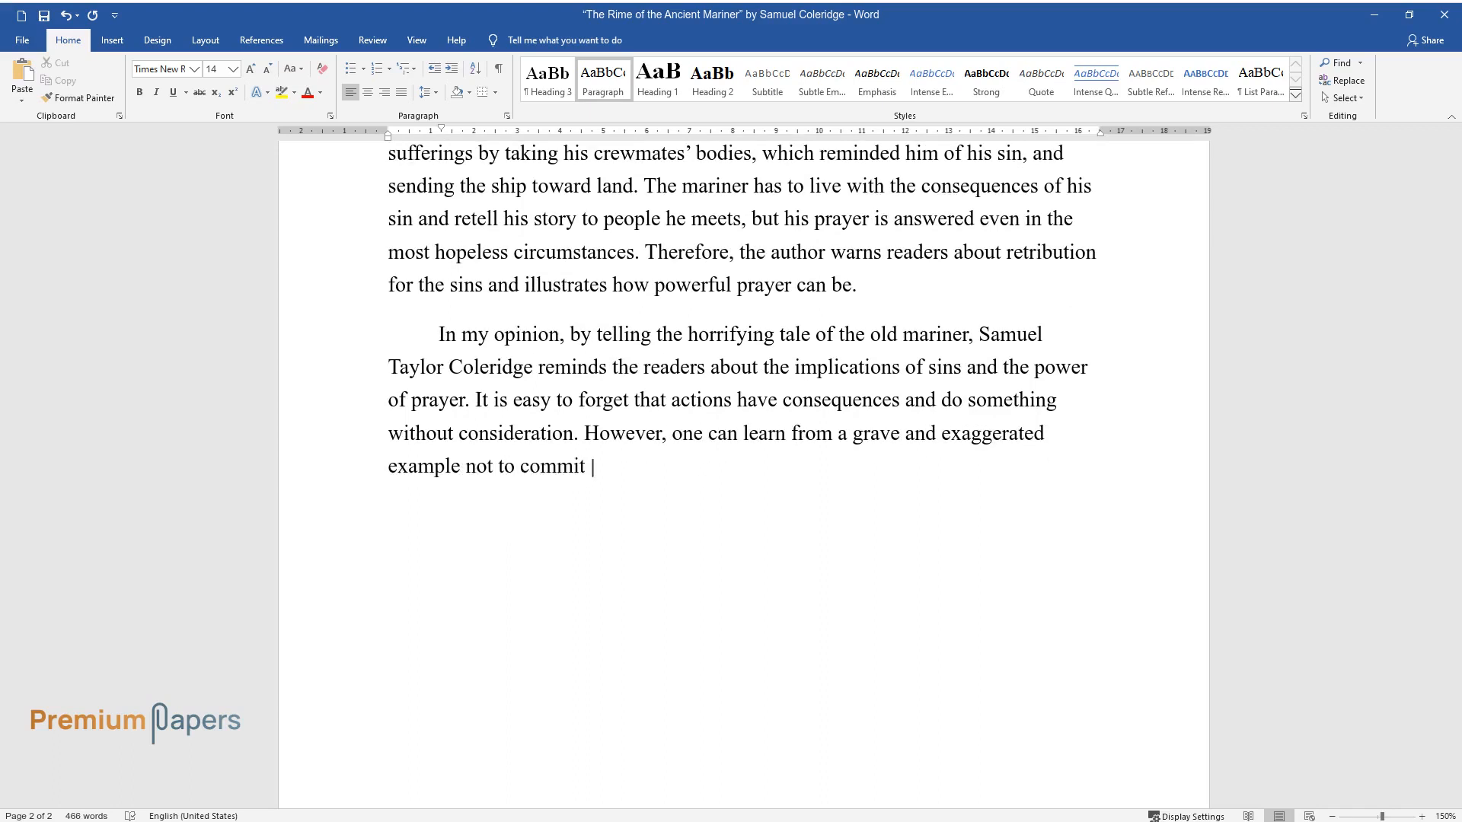
pyautogui.write('the same mistakes that the character did or be prepared to')
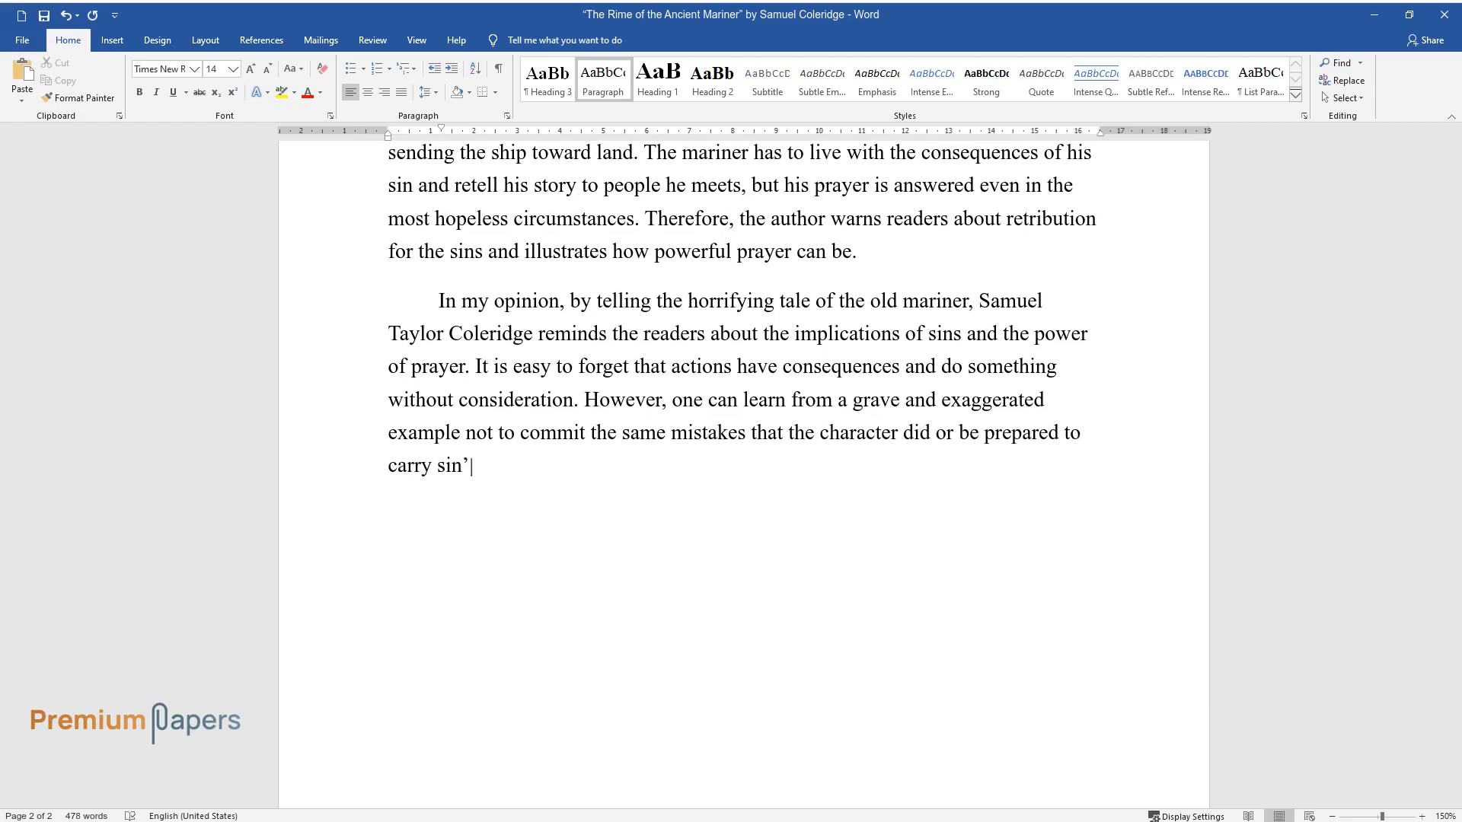
pyautogui.write('weight for the rest of one’s life')
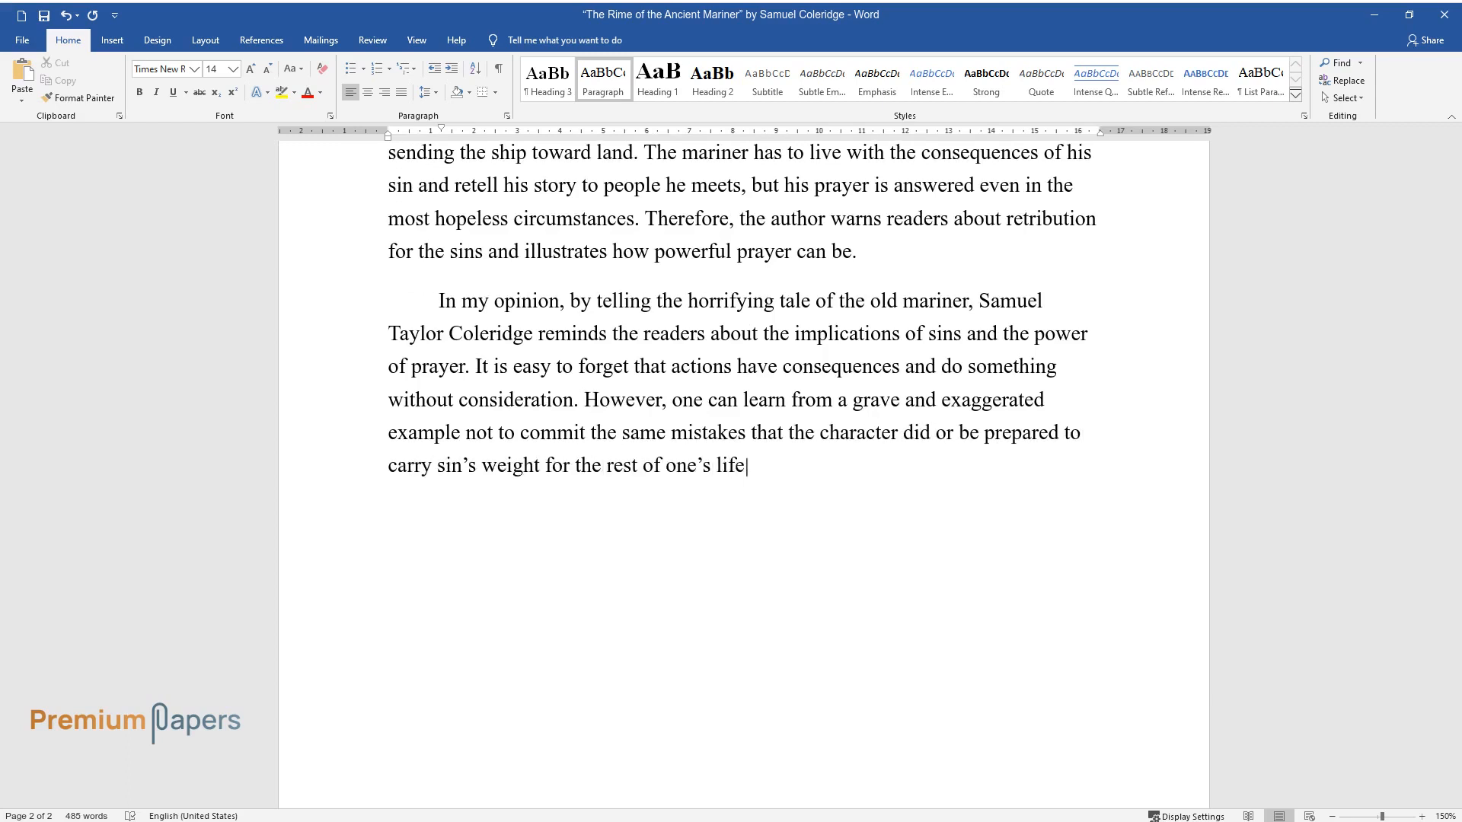
# Step: Add that prayer keeps one connected to God, who never abandoned the mariner and gave him blessings
pyautogui.write('Another crucial idea is that prayer is')
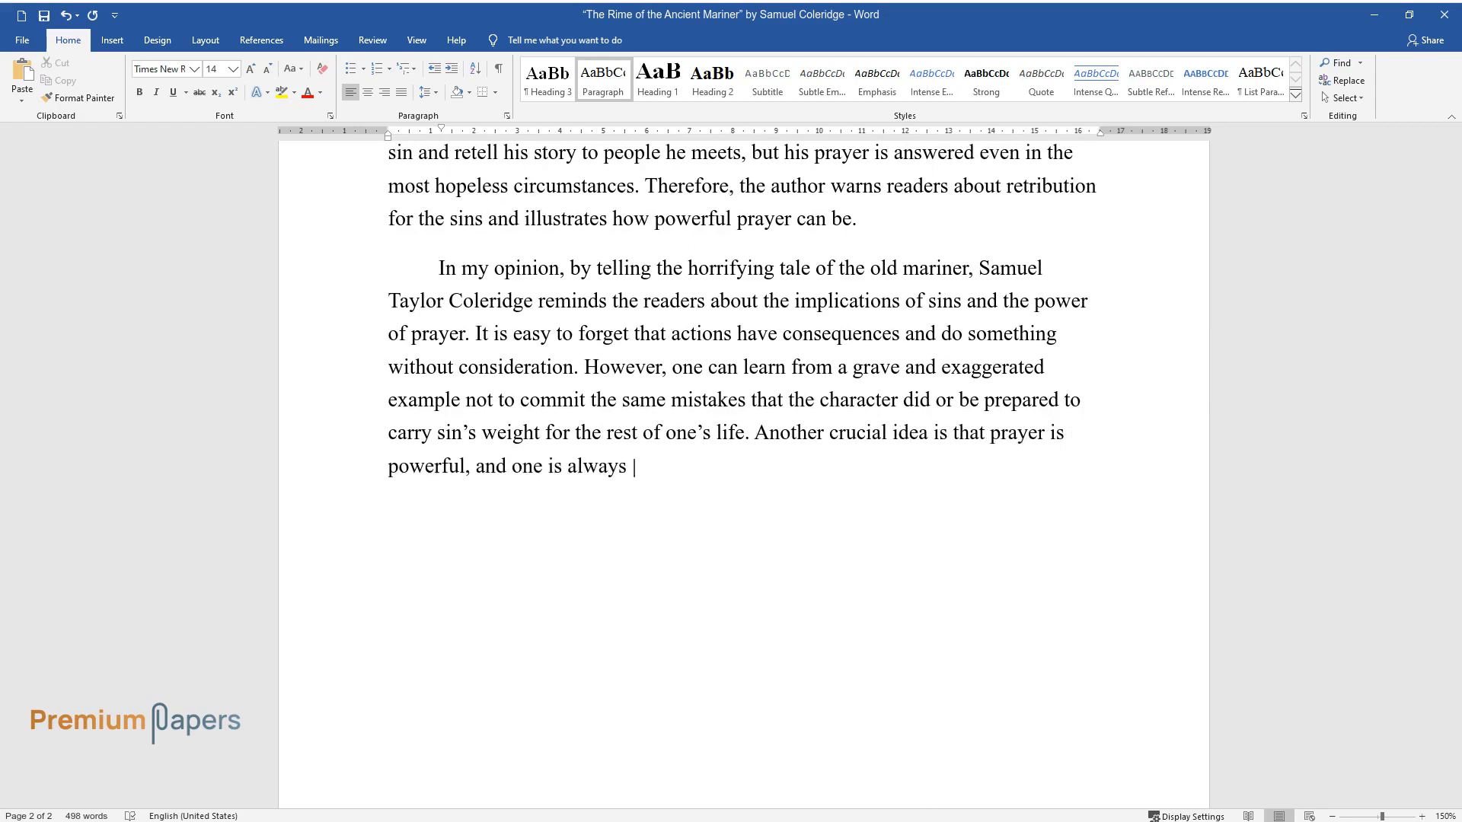
pyautogui.write('connected to God, even in the darkest times. T')
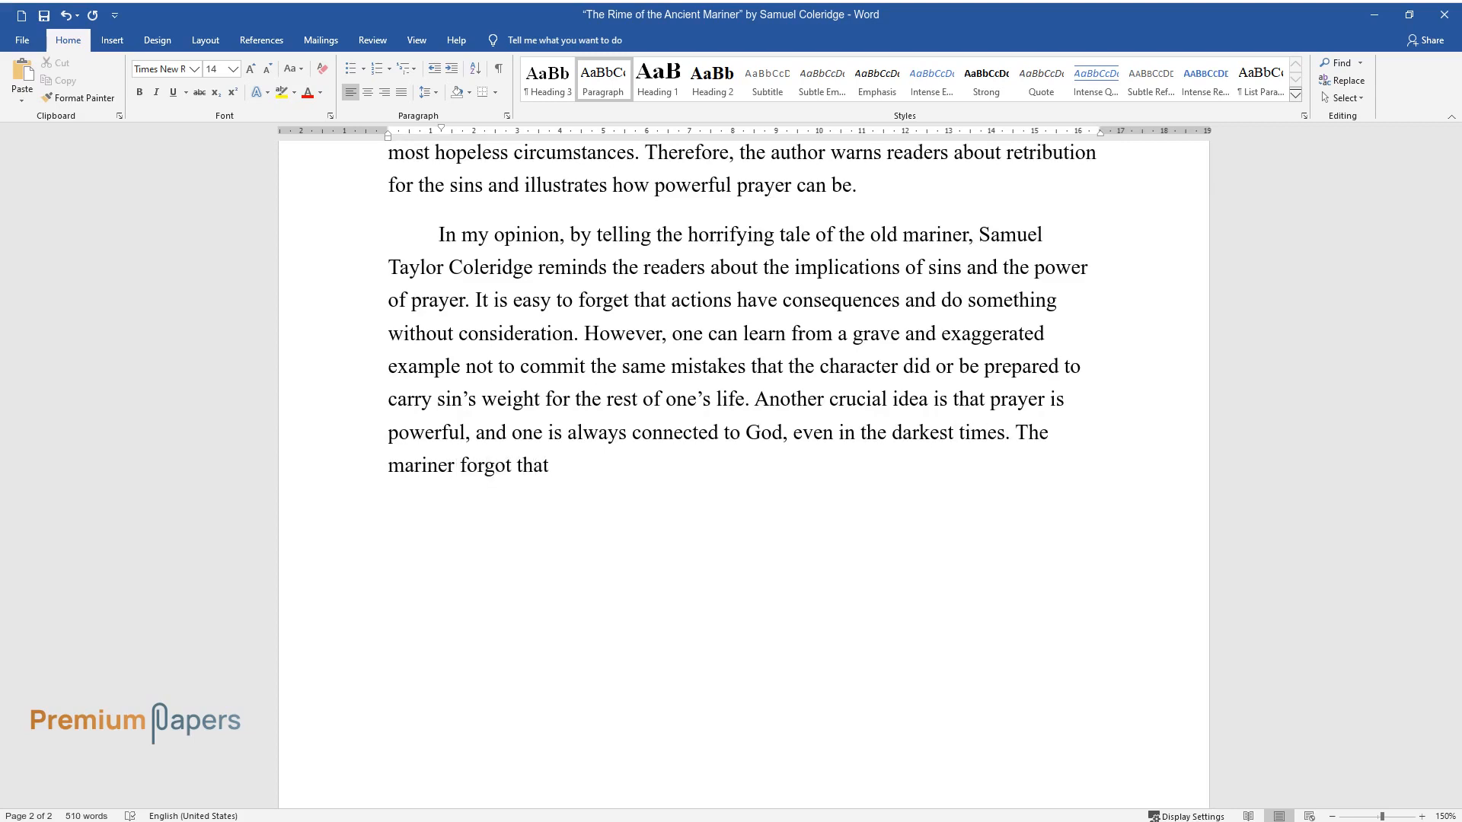
pyautogui.write('he almost lost his faith when his')
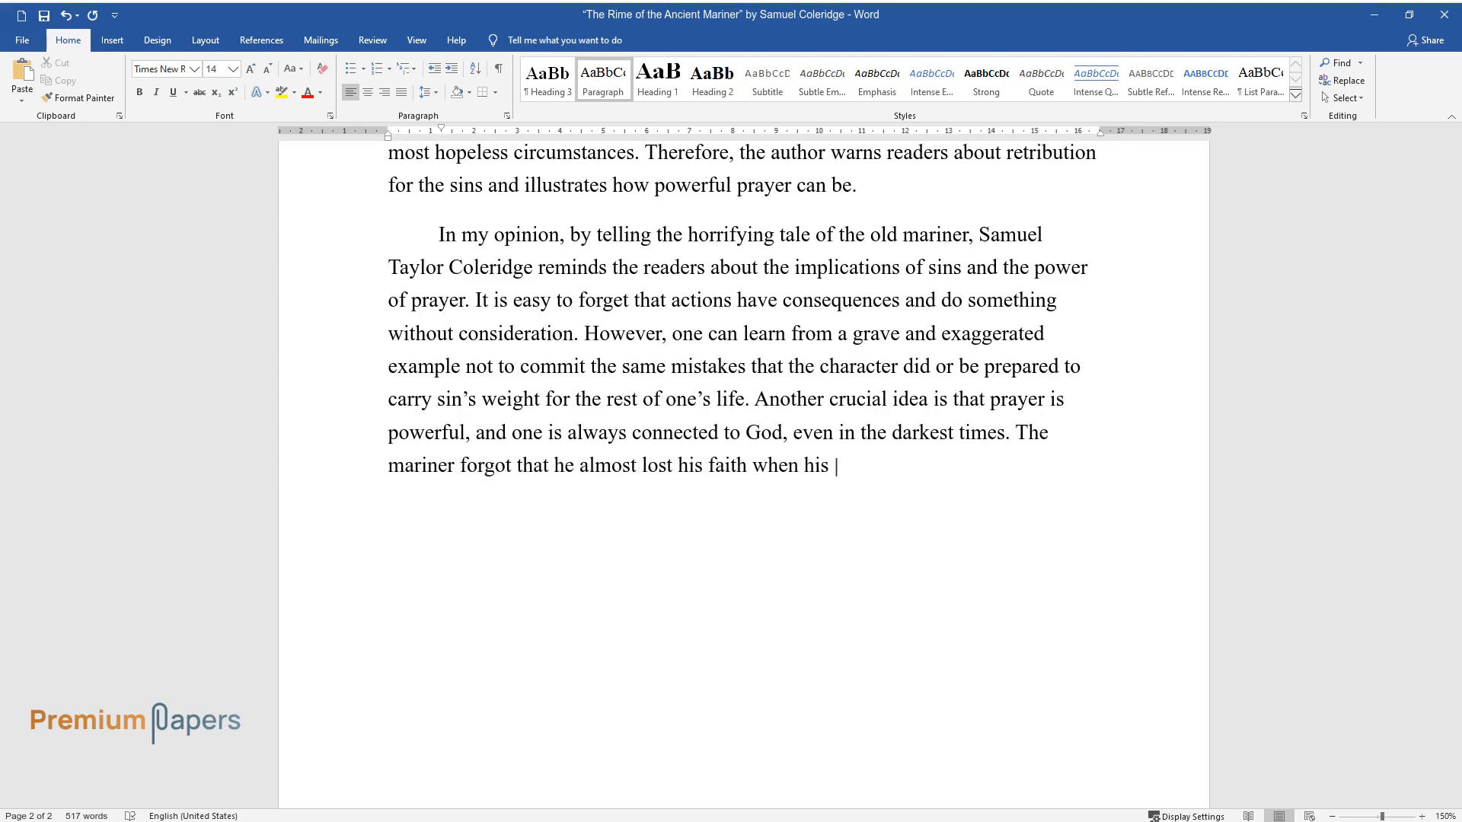
pyautogui.write('crewmates died, and he was alone in')
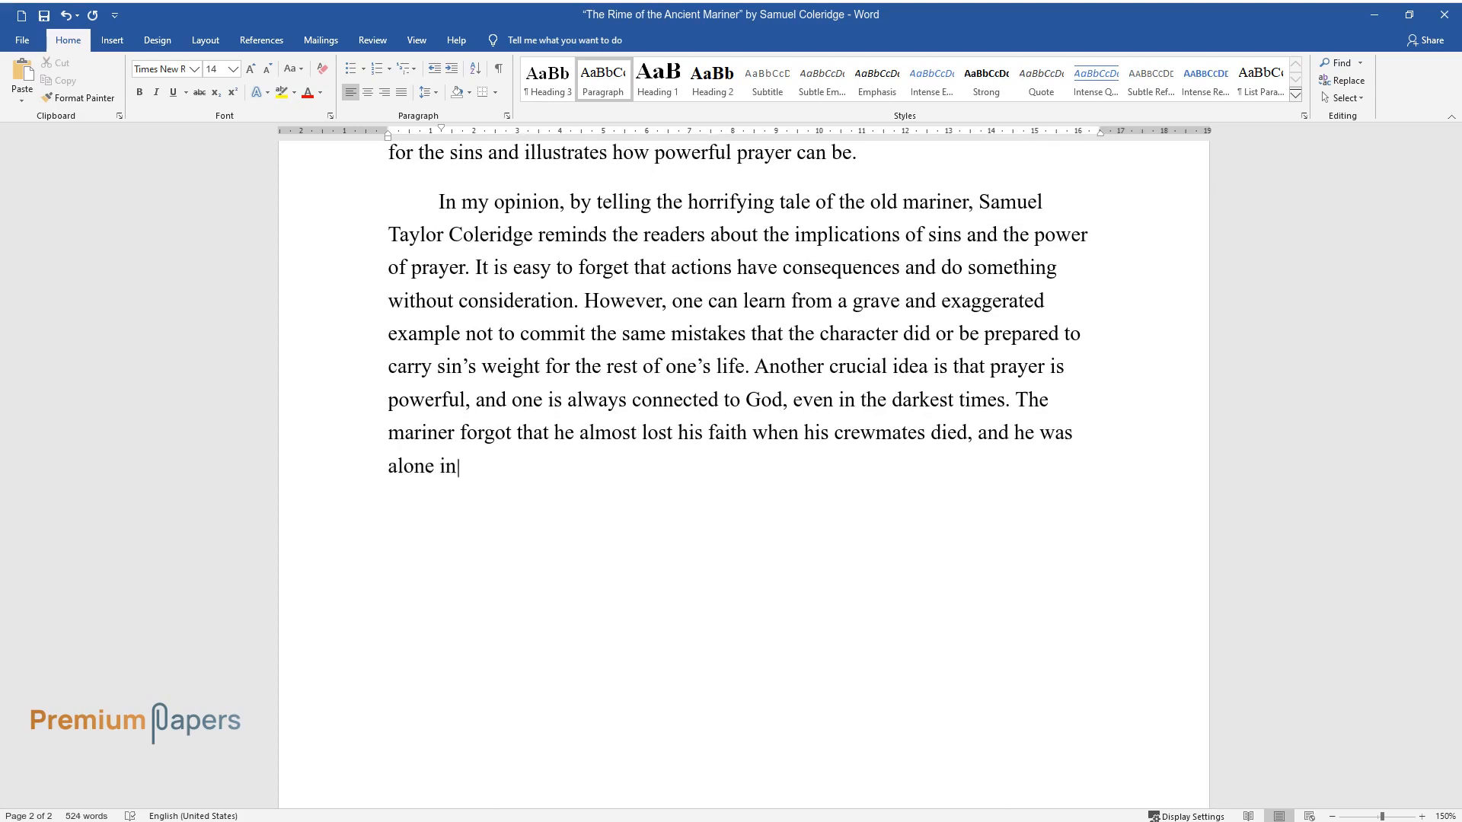
pyautogui.write('the sea. However, God never aband')
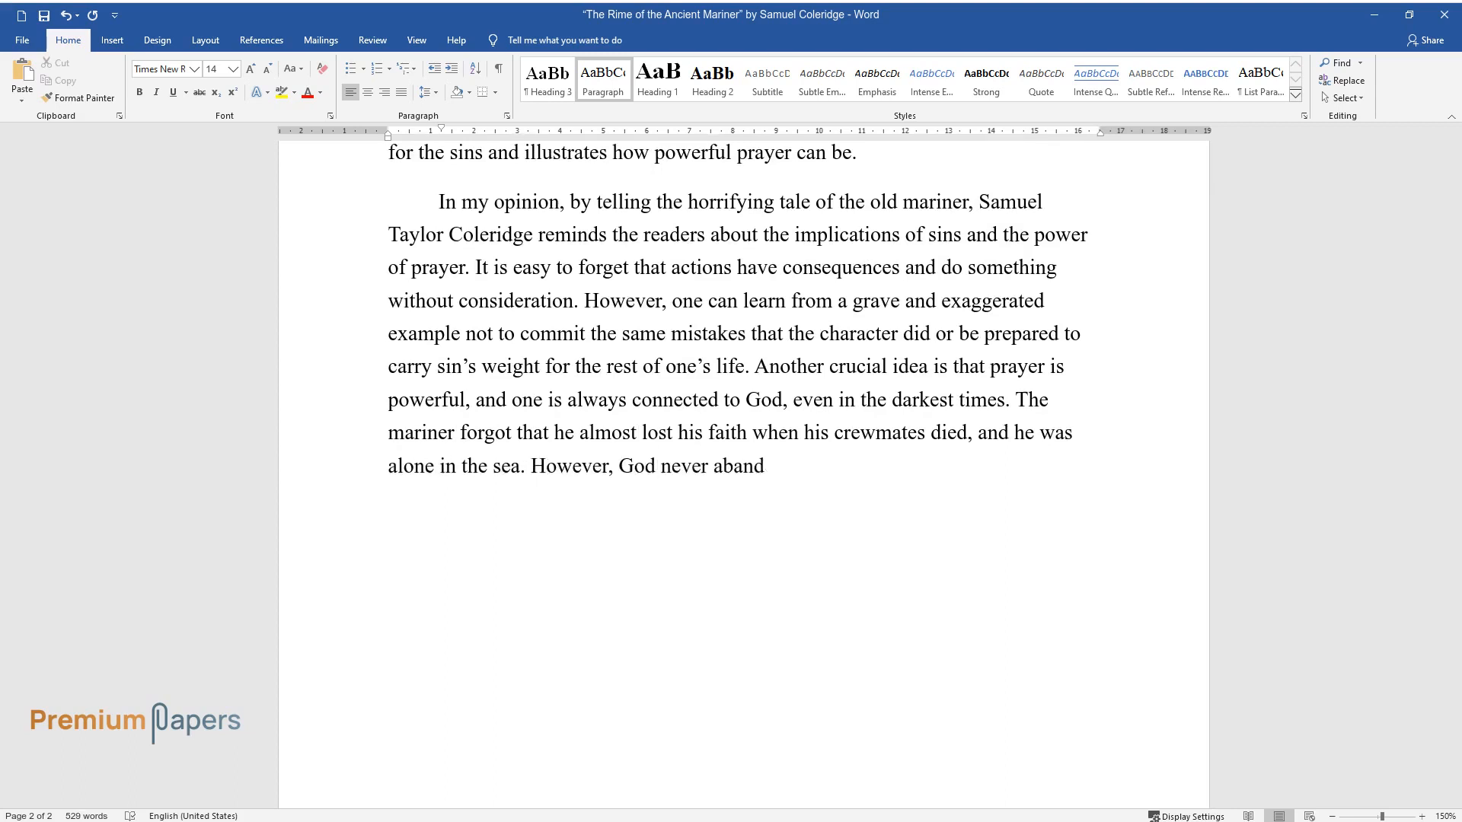
pyautogui.write('oned him, even showed him the signs')
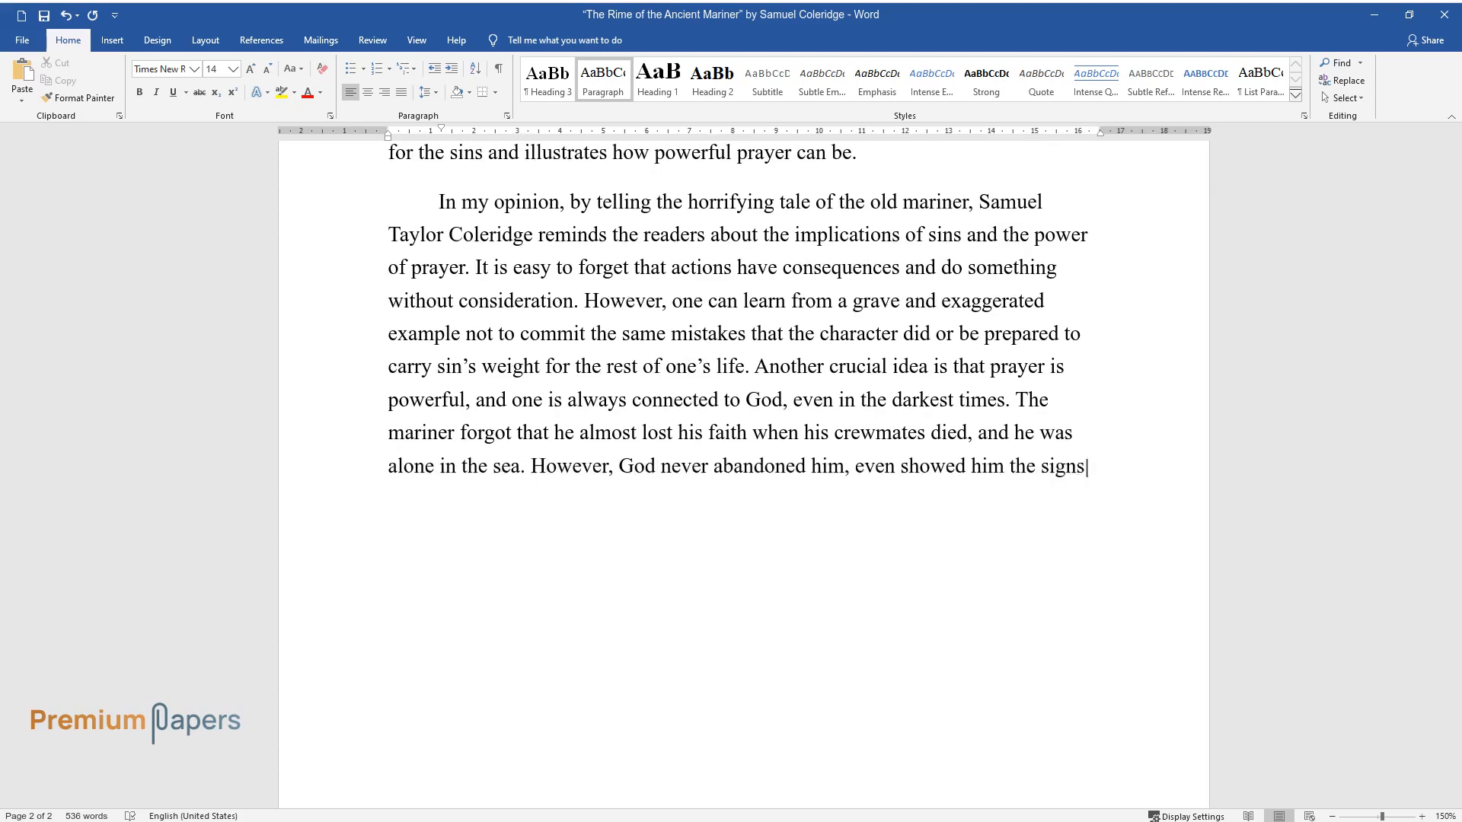
pyautogui.write('of the divine presence, and gave')
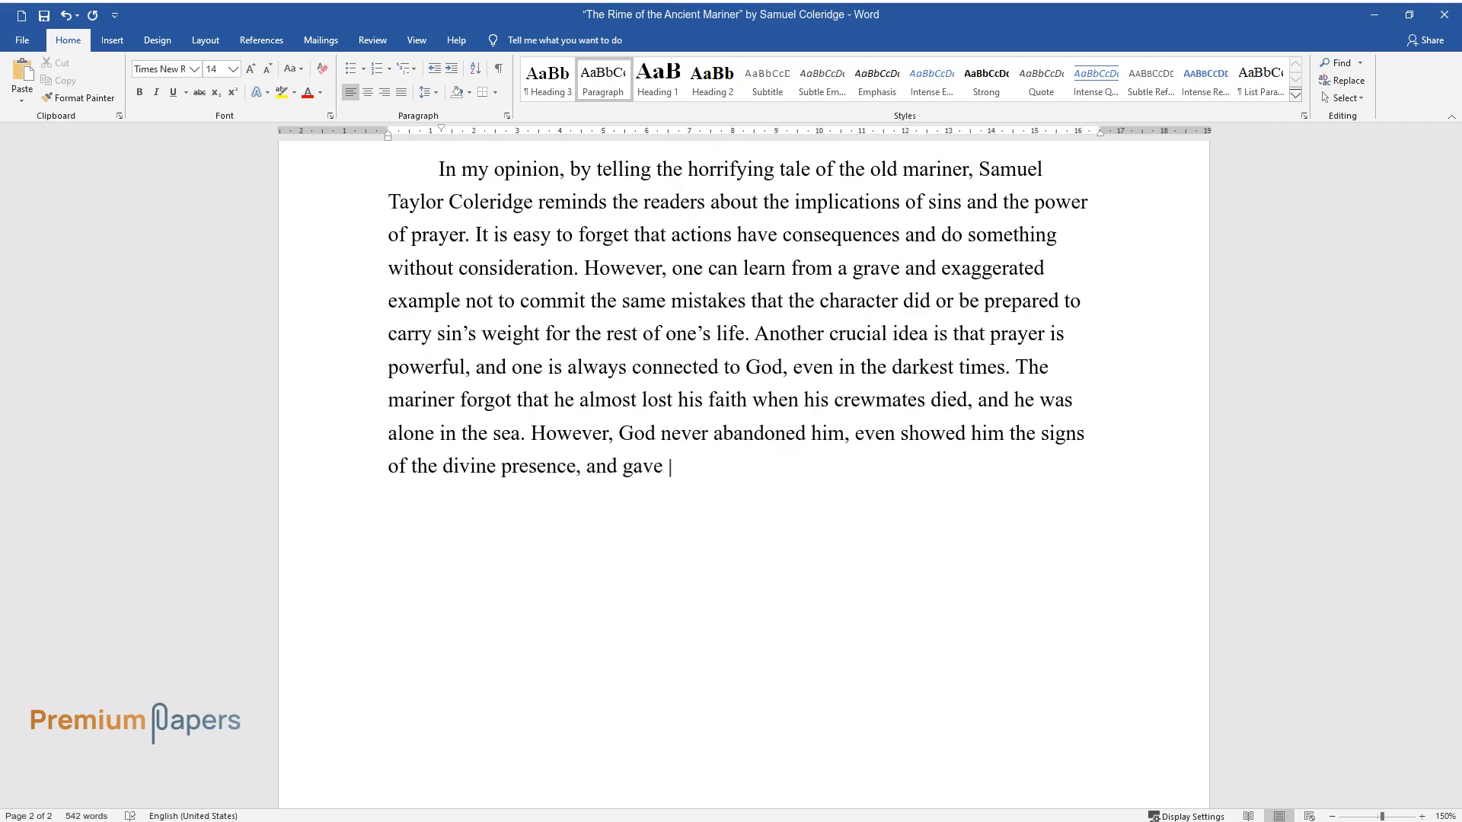
pyautogui.write('him blessings despite the mariner’s')
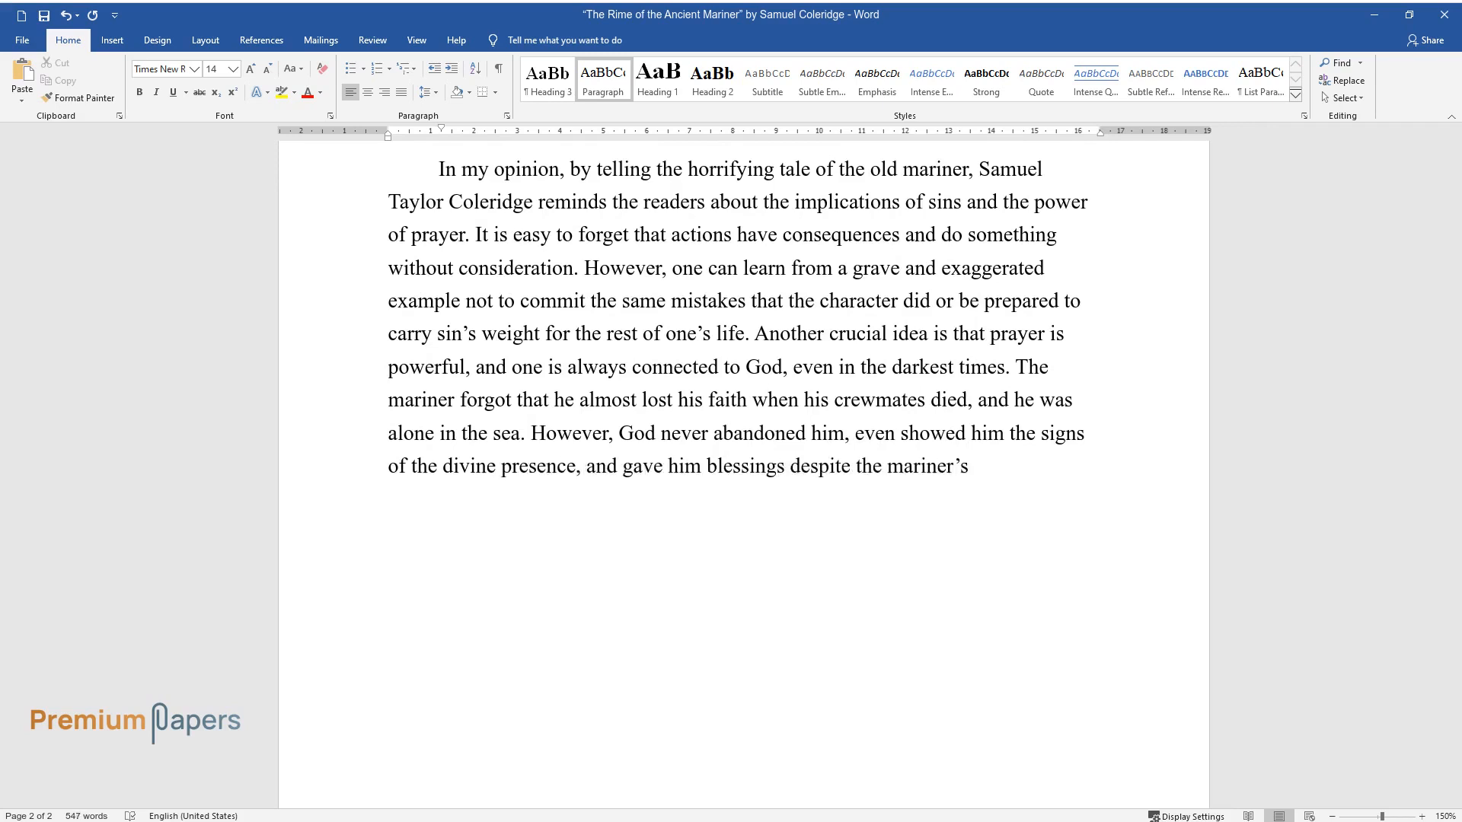
# Step: Continue with 'crime.', the strong connection to God, the distinguished song-like tone and the author's romantic view
pyautogui.write('crime. After reading this mystical and highly imaginative folk balla')
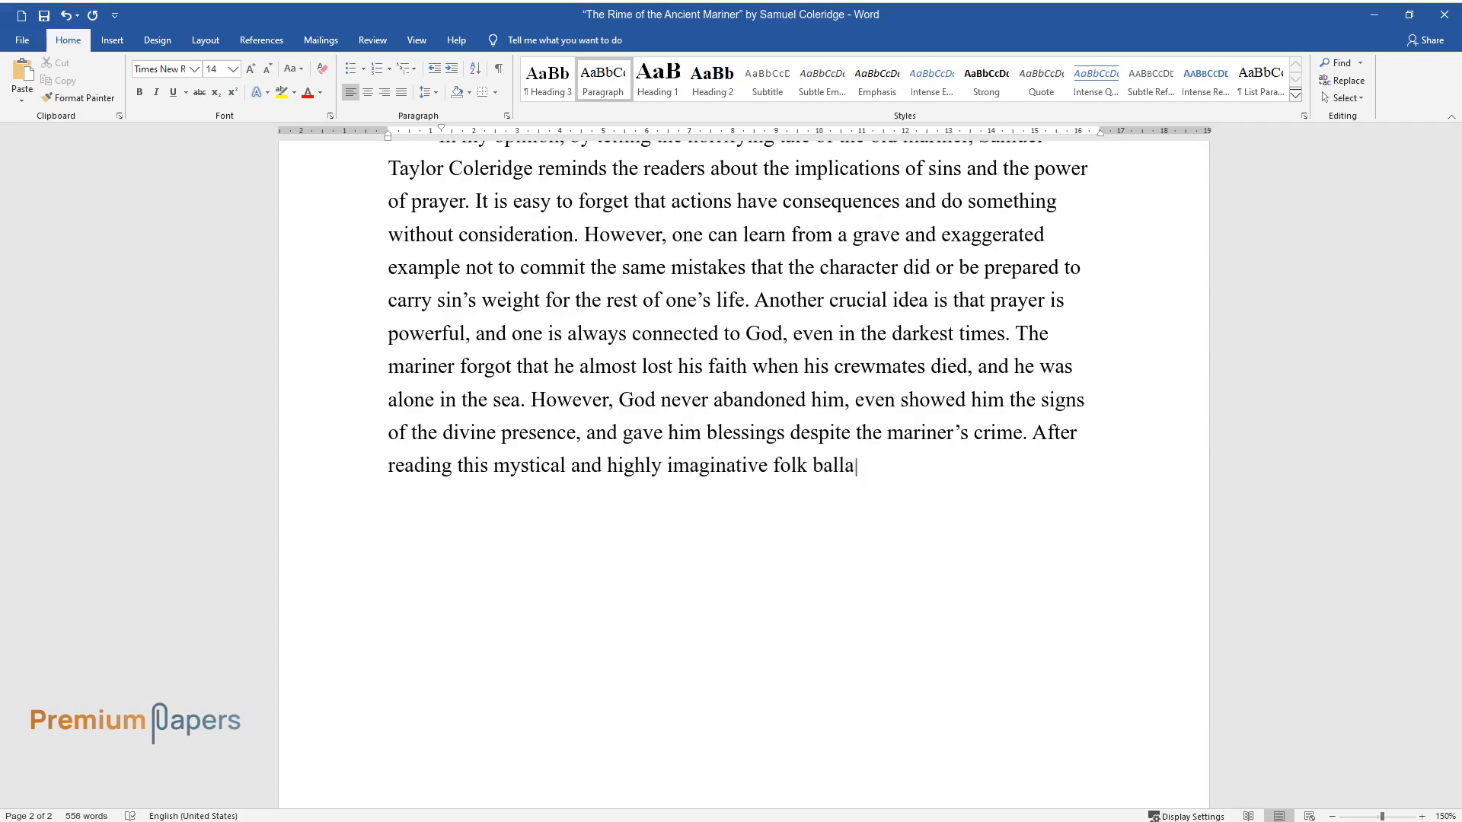
pyautogui.write('d, I feel a strong connection to G')
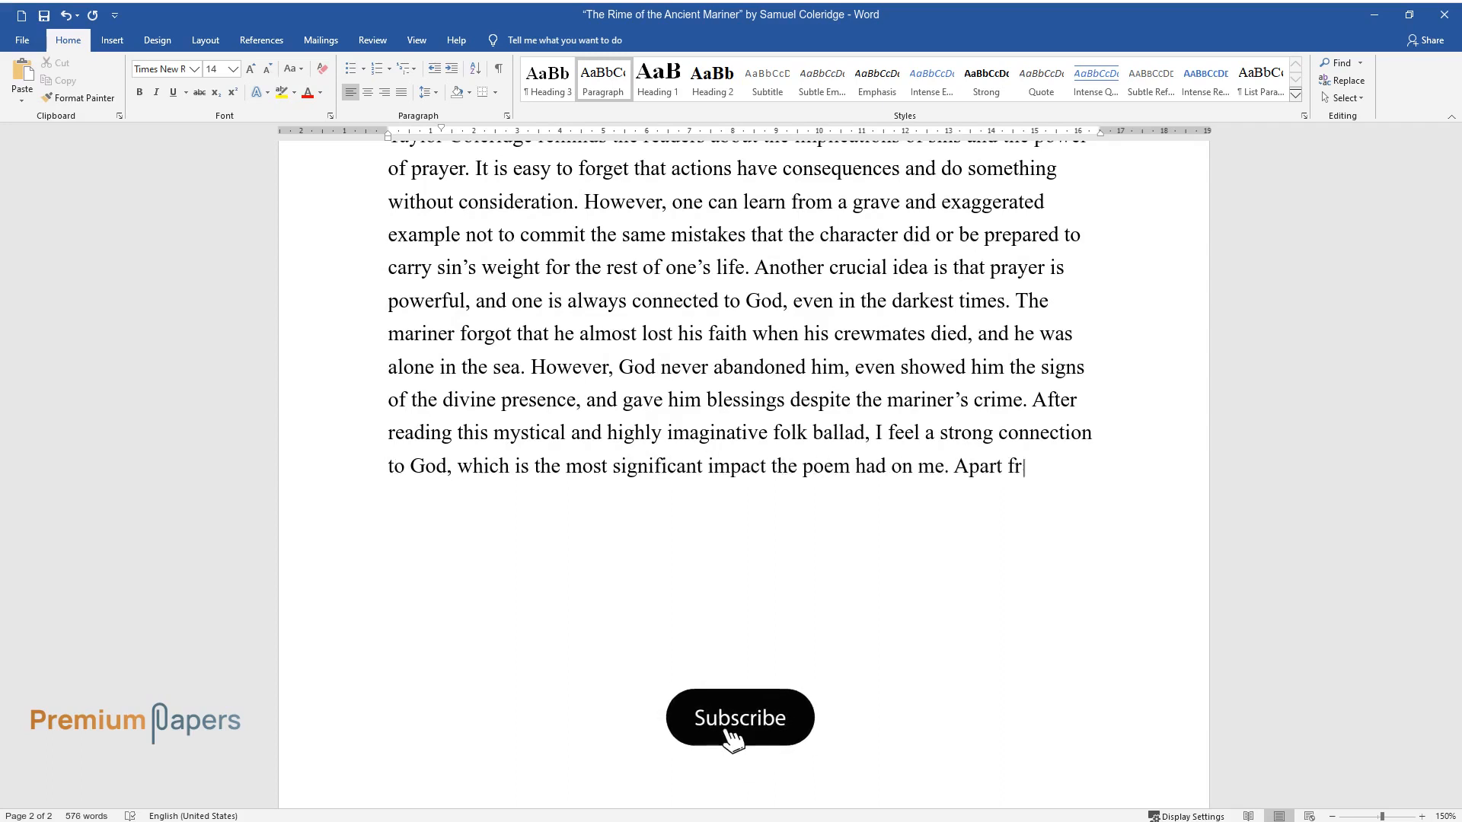
pyautogui.click(740, 717)
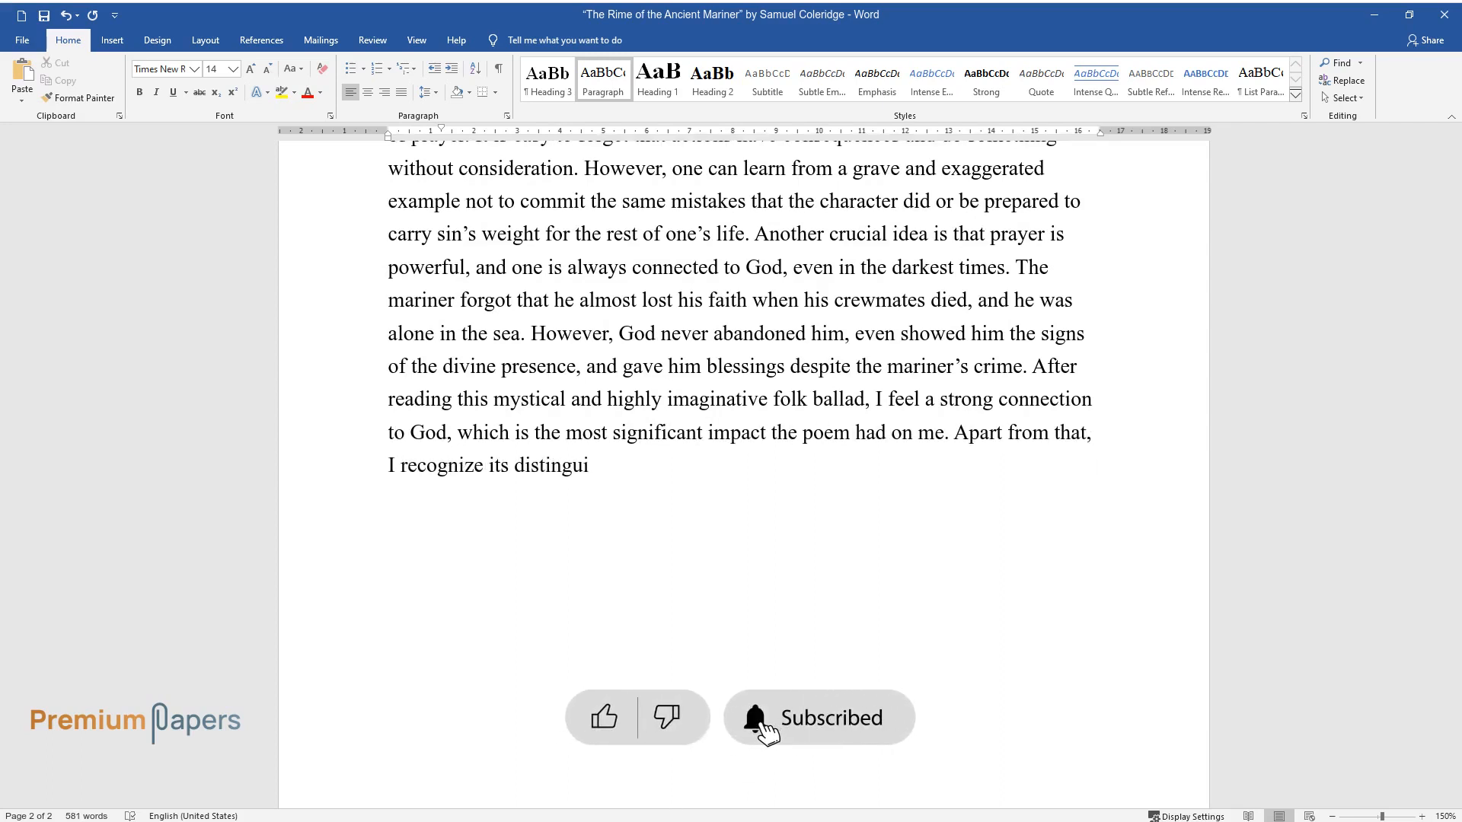
pyautogui.write('shed tone and a song-like manner, a')
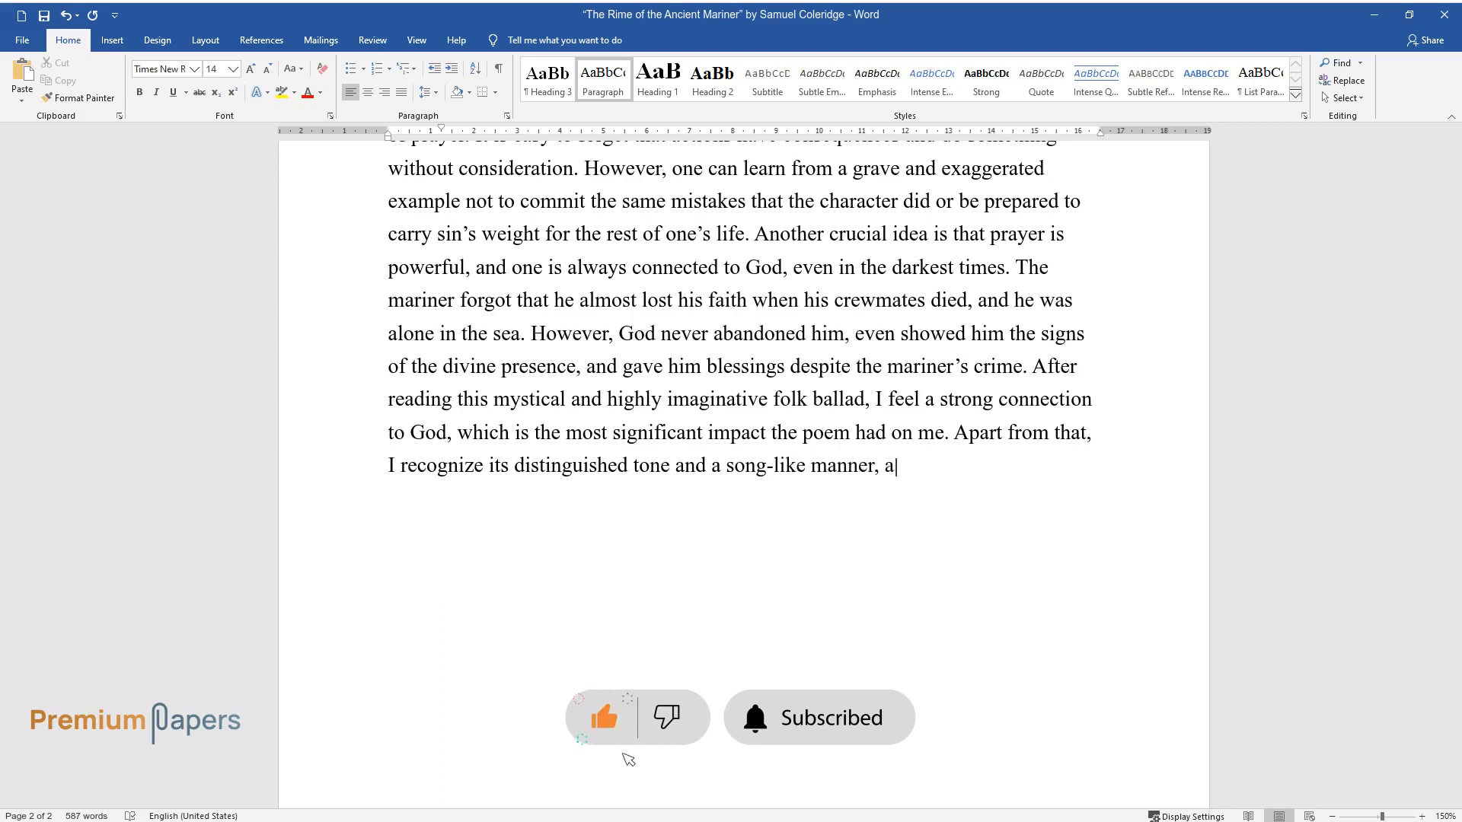
pyautogui.write("and the author's romantic view of th")
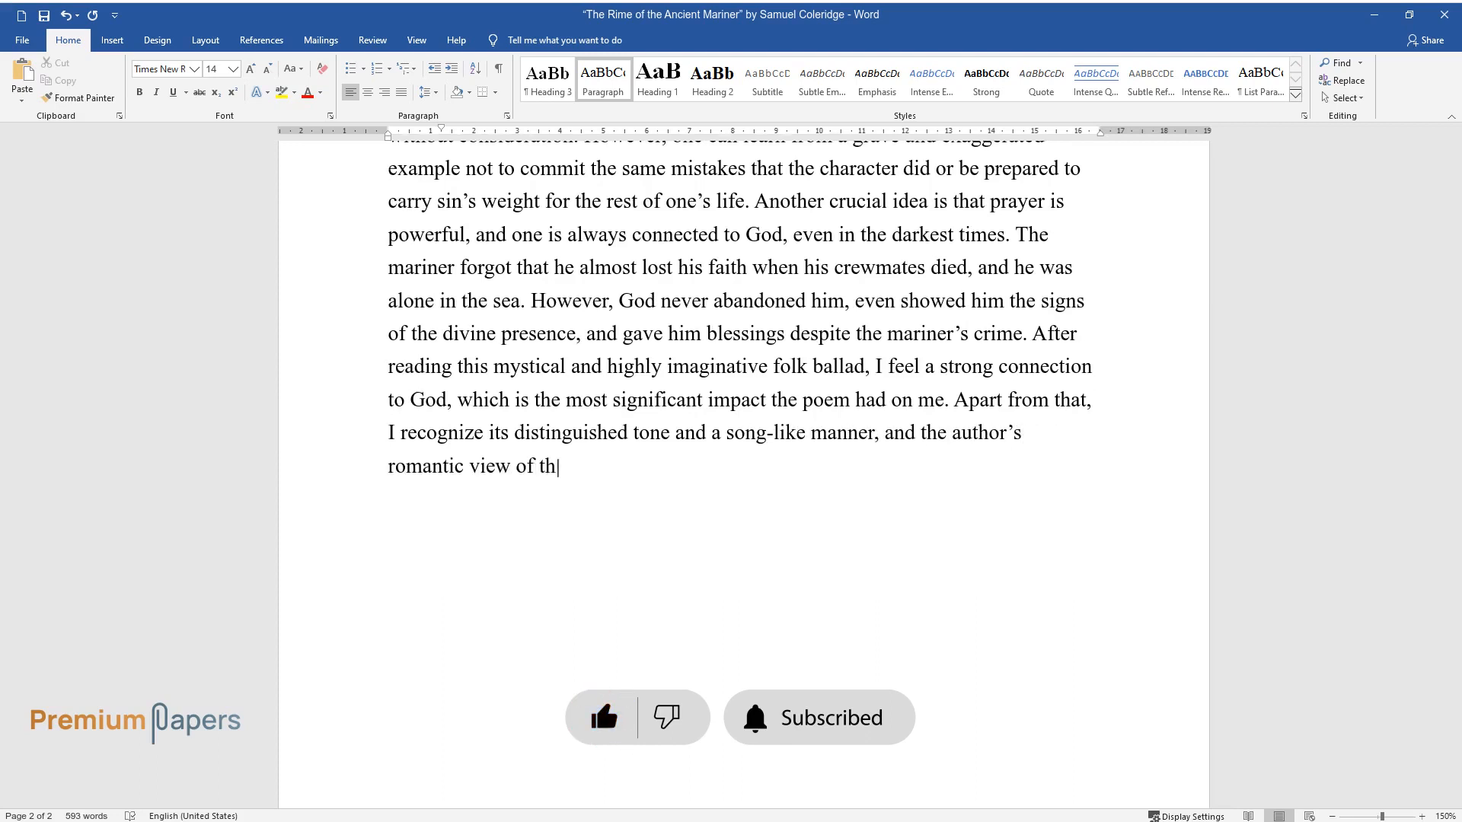